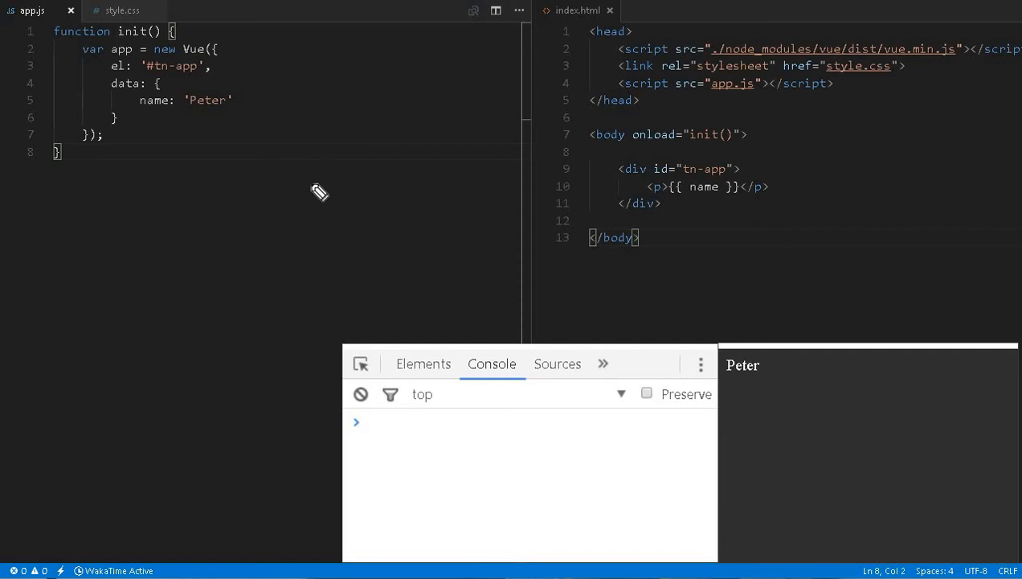
mouse_move(326, 183)
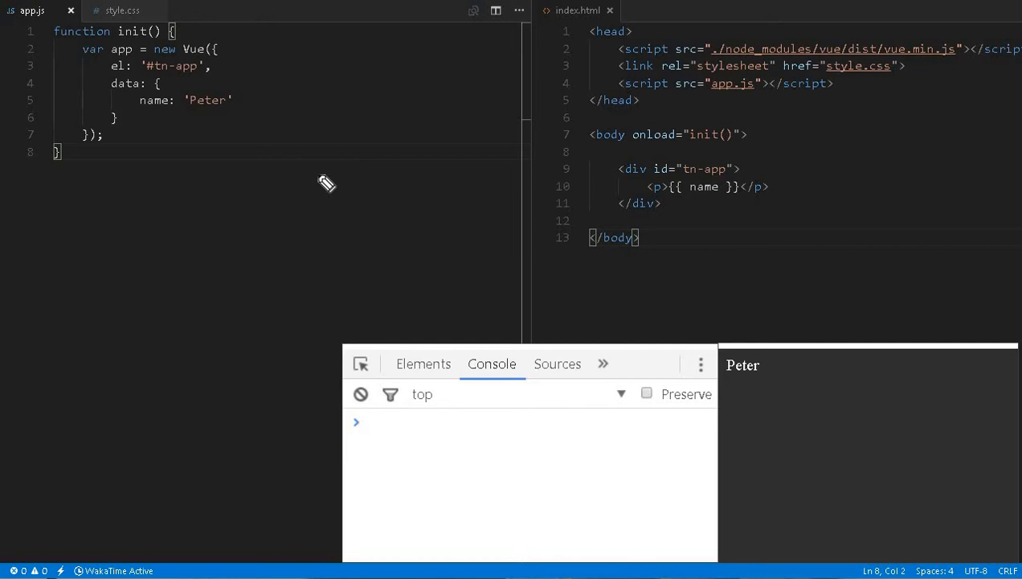
mouse_move(264, 167)
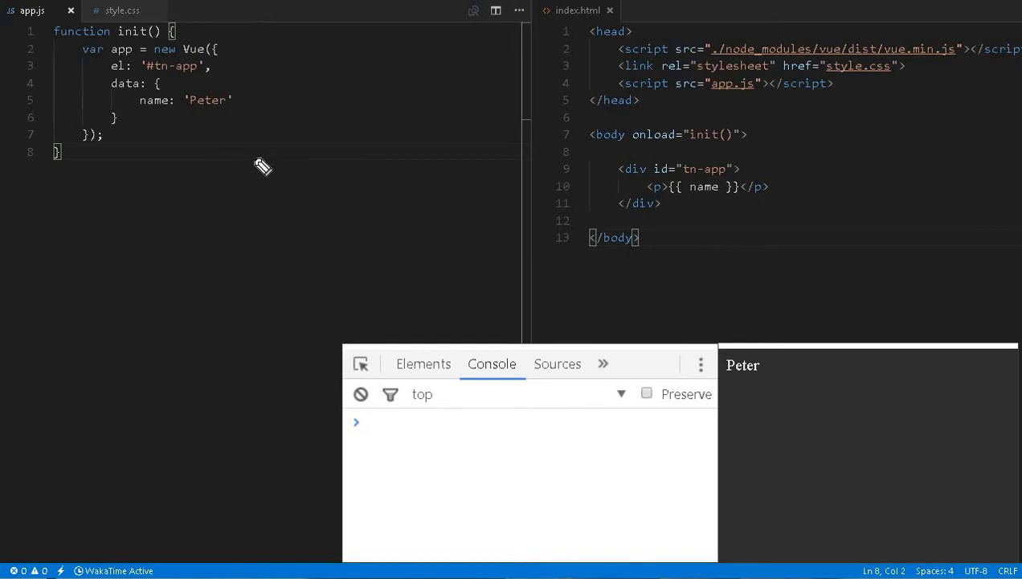
mouse_move(298, 72)
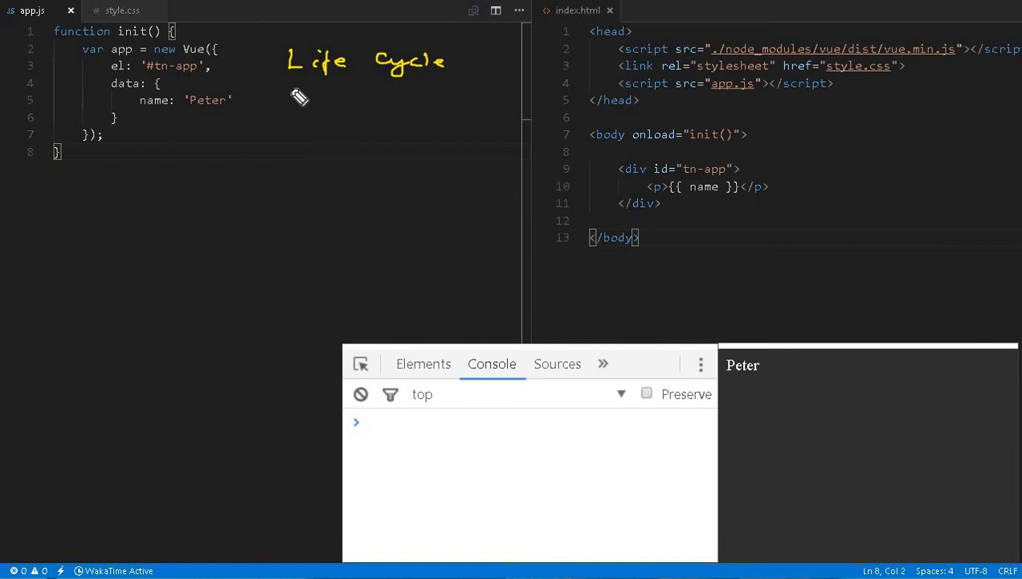
Add an empty beforeCreate: function() hook below the data block in app.js.
drag(297, 90, 446, 90)
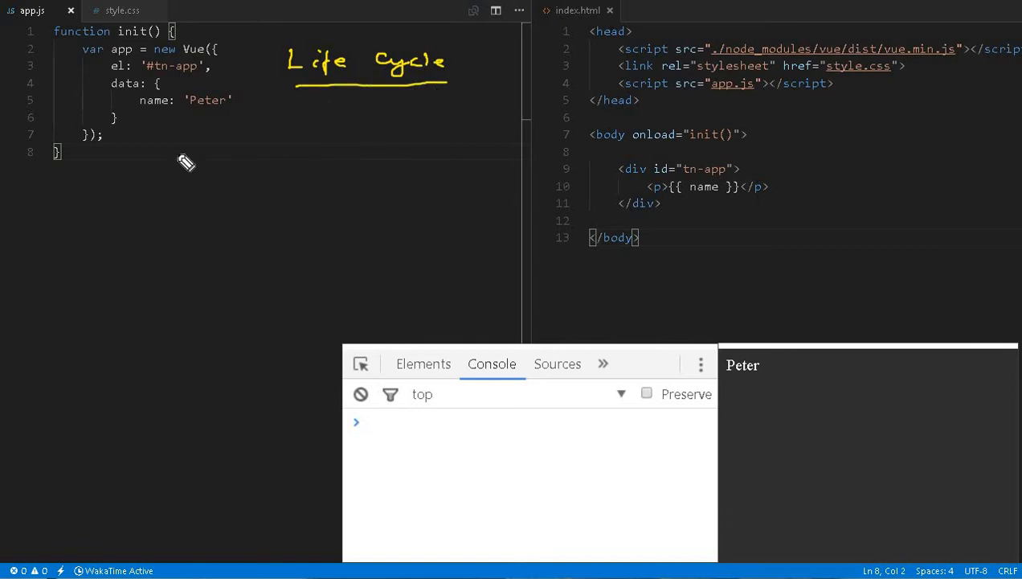
mouse_move(127, 43)
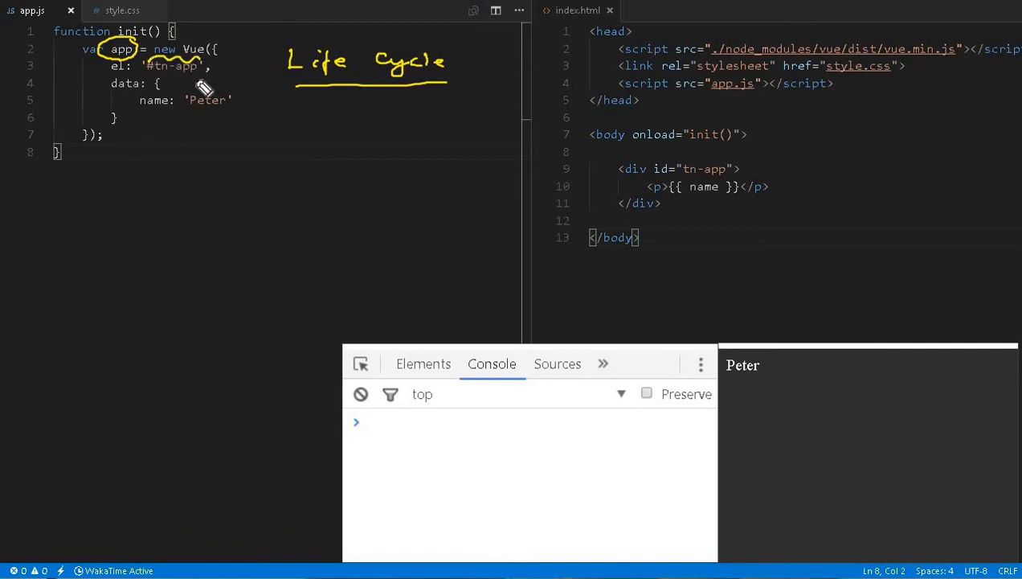
mouse_move(225, 167)
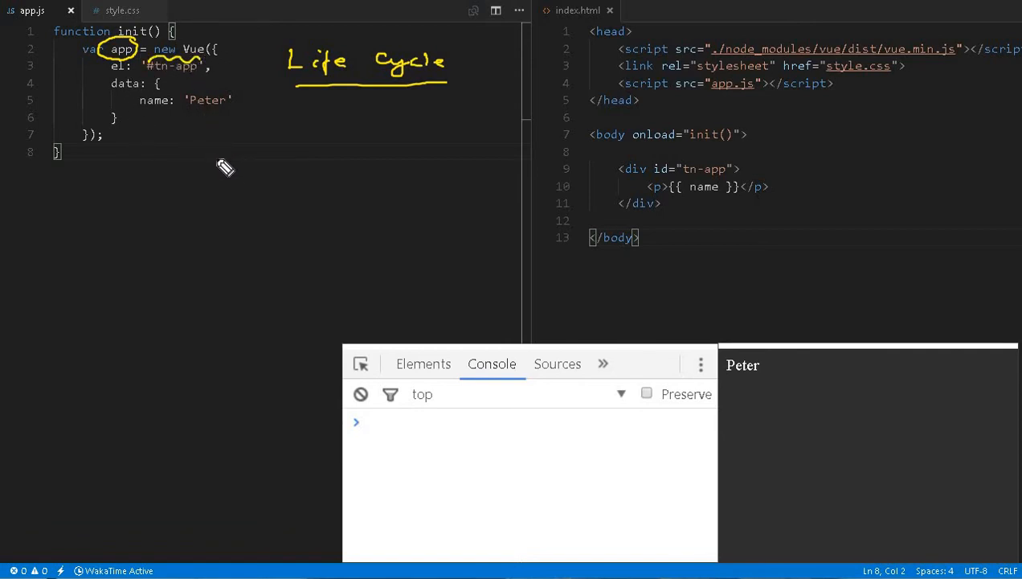
mouse_move(229, 95)
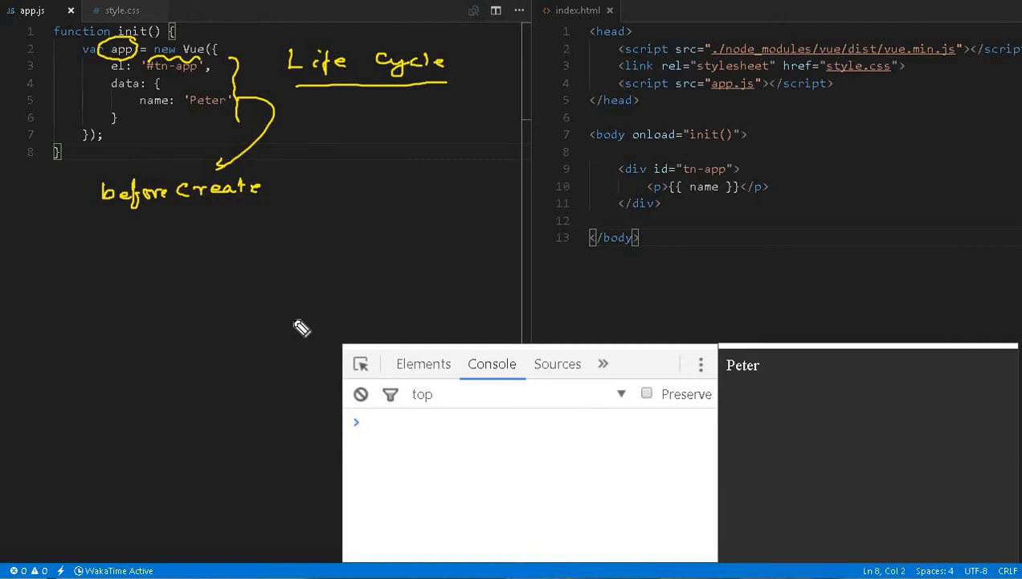
mouse_move(297, 333)
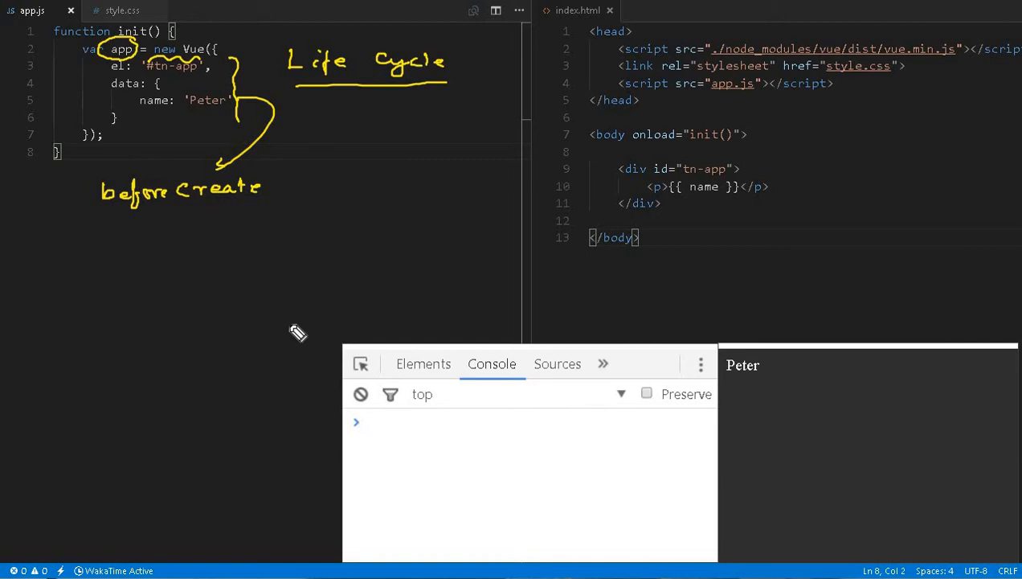
mouse_move(300, 333)
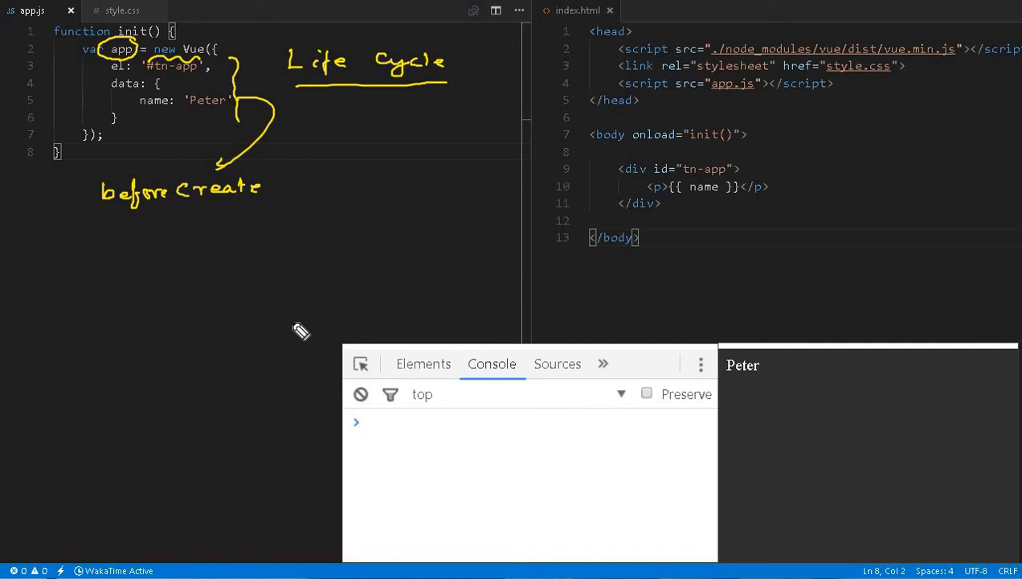
mouse_move(259, 318)
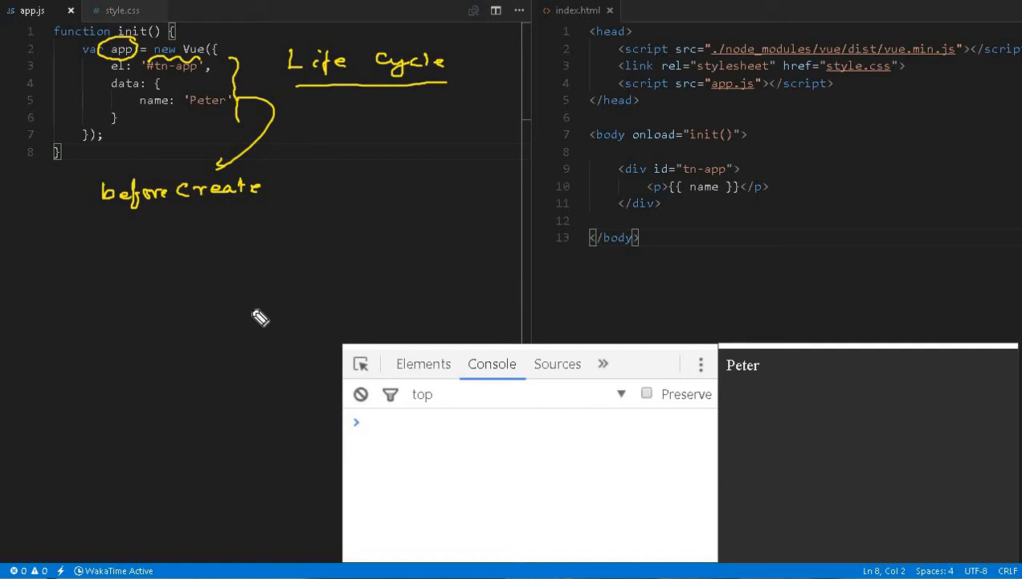
mouse_move(124, 275)
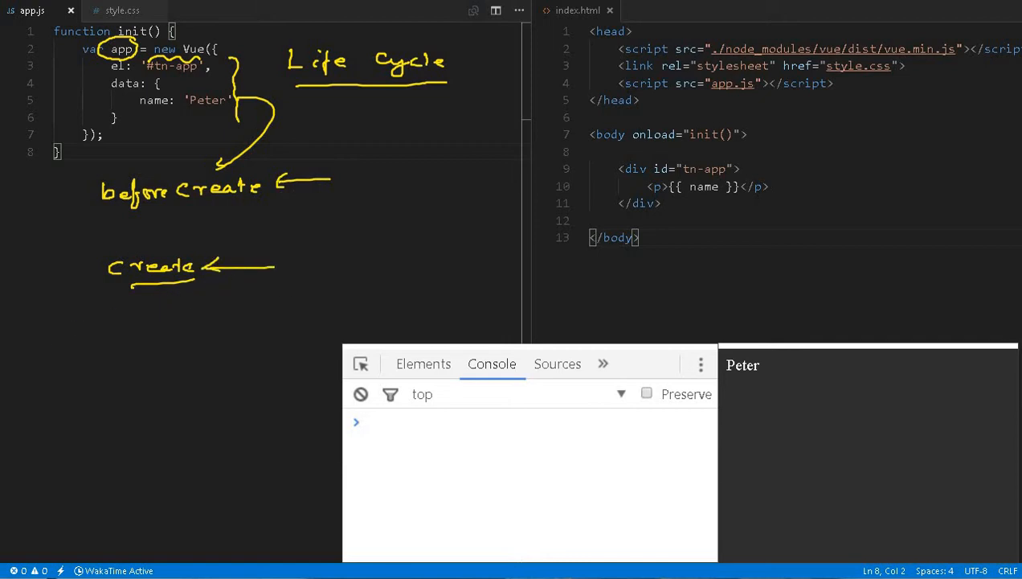
mouse_move(64, 492)
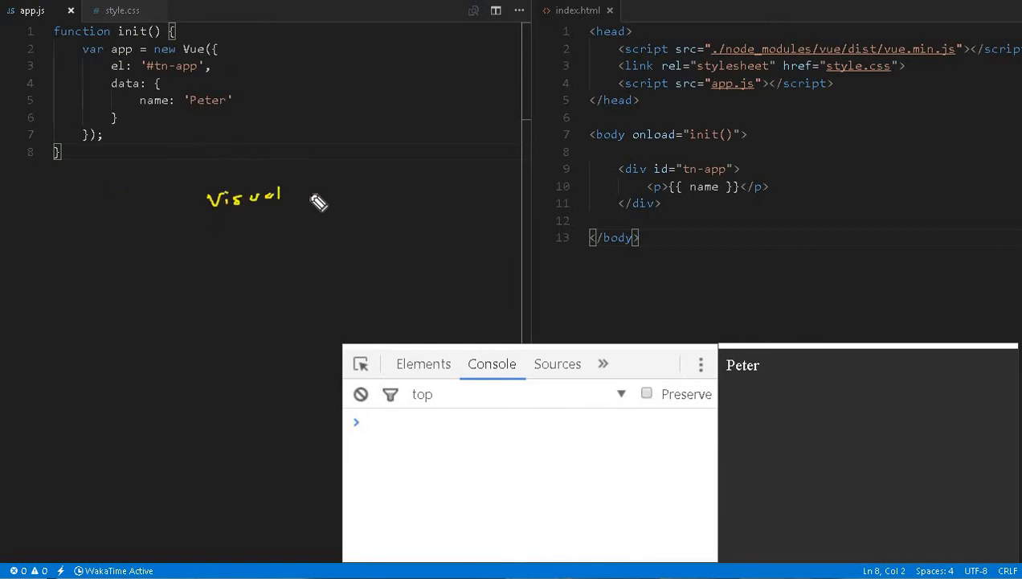
drag(301, 197, 361, 197)
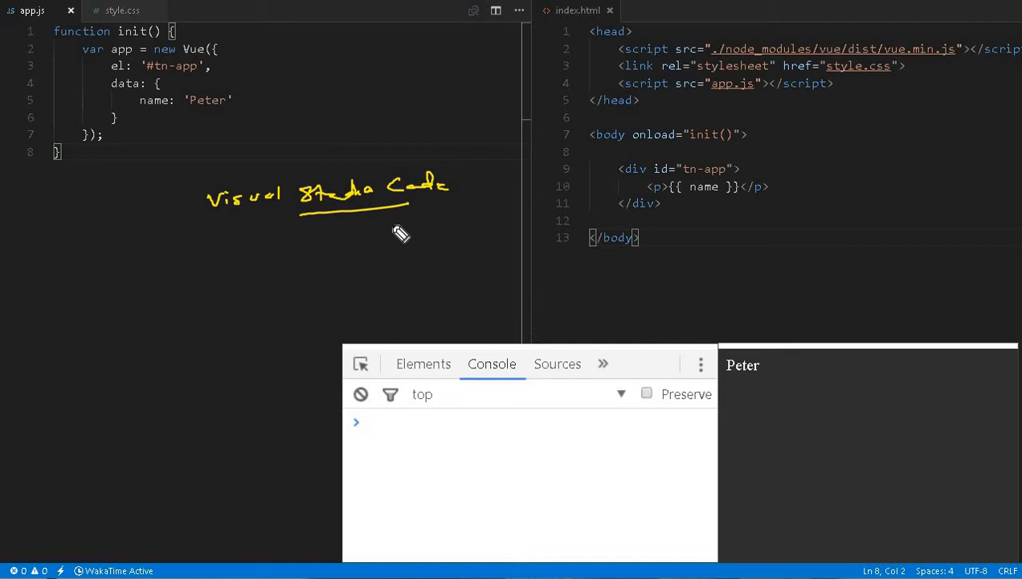
mouse_move(790, 385)
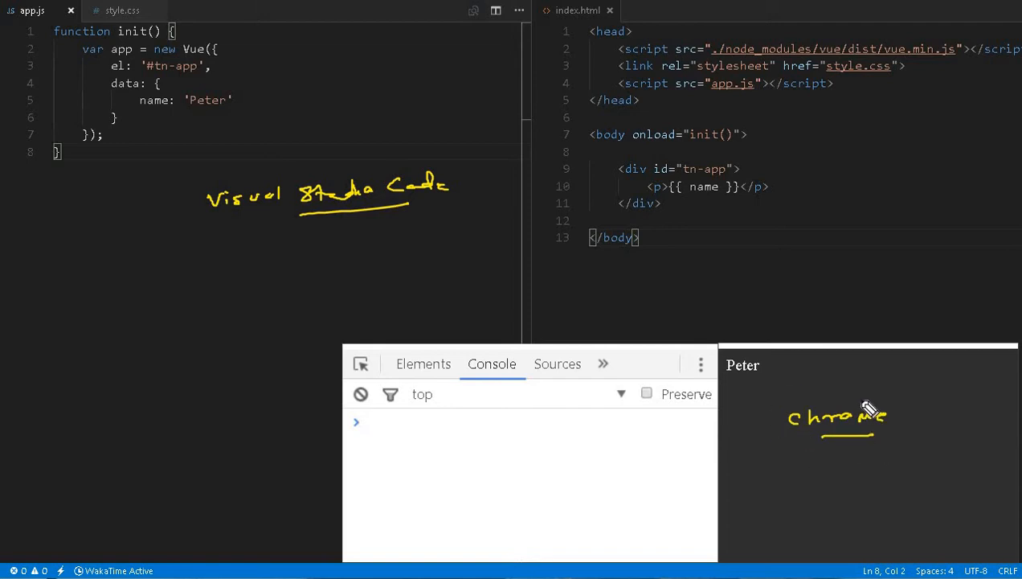
mouse_move(951, 419)
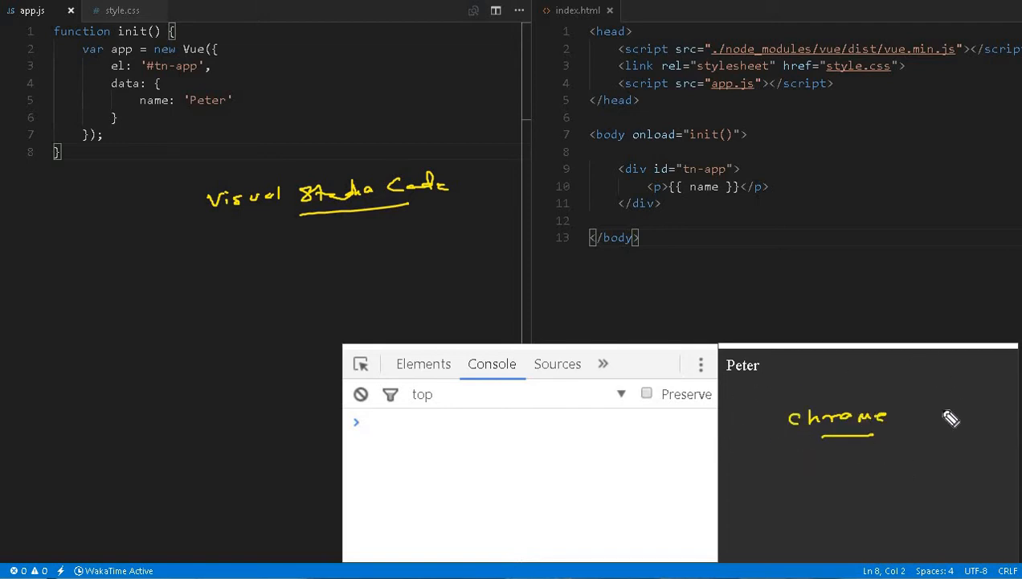
mouse_move(704, 461)
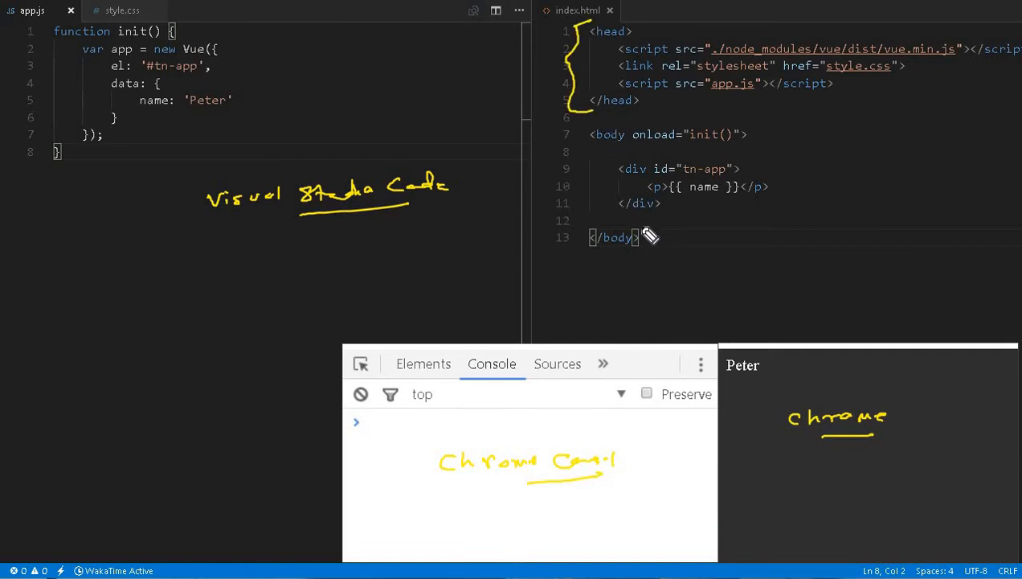
mouse_move(626, 151)
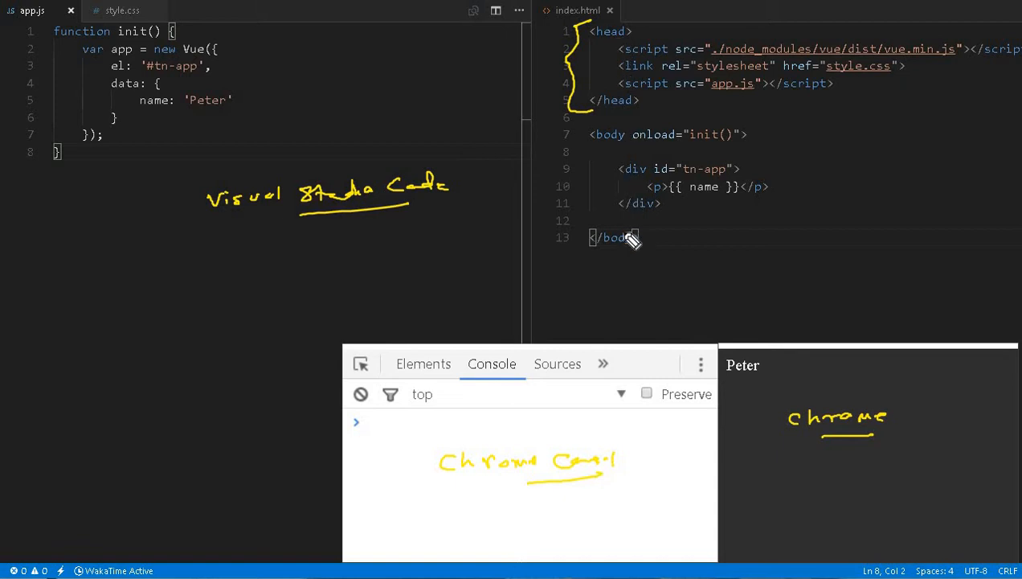
mouse_move(630, 225)
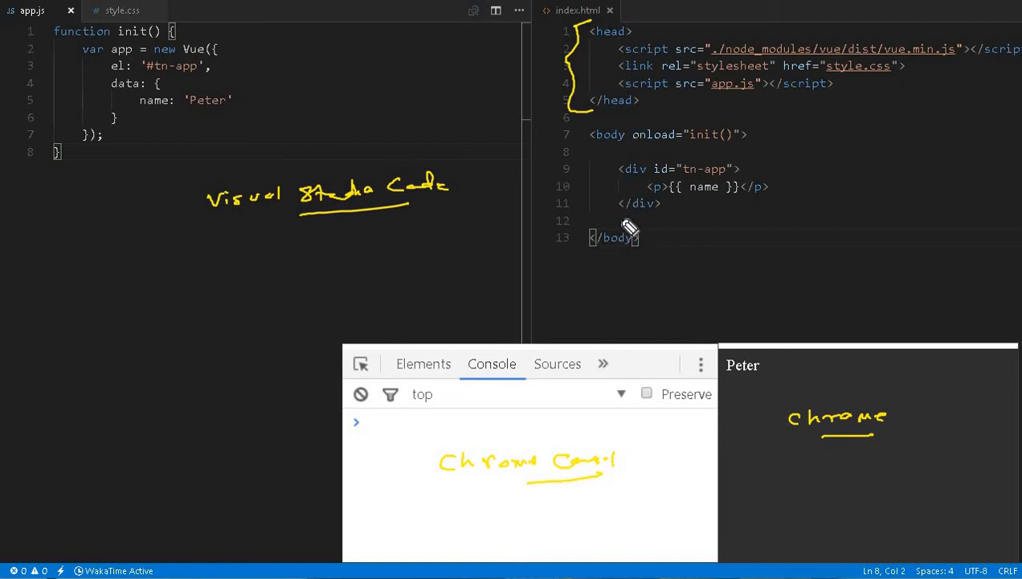
mouse_move(745, 60)
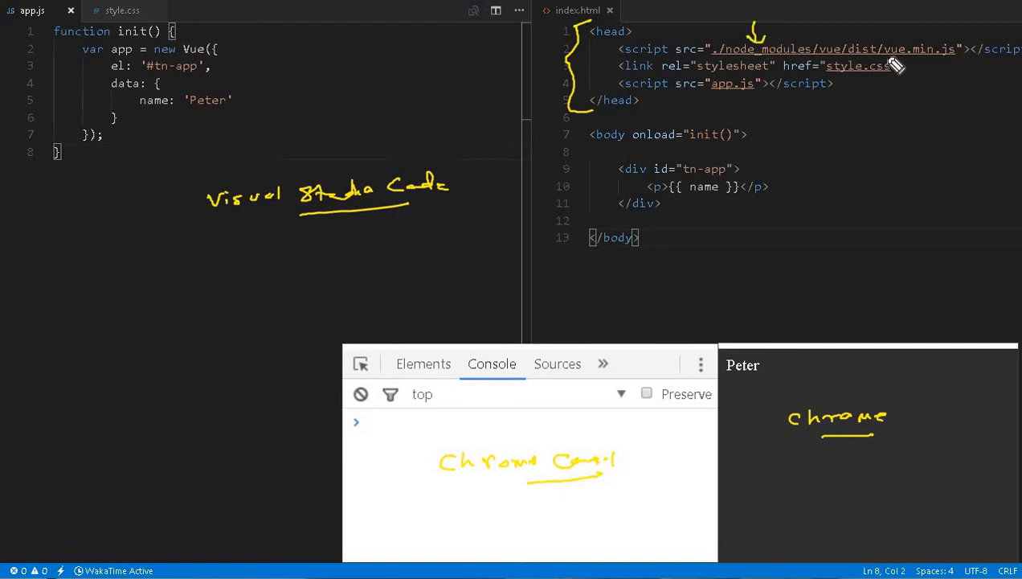
mouse_move(928, 63)
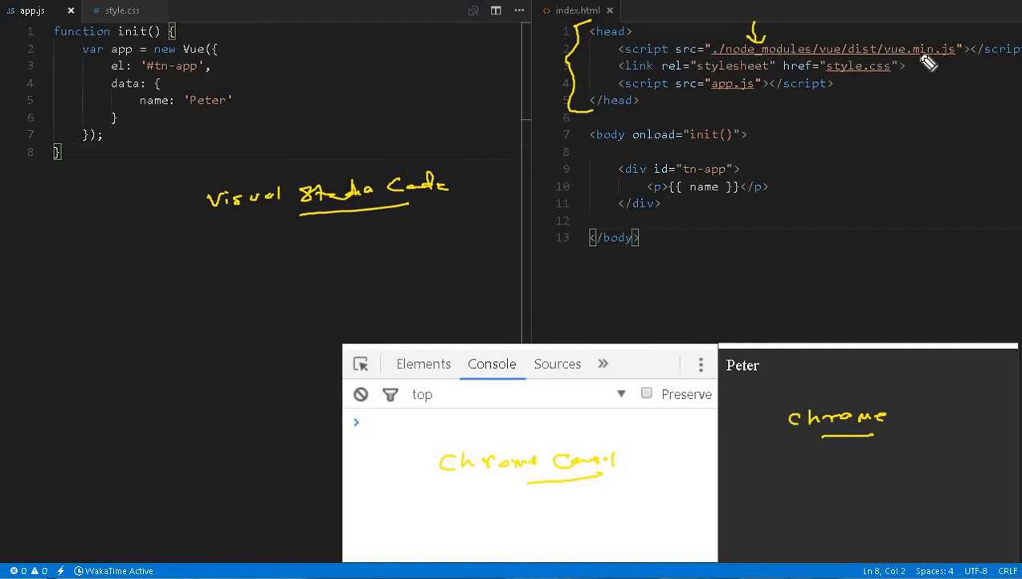
mouse_move(870, 84)
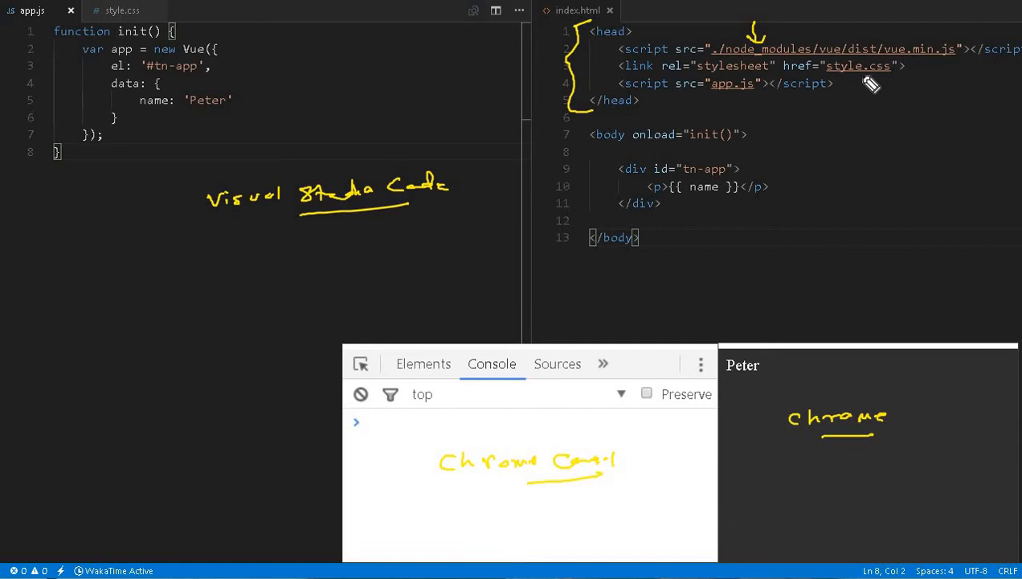
mouse_move(830, 152)
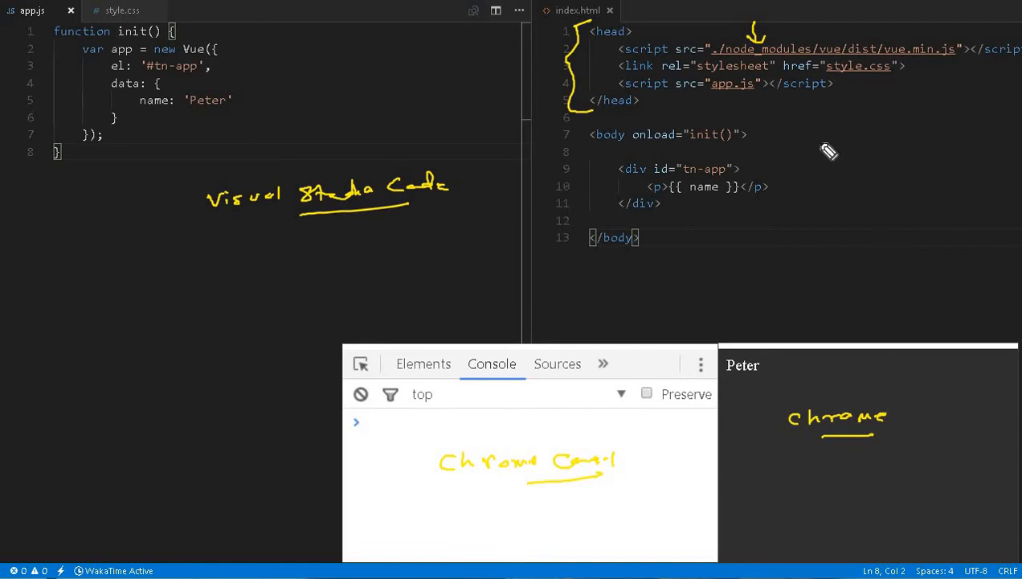
mouse_move(737, 105)
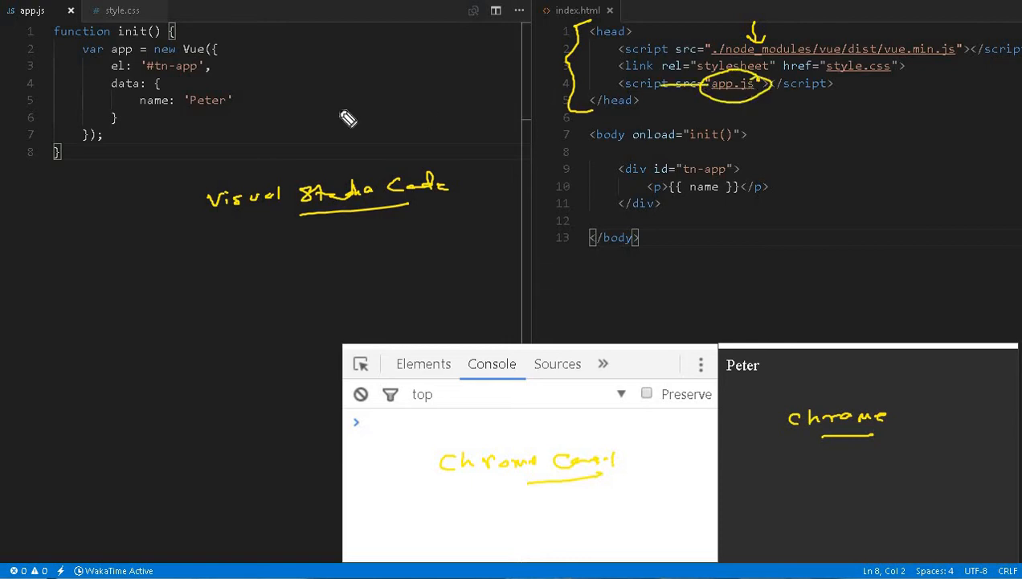
drag(740, 83, 314, 111)
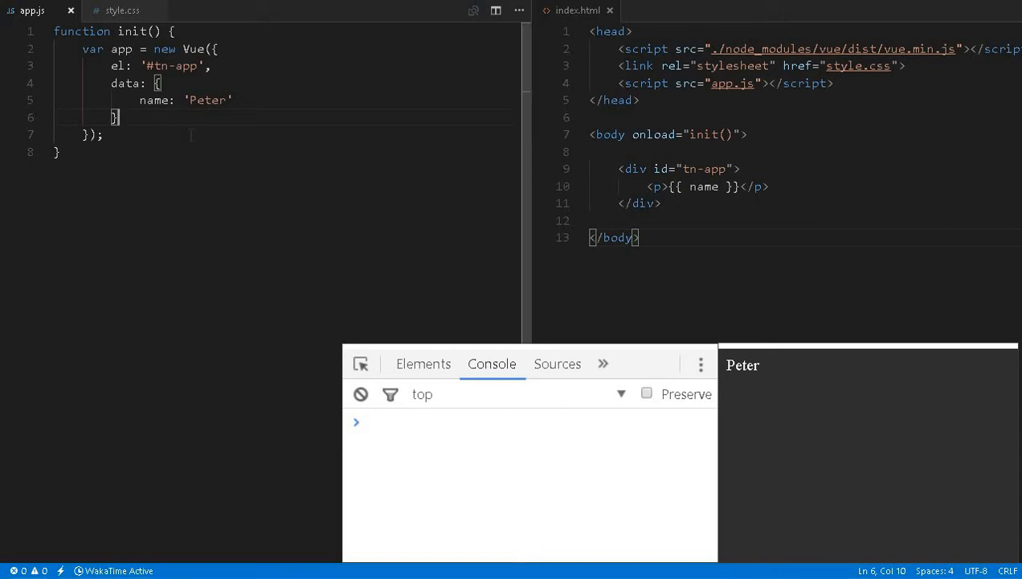
key(Enter)
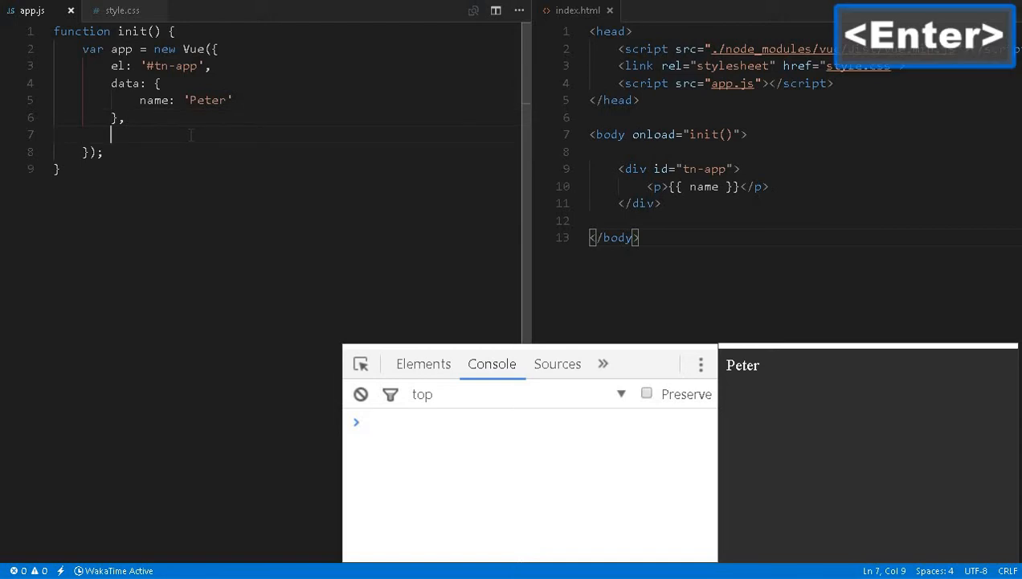
text(before)
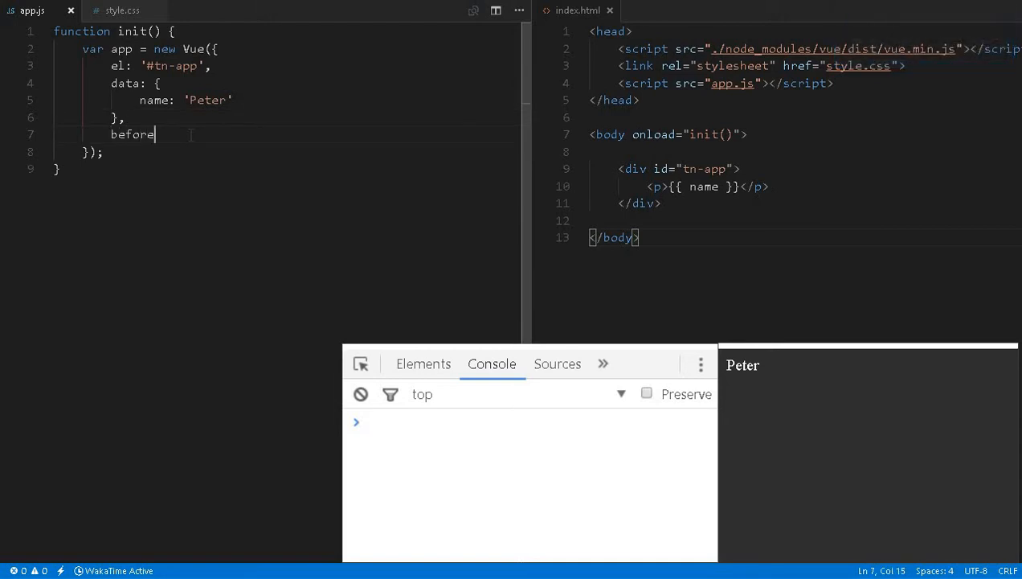
text(Create:)
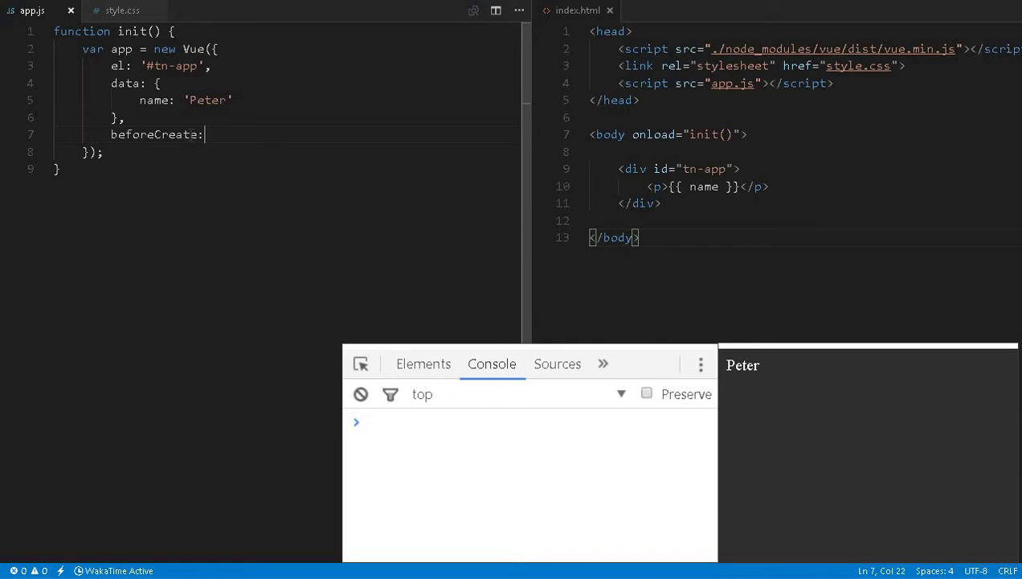
key(space)
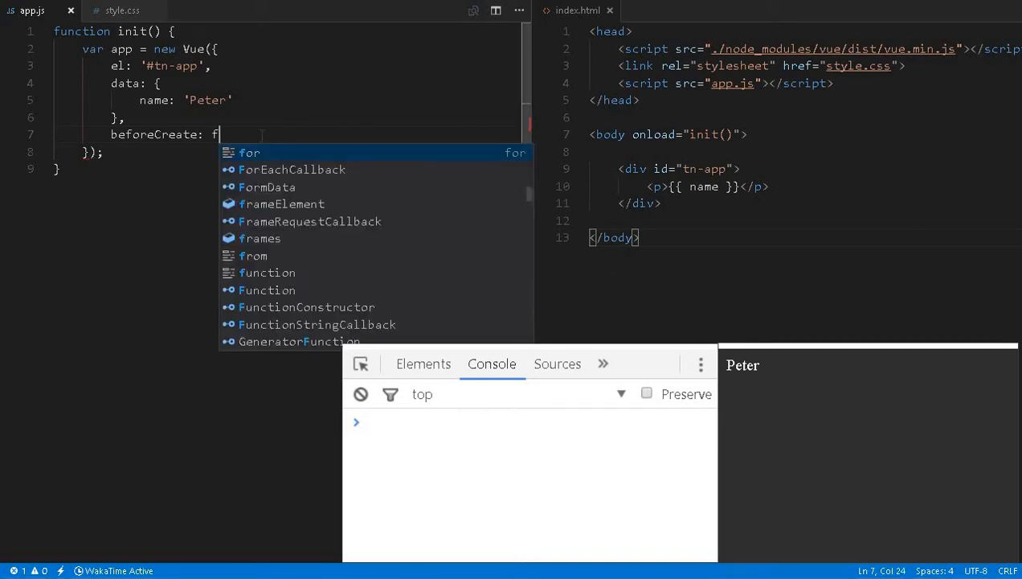
key(Enter)
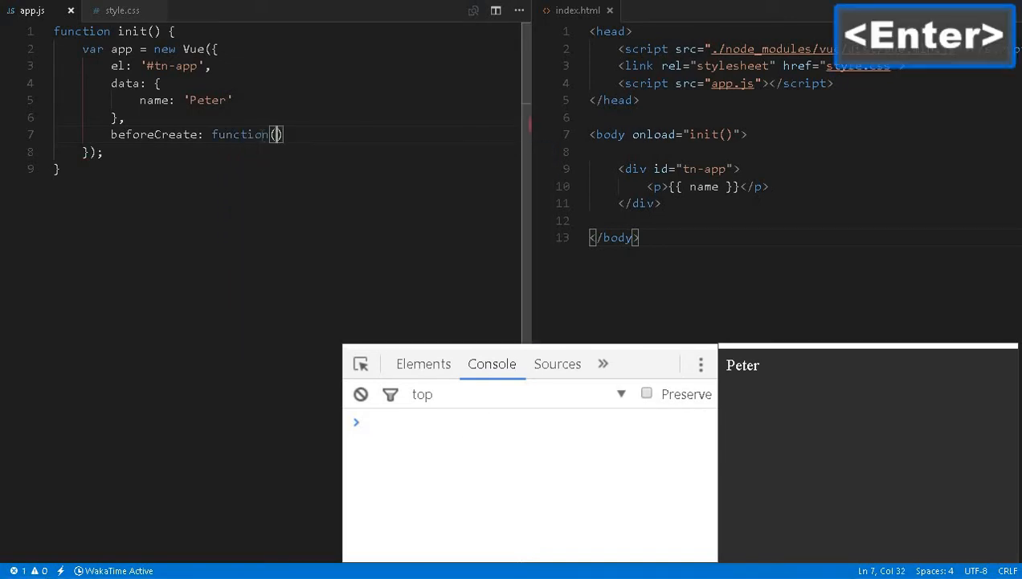
text( {)
key(Enter)
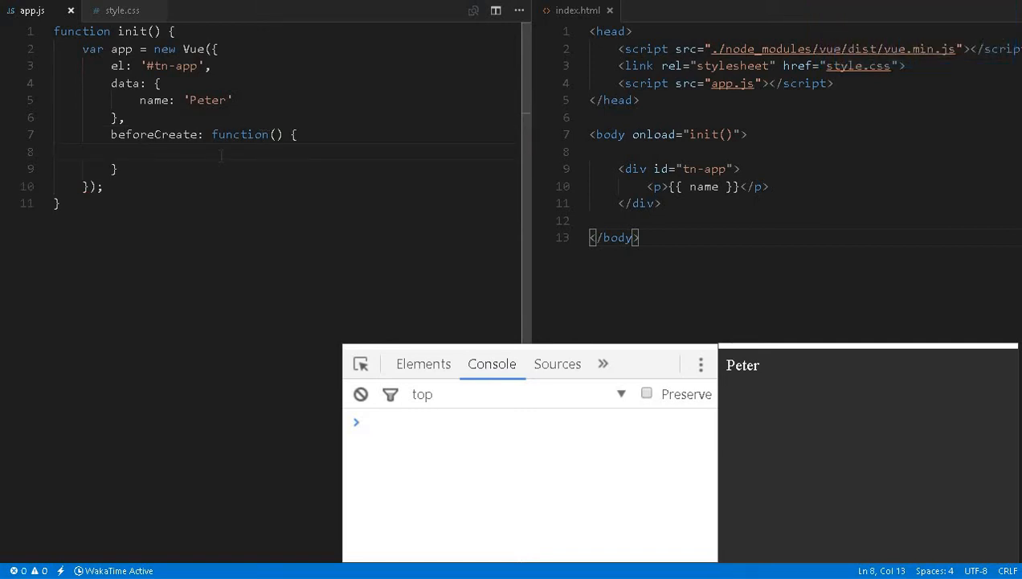
Make beforeCreate log "Before Create.", then save and reload the page.
text(console.log();)
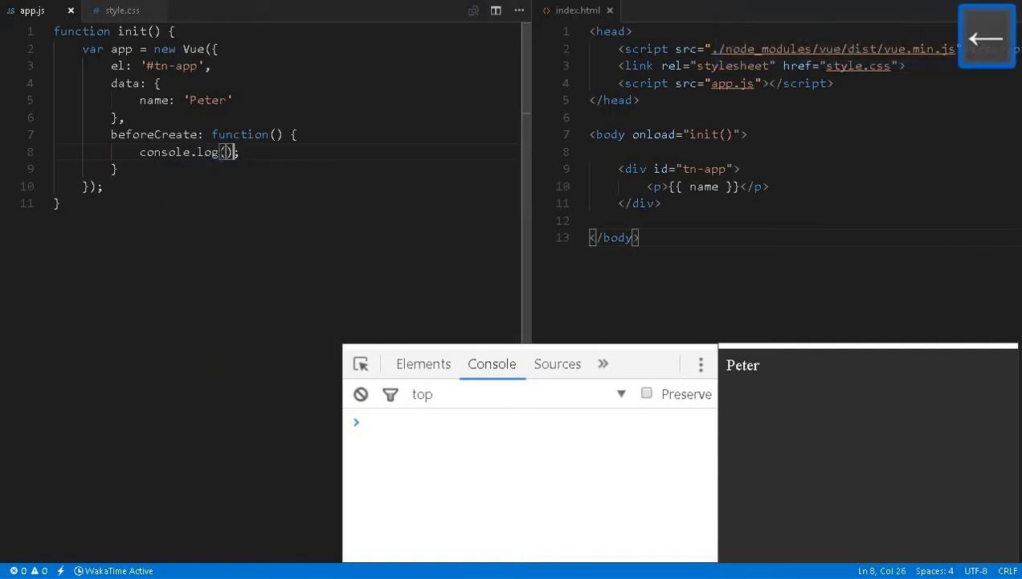
text("Before")
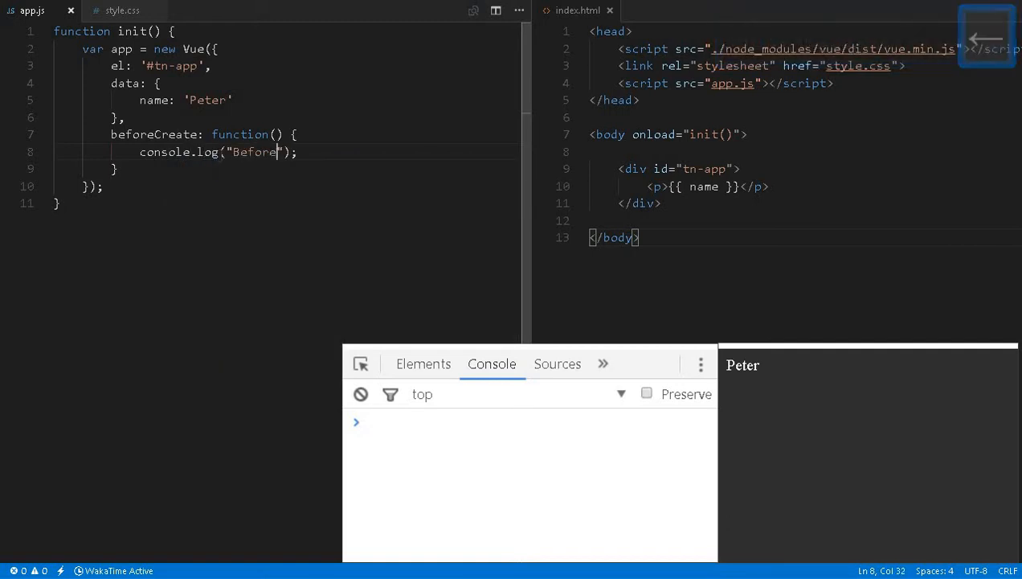
text(Create.)
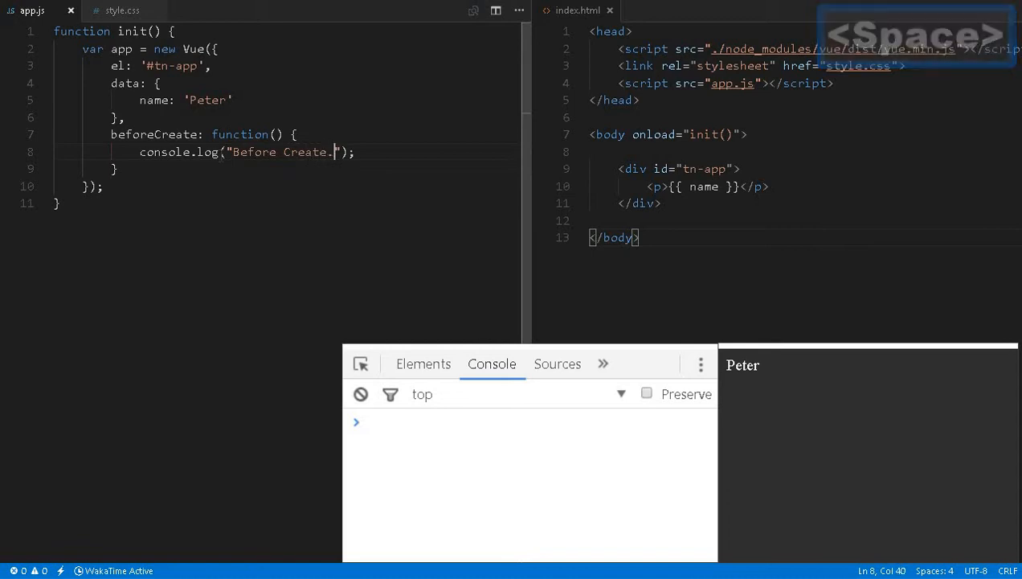
key(ctrl+s)
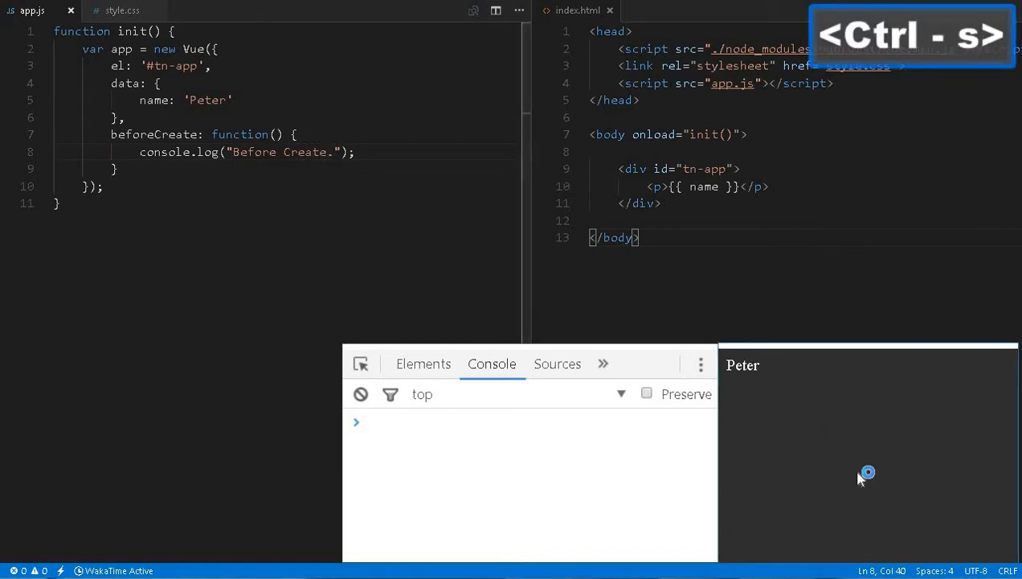
key(F5)
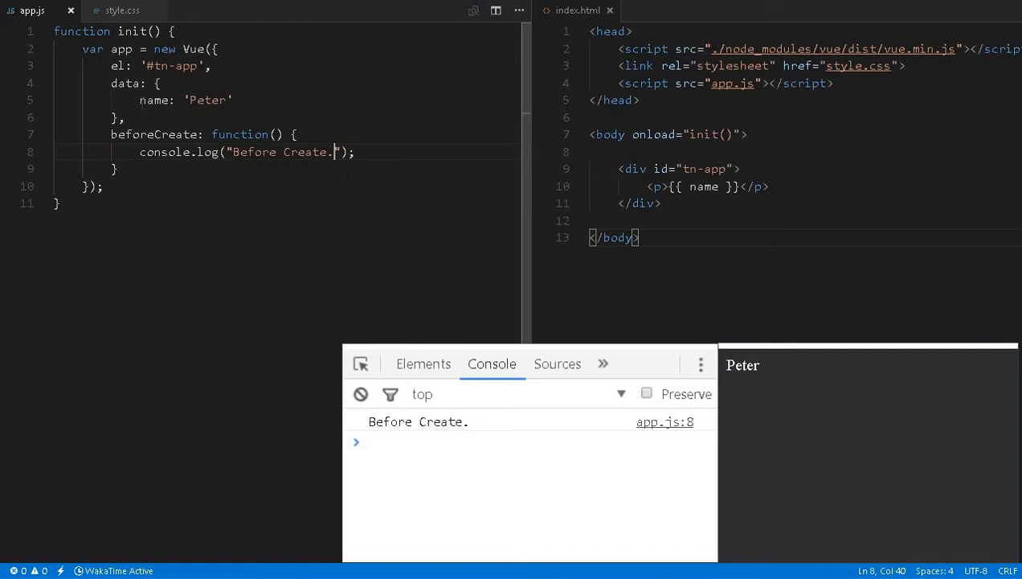
Append ' name: ' + this.name to the log, save and reload, showing undefined.
key(space)
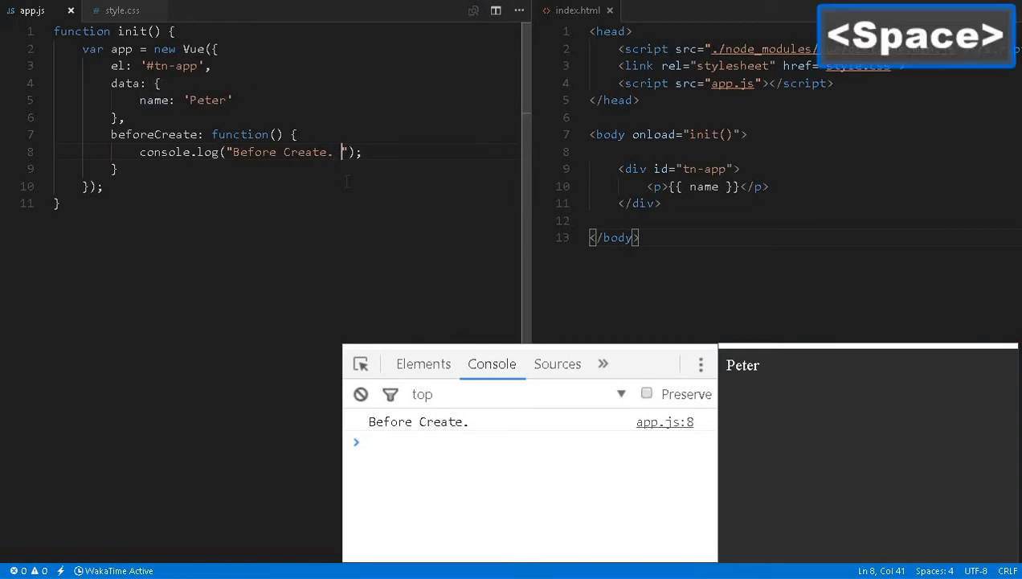
text(name:)
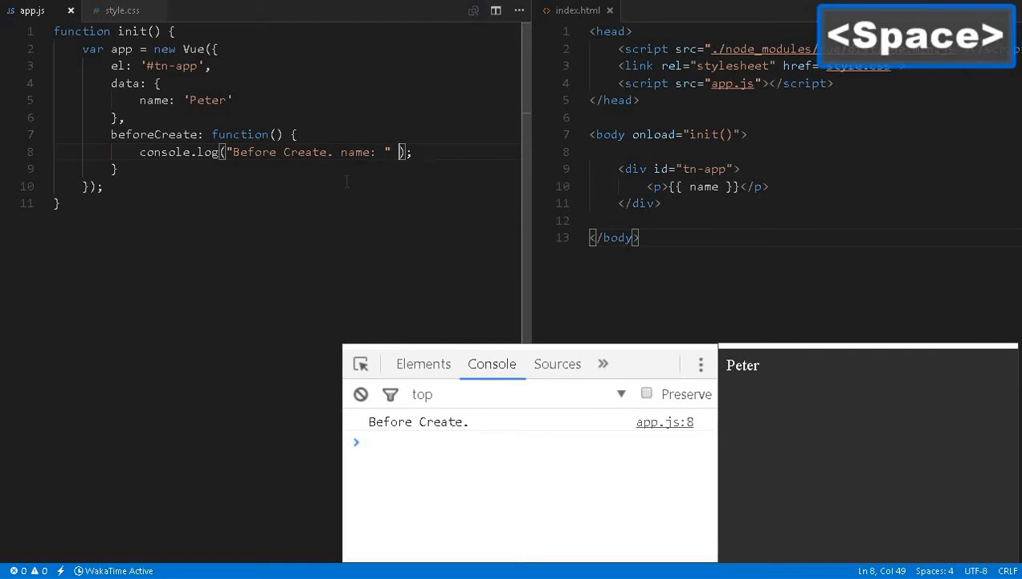
text(+ this.name)
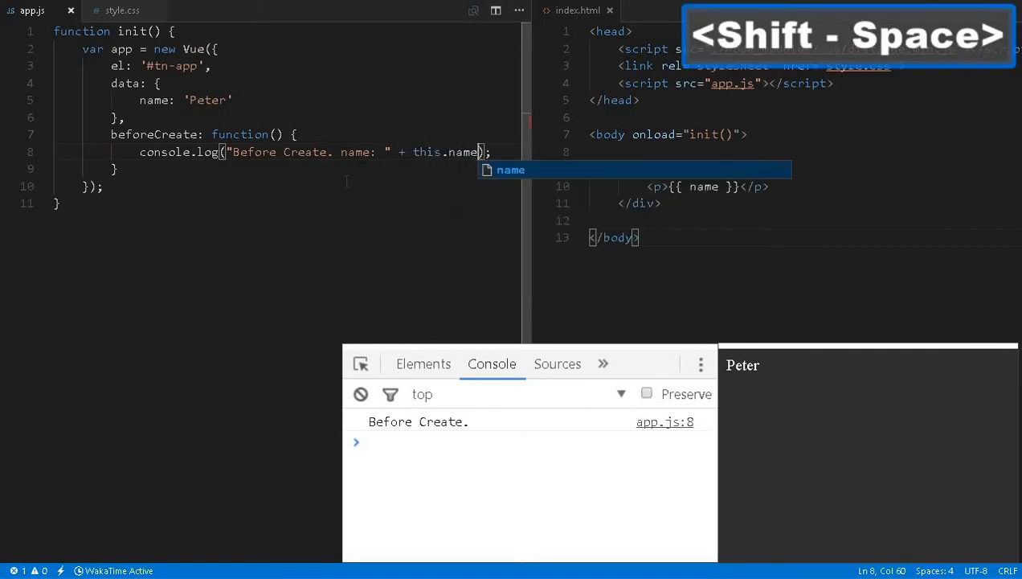
key(ctrl+s)
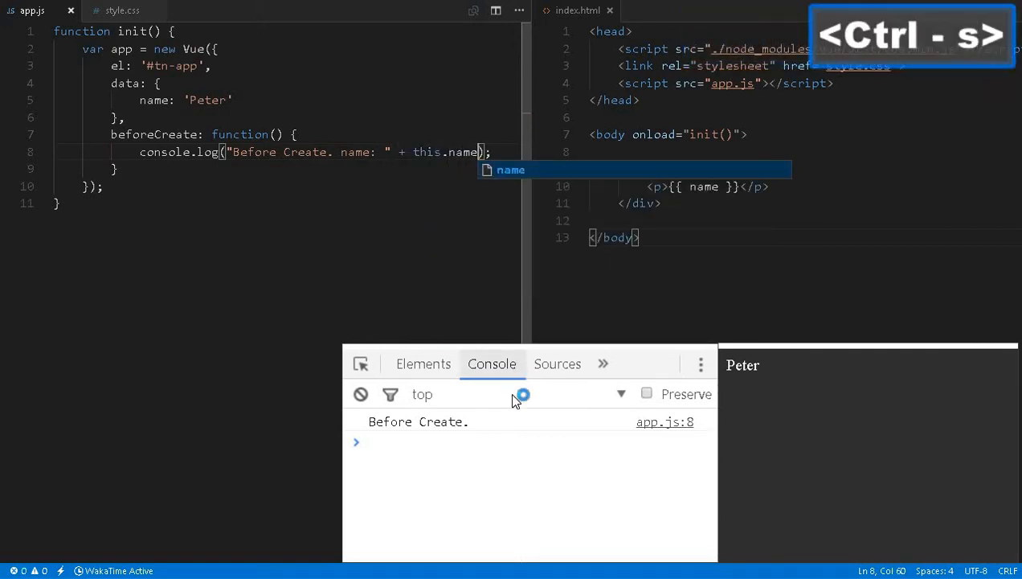
key(f5)
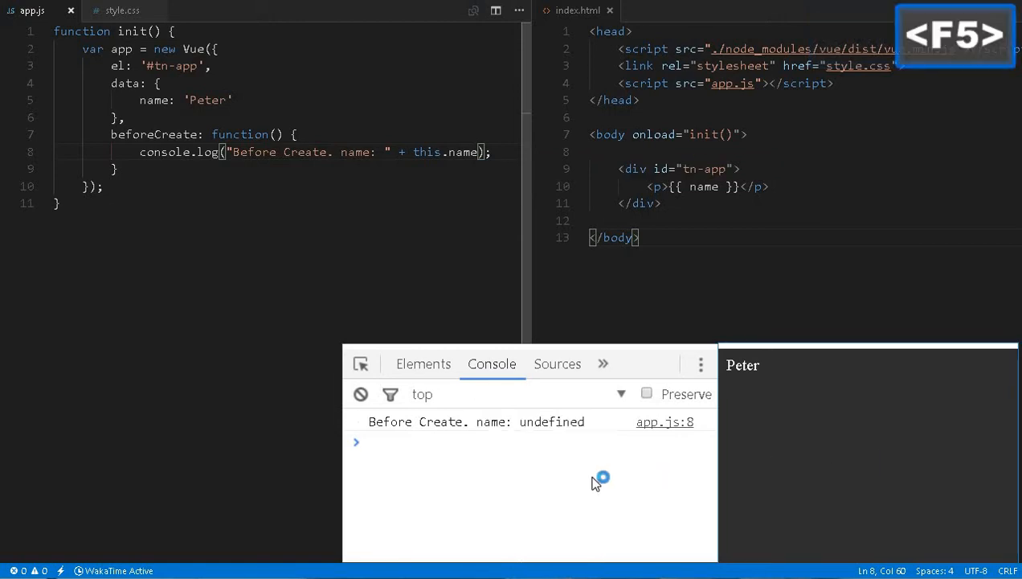
Start a create: function hook on a new line after beforeCreate.
double_click(552, 421)
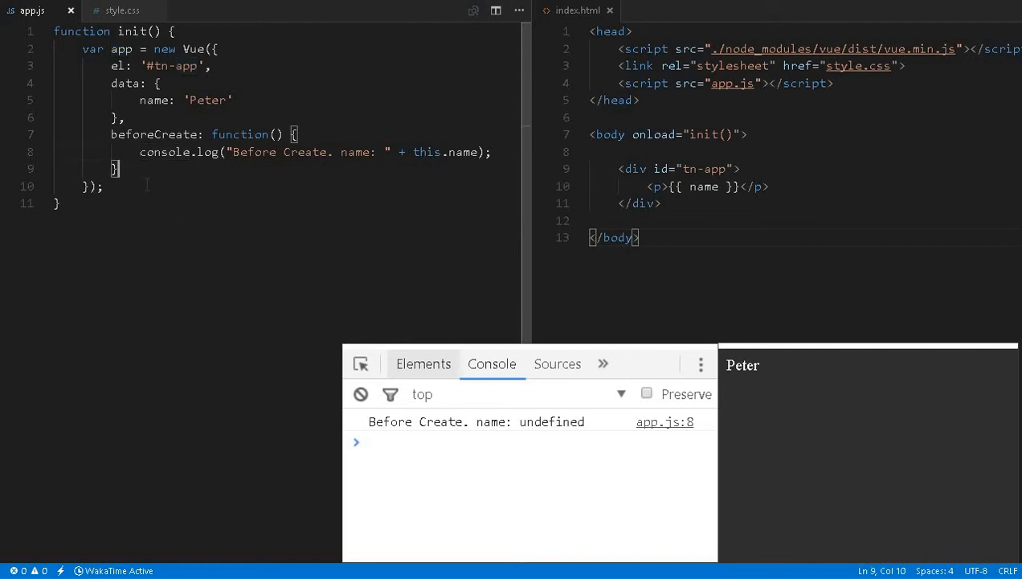
key(Enter)
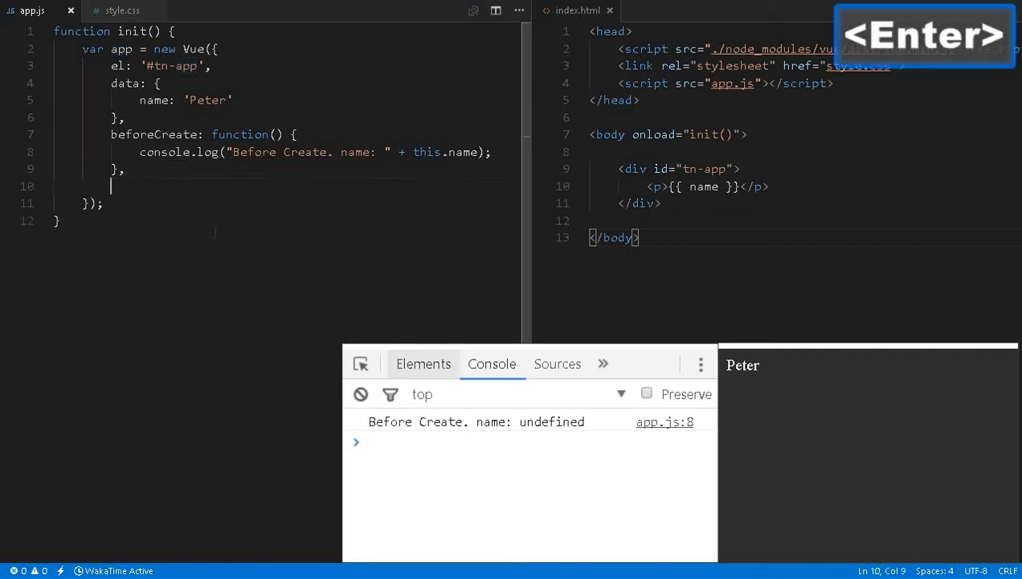
text(create)
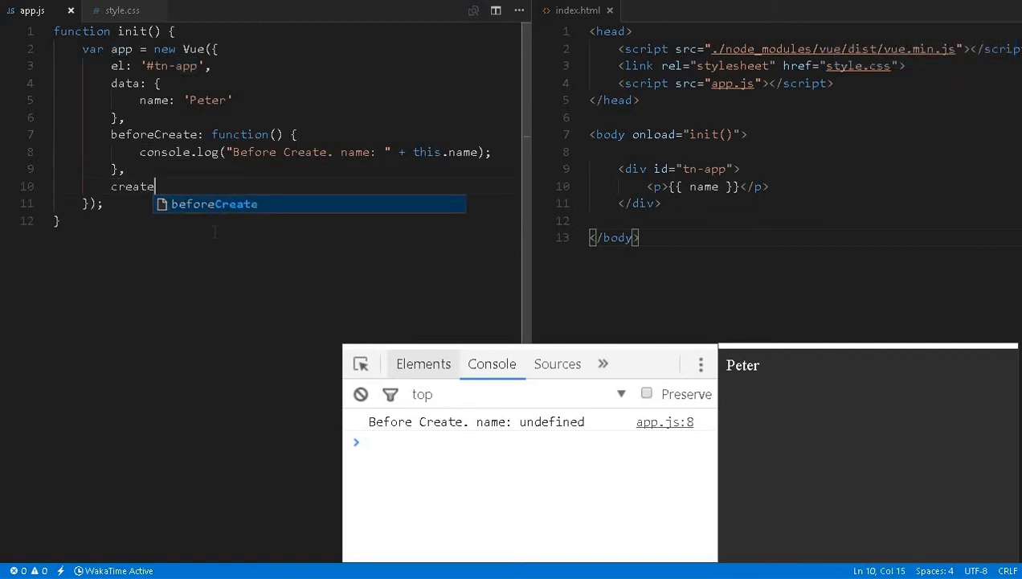
text(:)
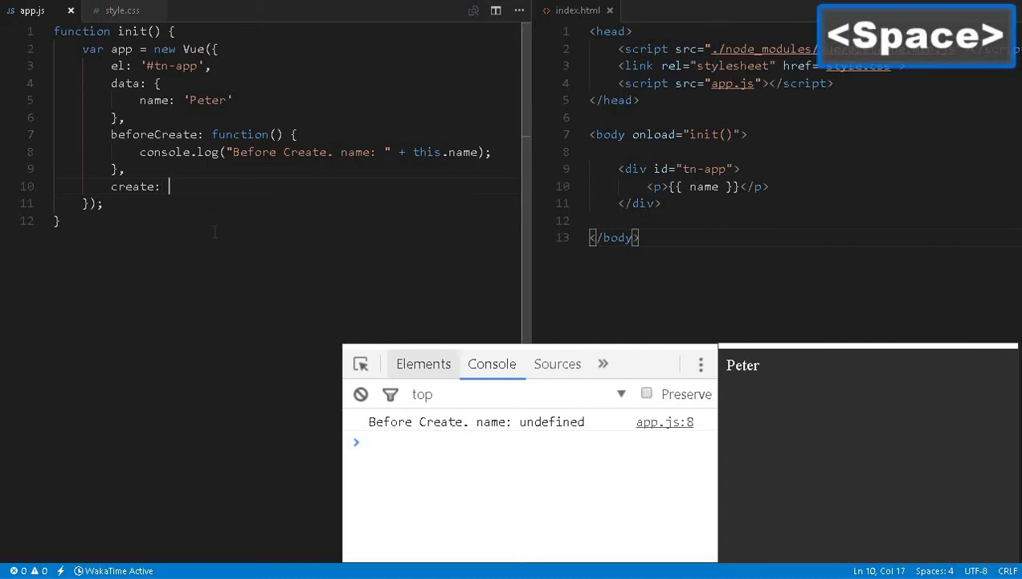
text(fuu)
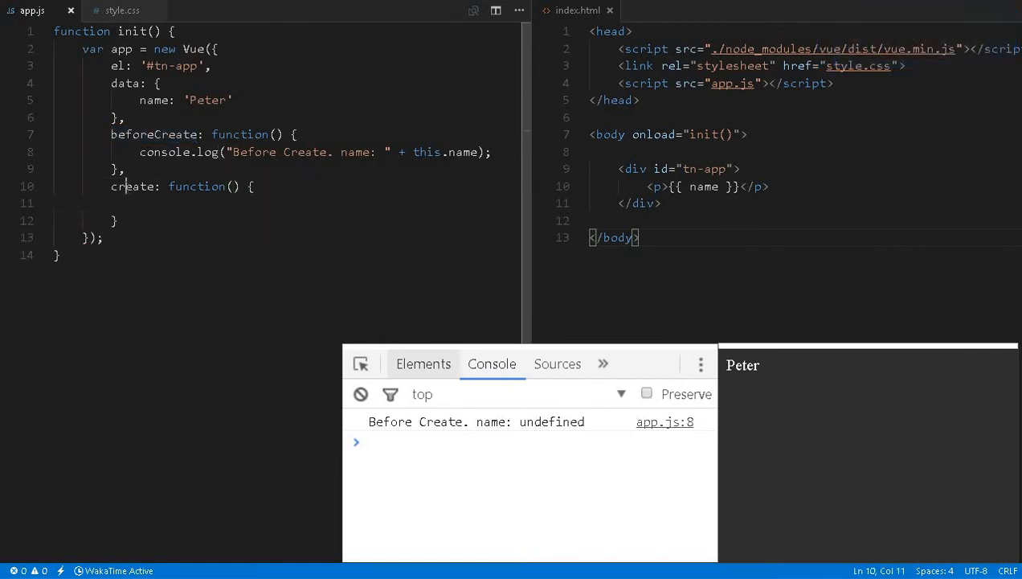
Log "create hook. " in the hook, rename it to created, and save.
double_click(133, 186)
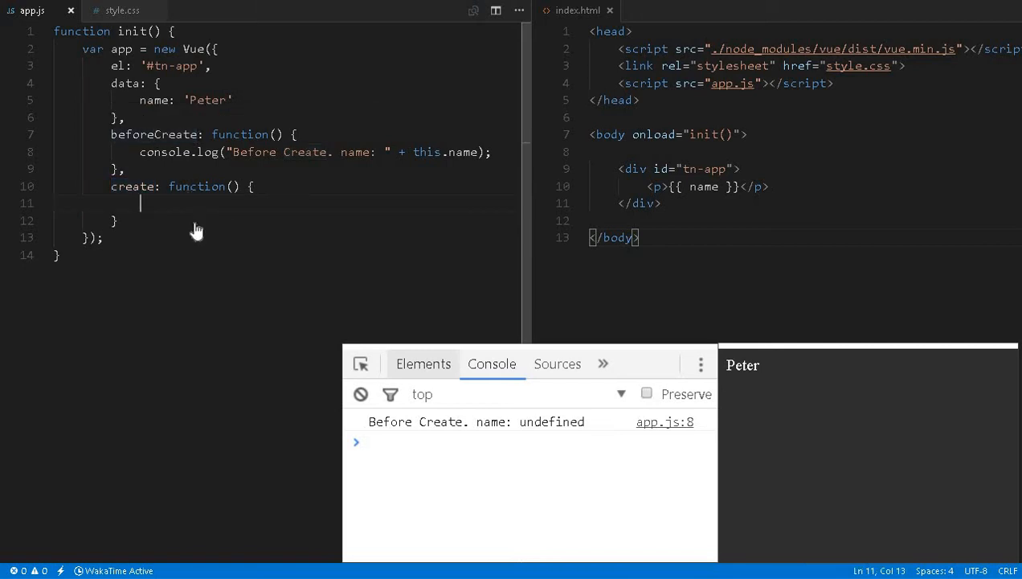
text(console.log)
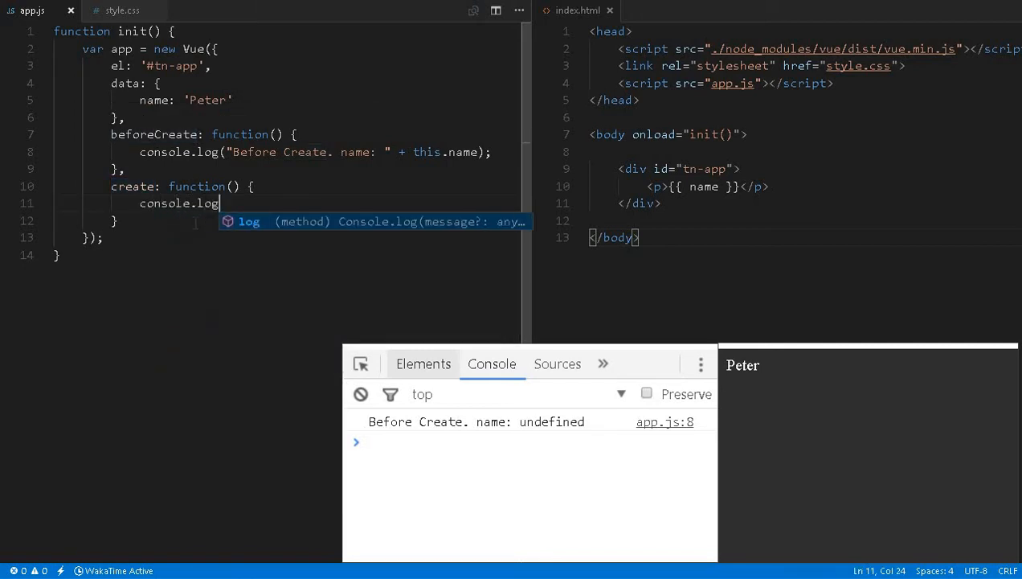
text(("");)
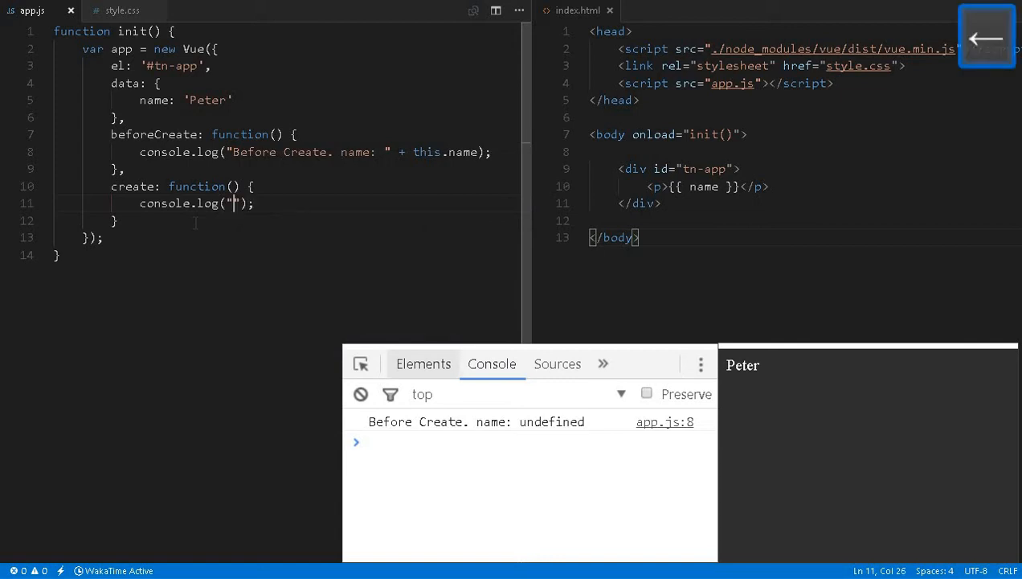
text(createa hook.)
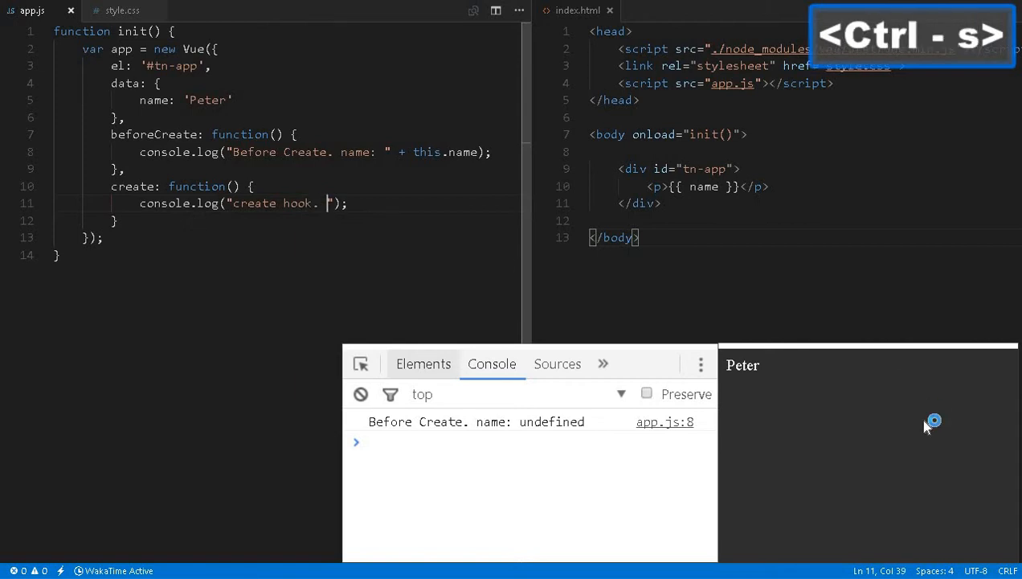
key(f5)
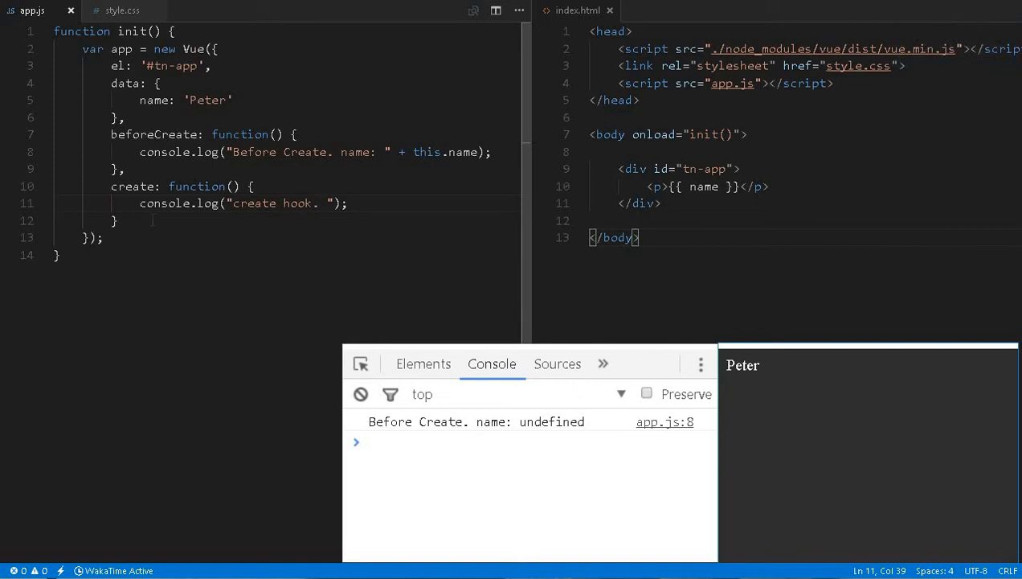
double_click(134, 185)
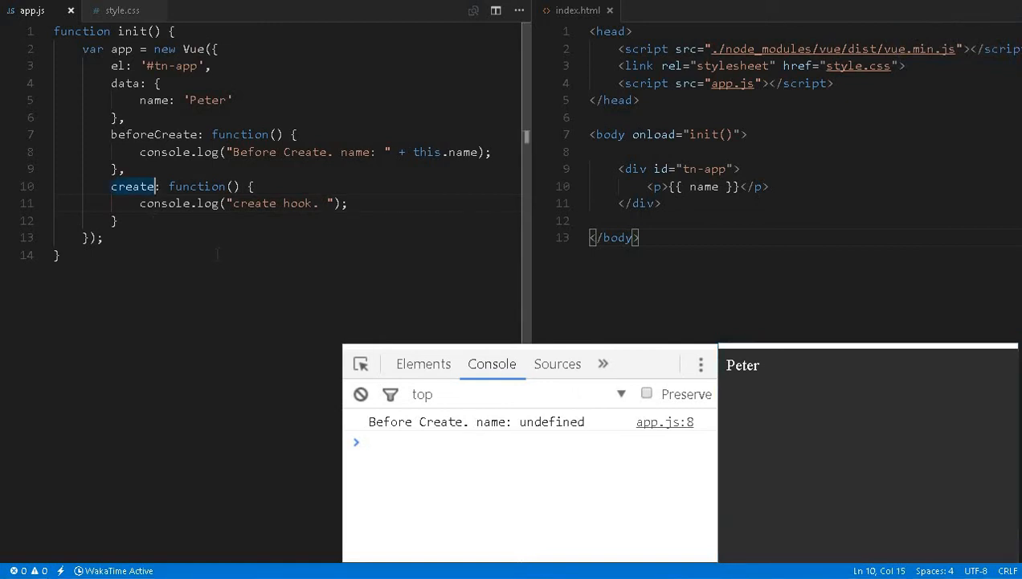
key(ctrl+s)
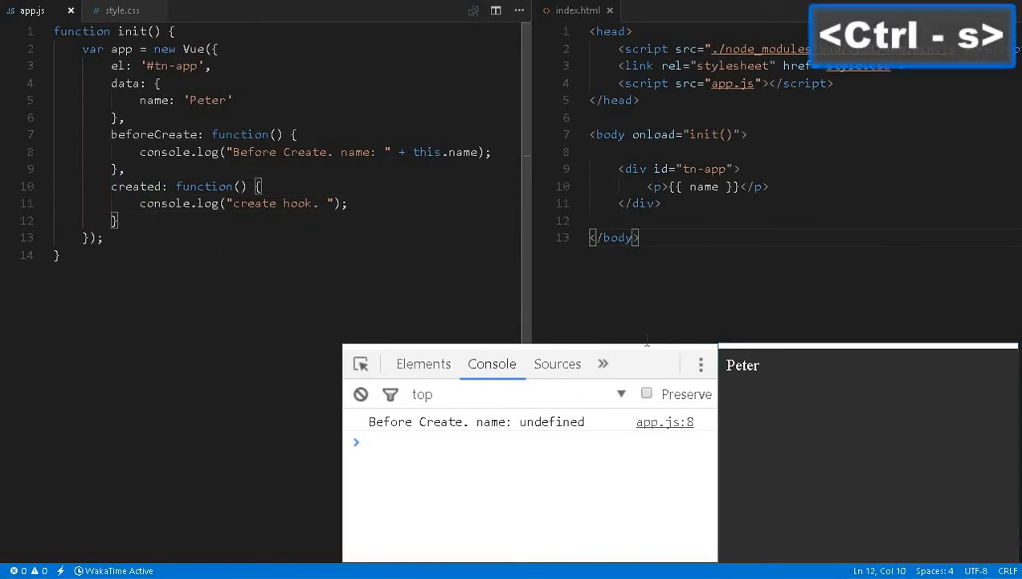
key(ctrl+s)
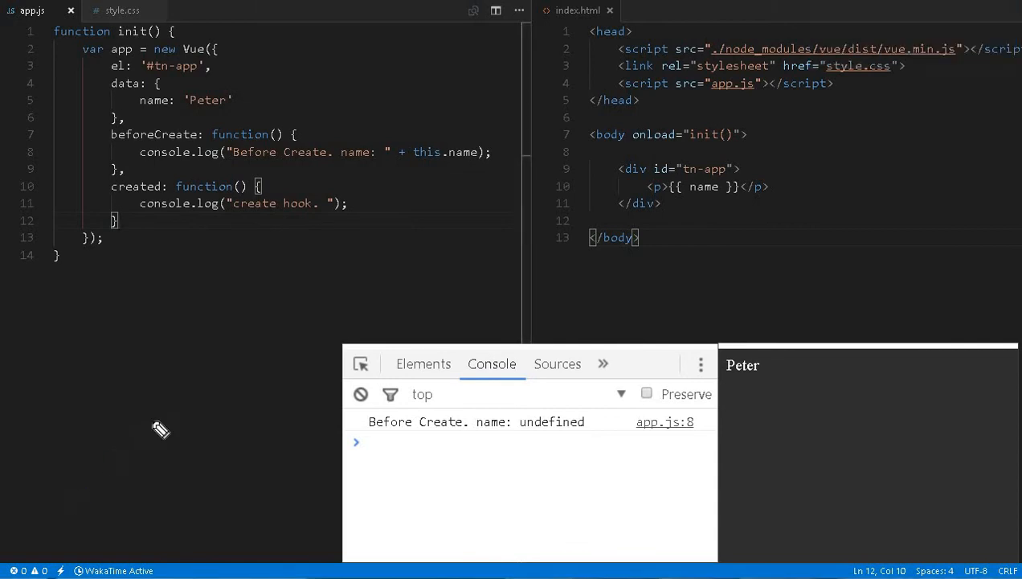
mouse_move(197, 147)
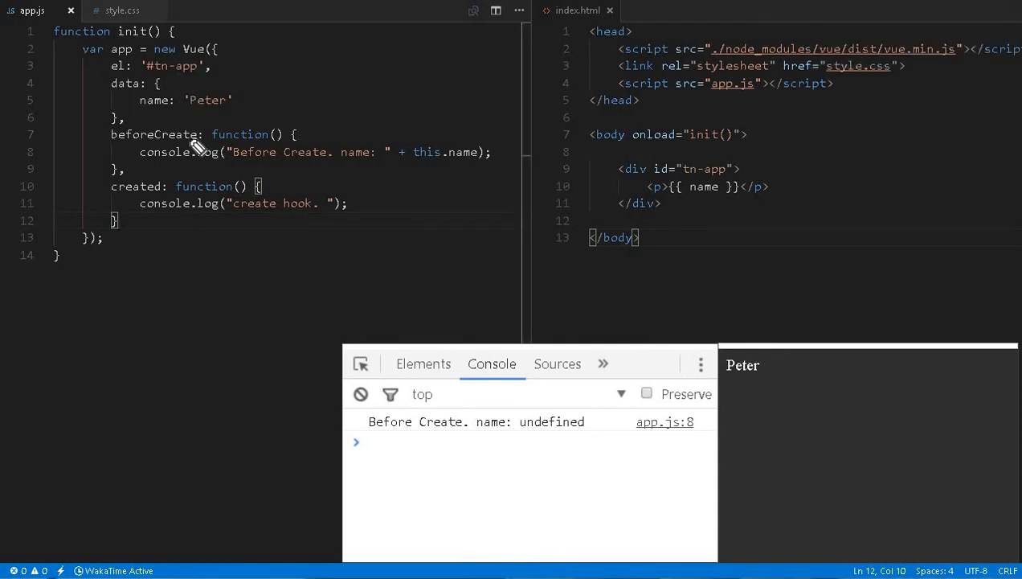
mouse_move(190, 219)
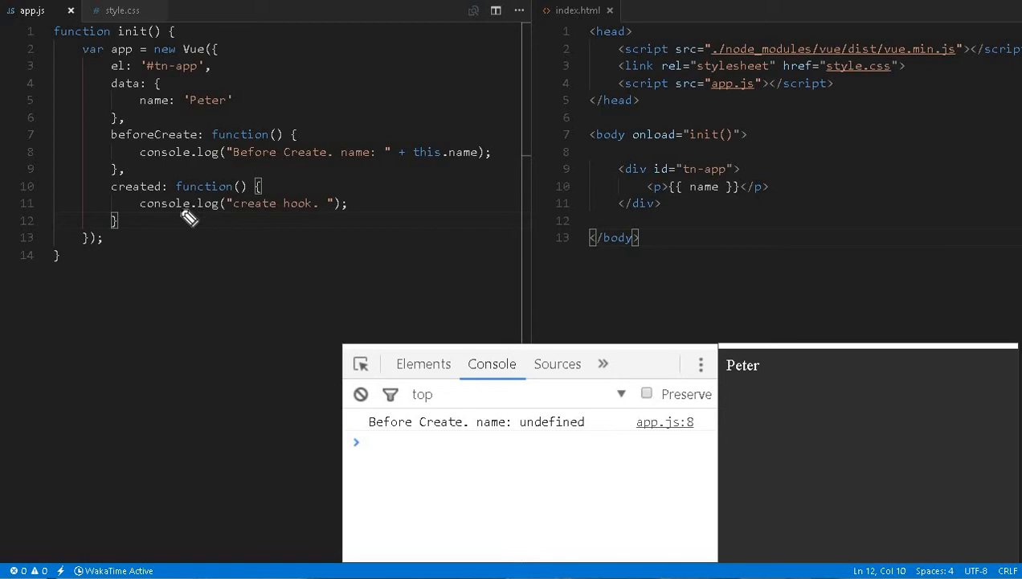
mouse_move(293, 207)
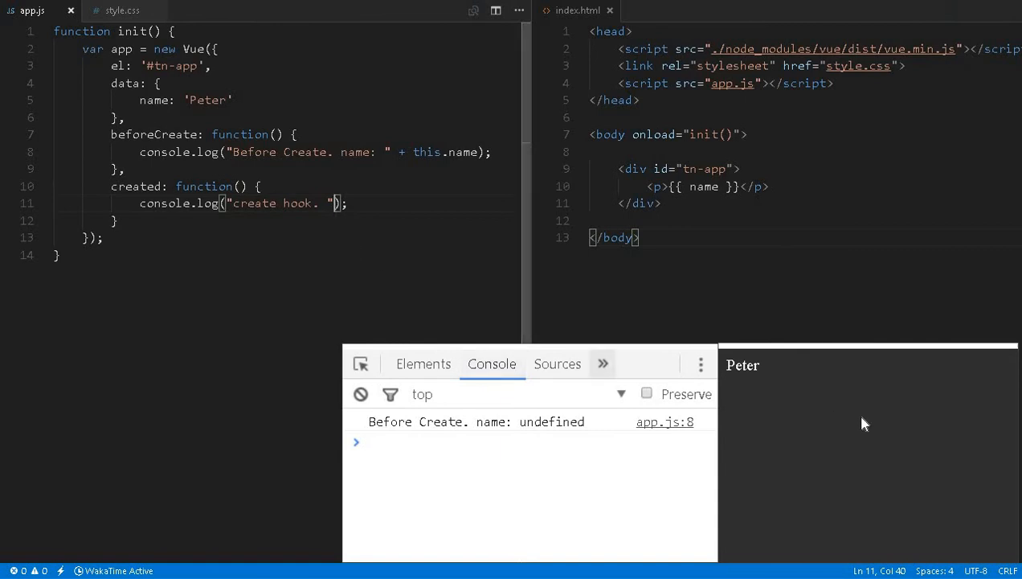
Append 'Name: ' + this.name to the created log, reloading until the console shows Peter.
key(F5)
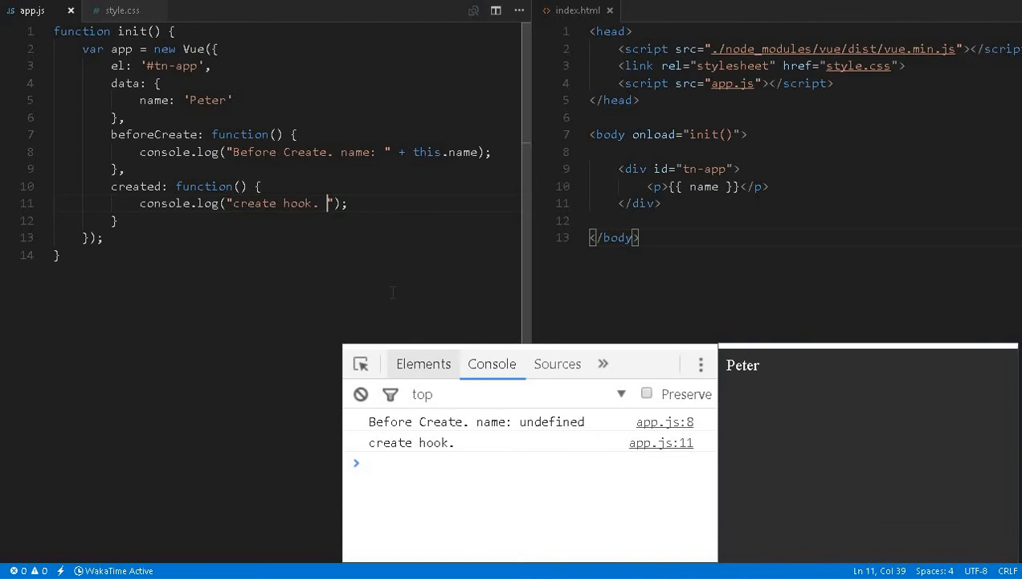
text(Name:)
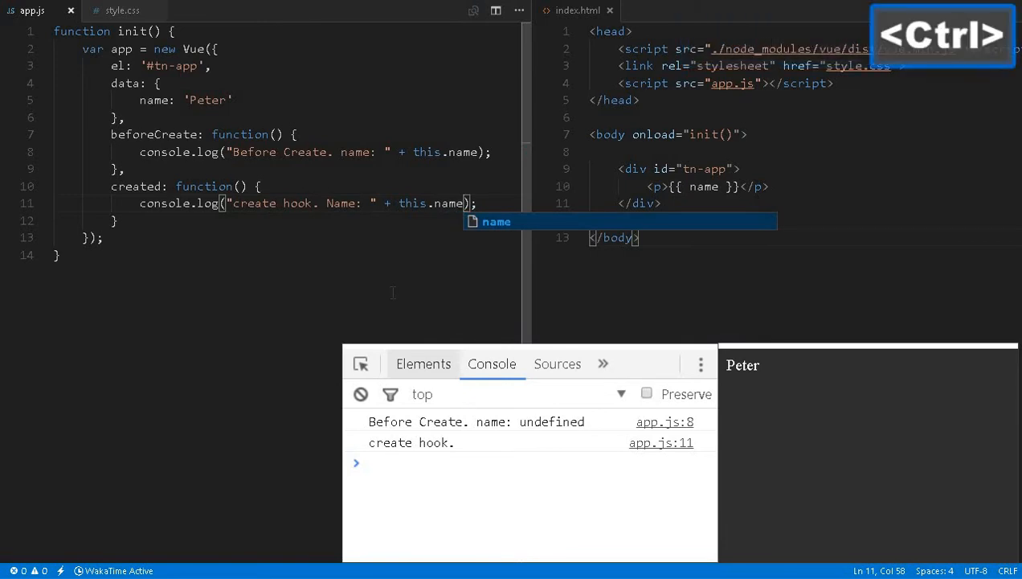
key(F5)
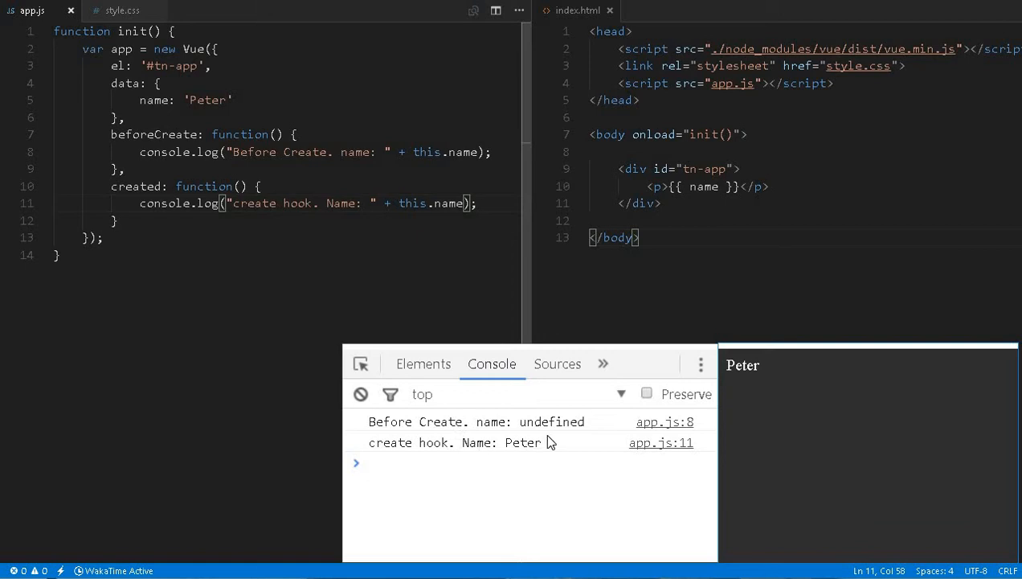
mouse_move(492, 464)
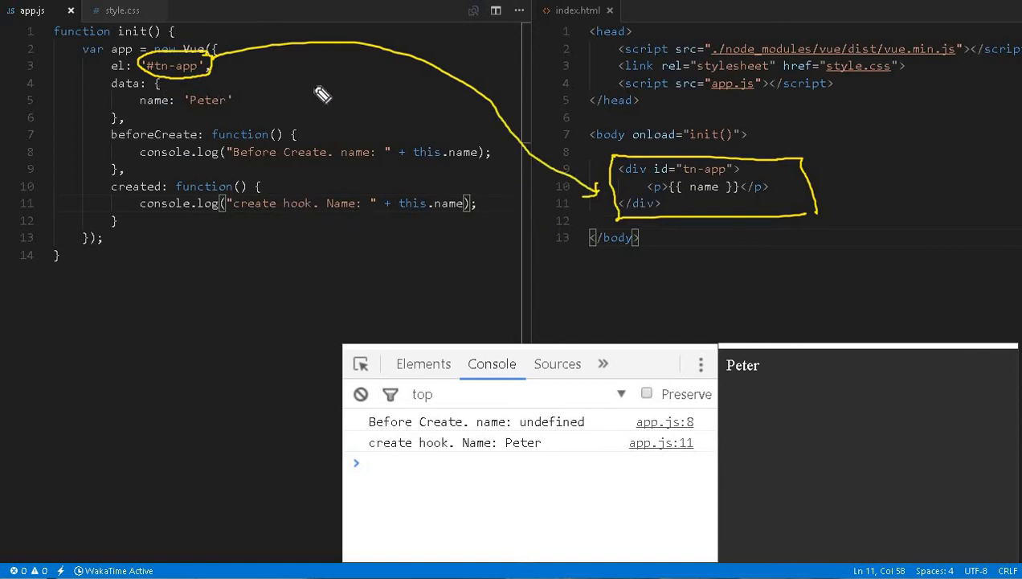
mouse_move(135, 63)
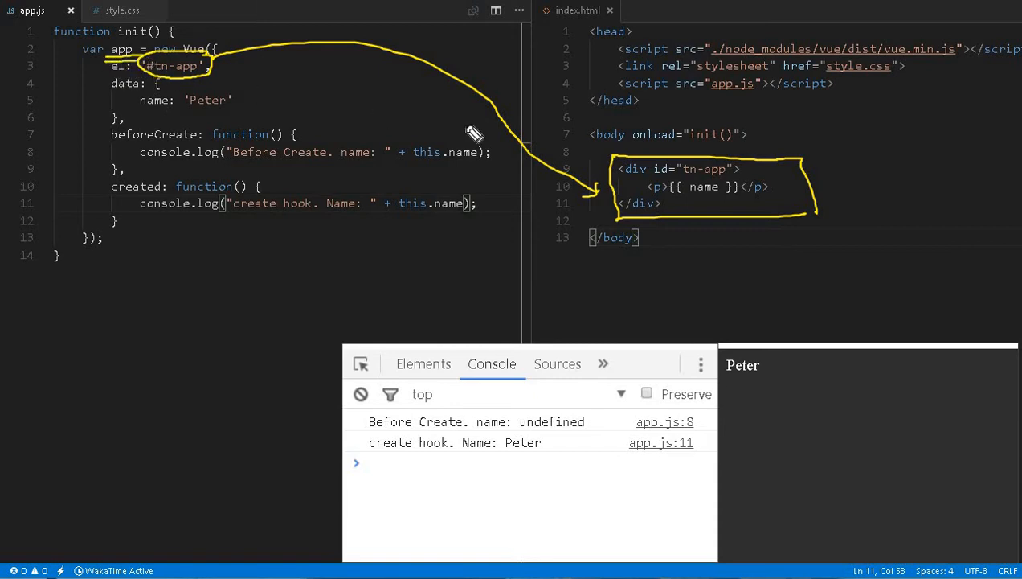
mouse_move(663, 195)
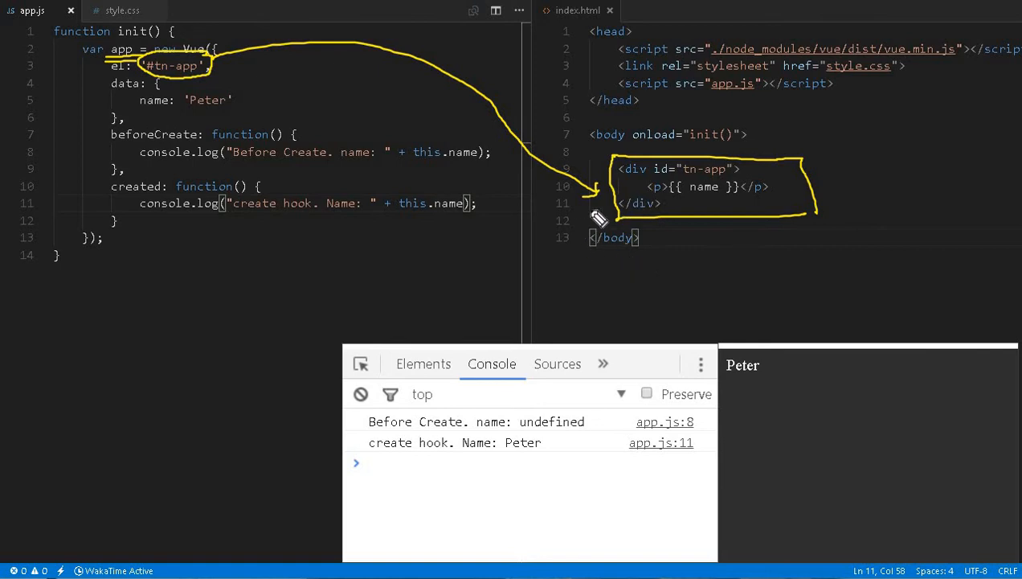
mouse_move(615, 242)
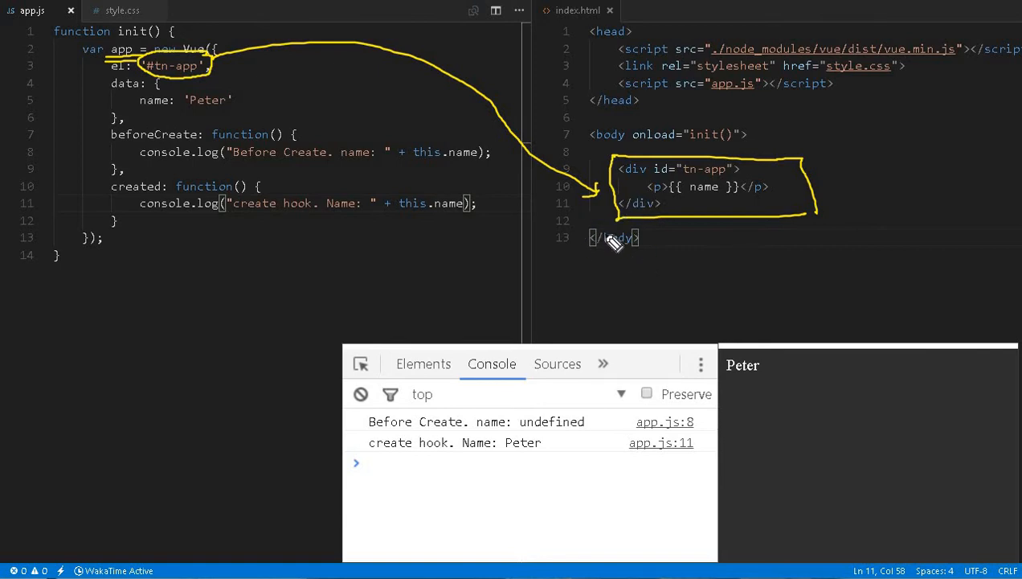
mouse_move(684, 207)
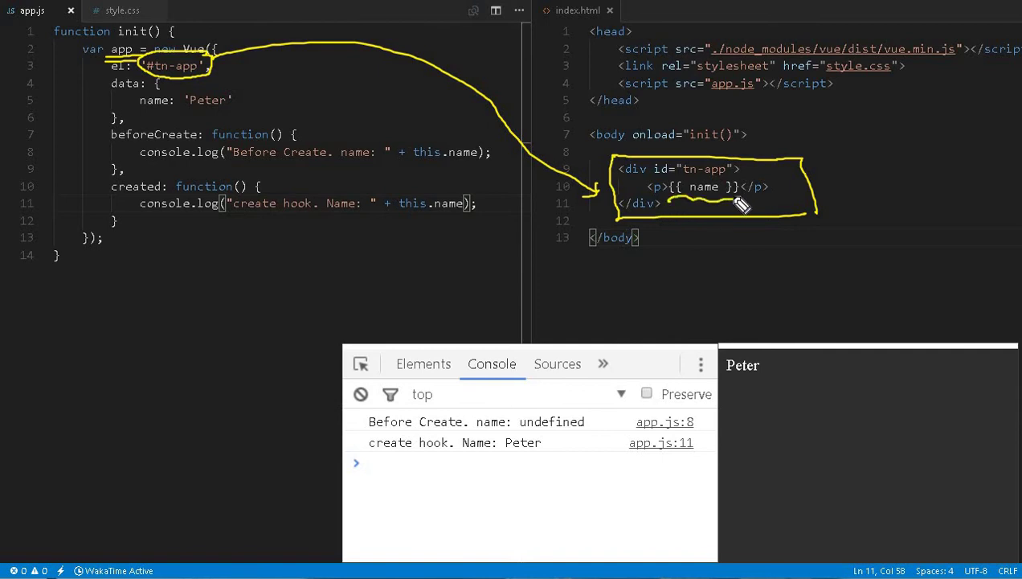
mouse_move(689, 199)
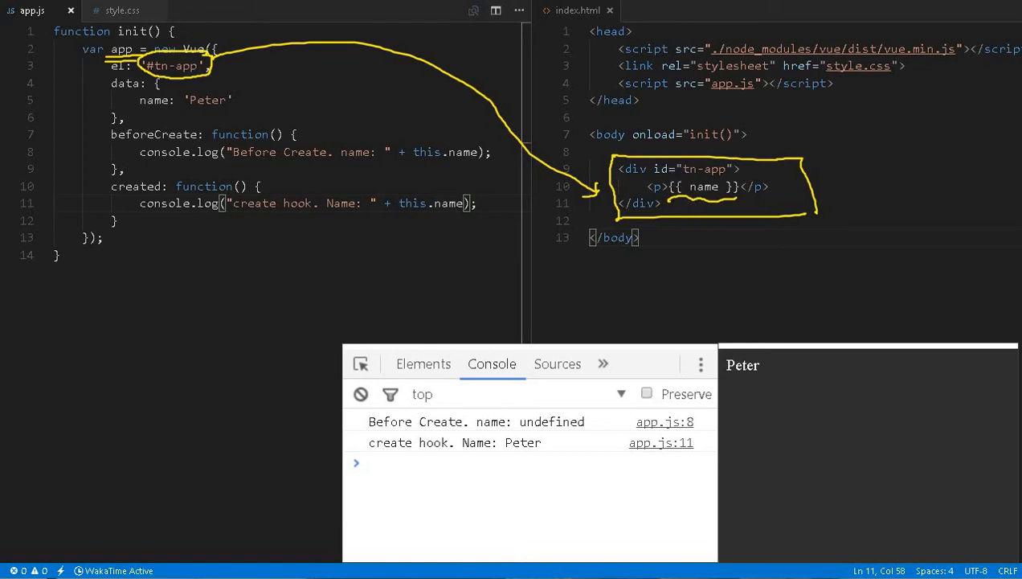
mouse_move(457, 369)
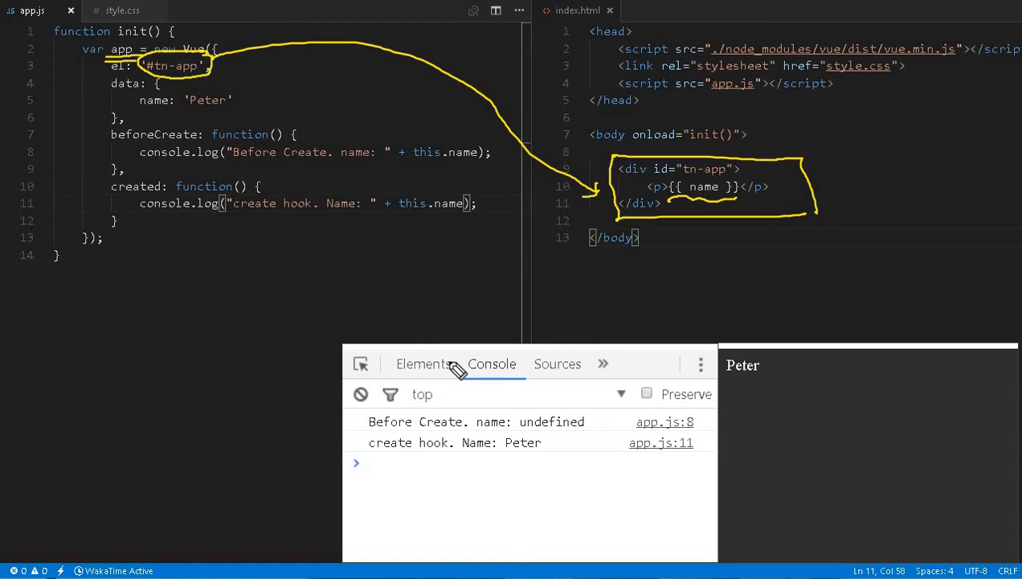
mouse_move(456, 370)
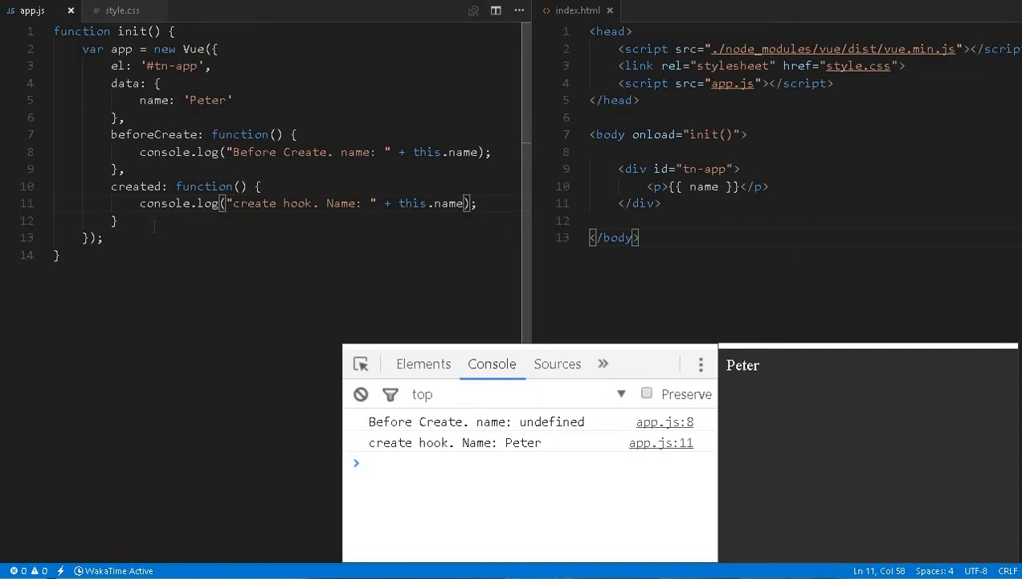
Add beforeMount logging "Before Mount" and mounted logging "mounted hook.", then save and reload.
key(Enter)
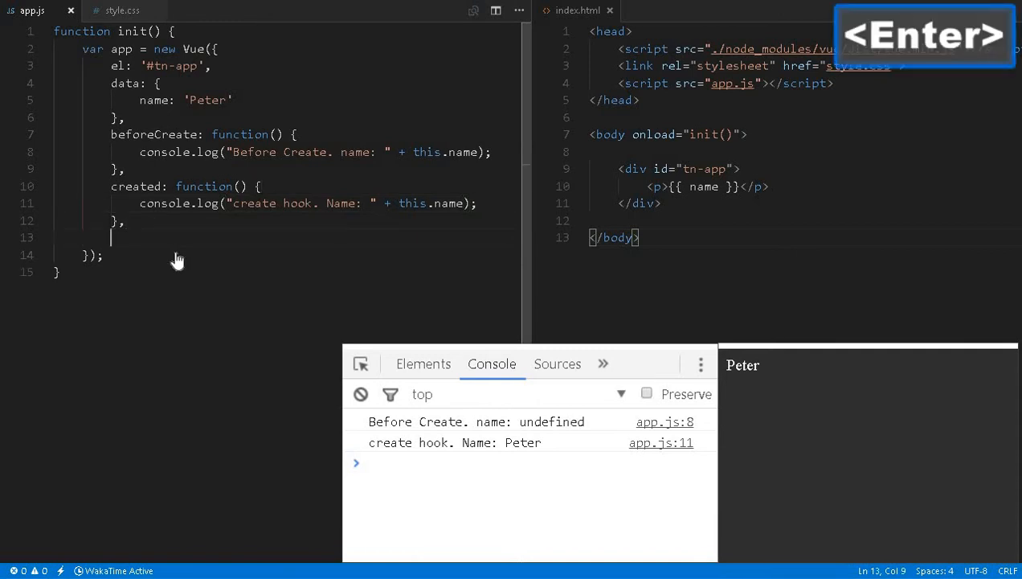
text(beforeMou)
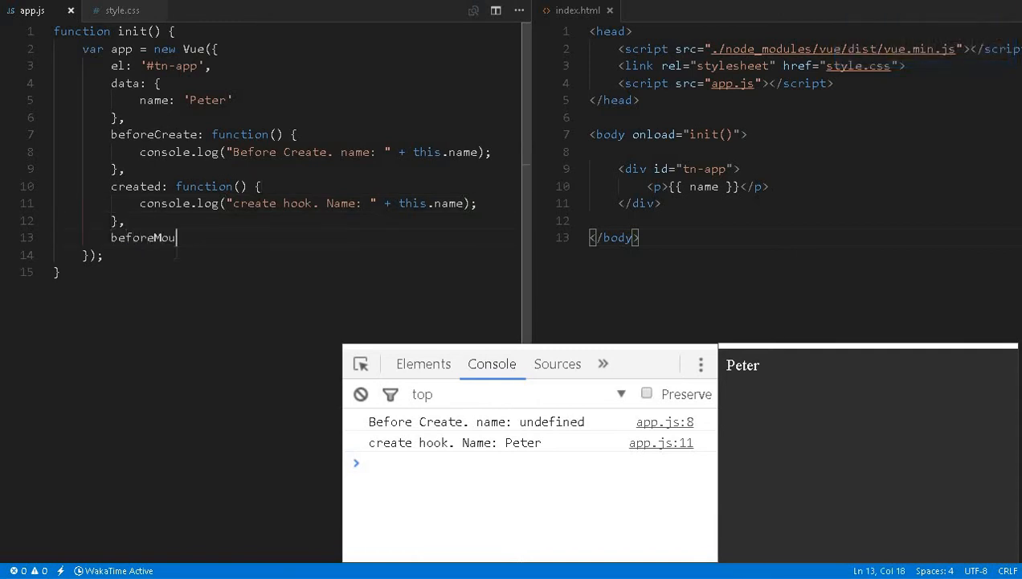
text(nt: f)
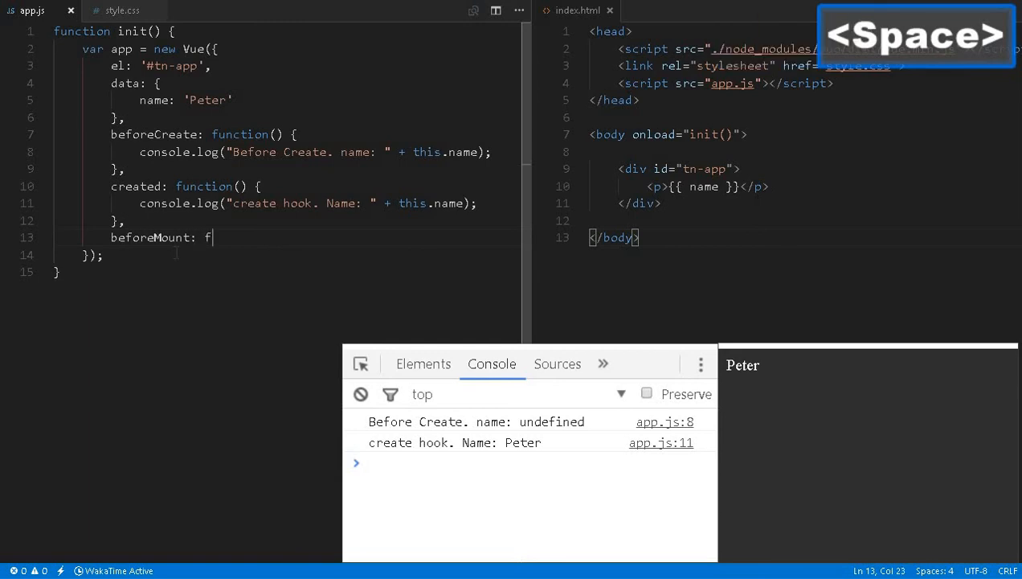
text(unction())
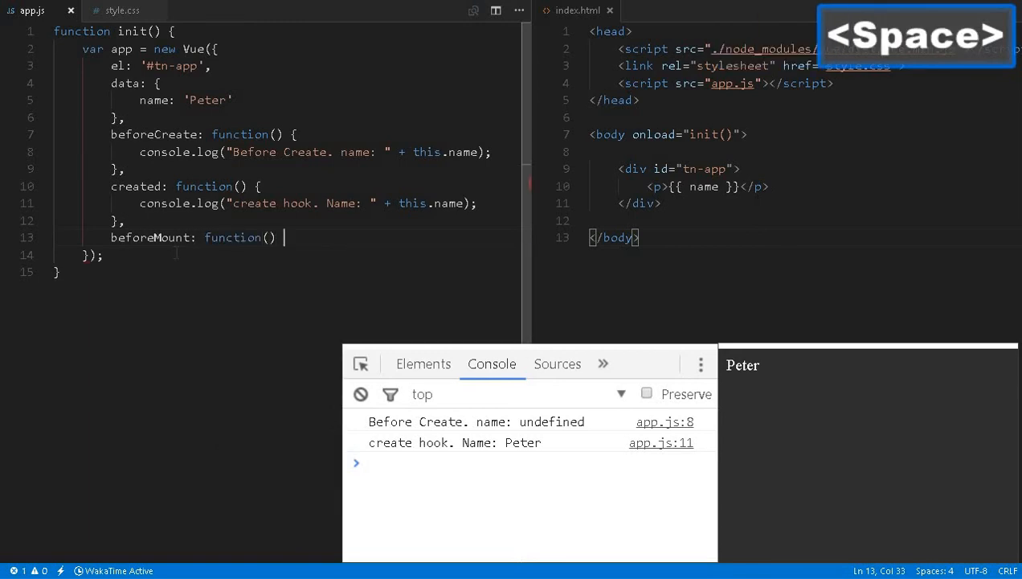
text(console.log("Before Mount");)
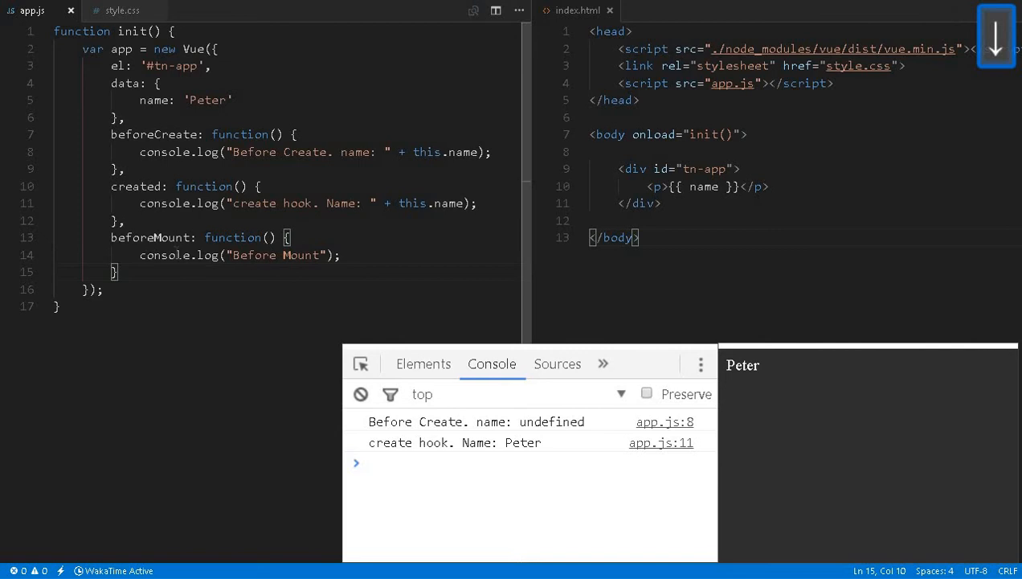
text(,)
key(Enter)
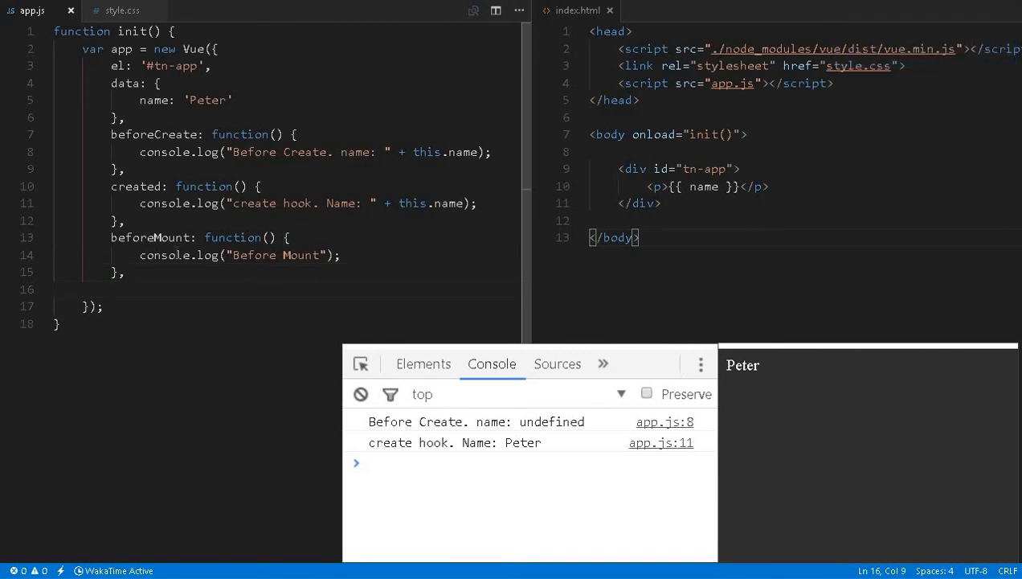
text(moun)
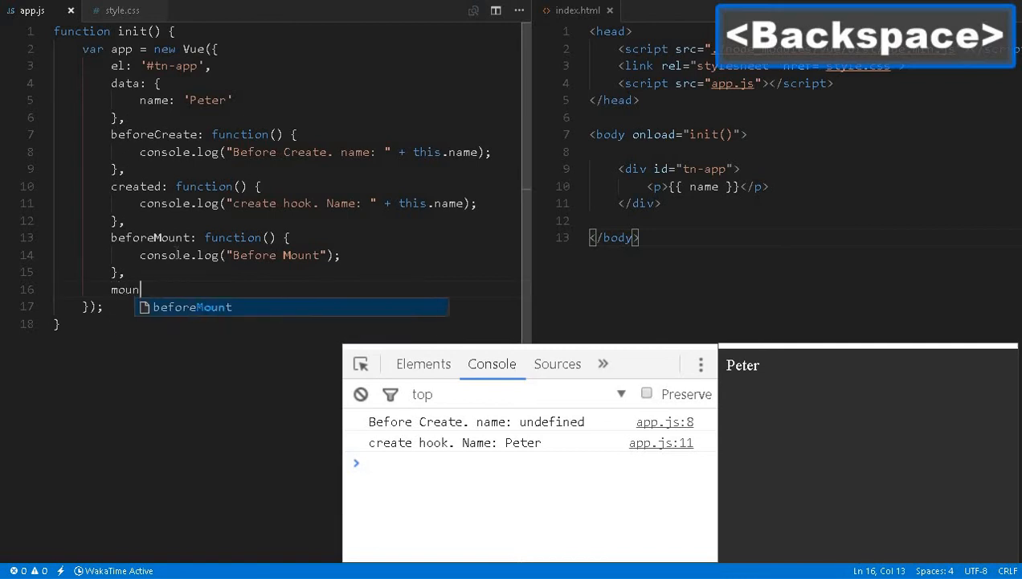
text(ted: function(){)
text(console.log("mounted hook."))
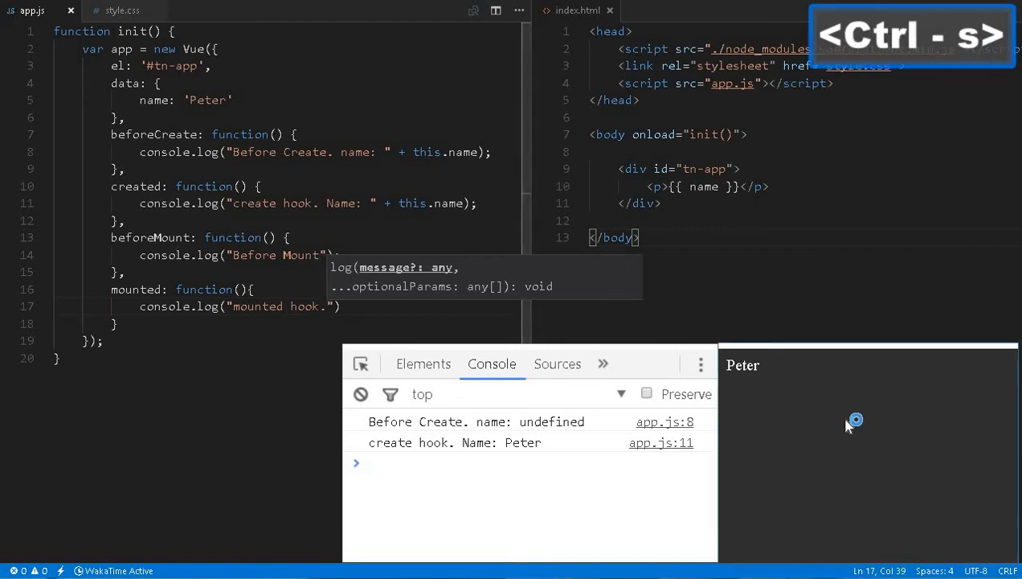
key(f5)
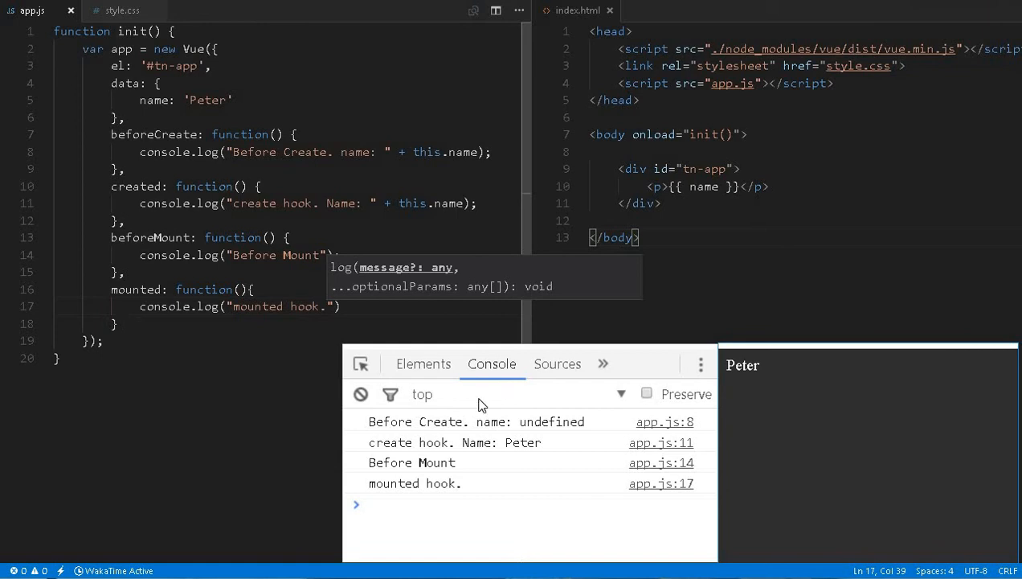
Drag beforeMount above created and reload; the console still logs create hook first.
drag(111, 289, 114, 324)
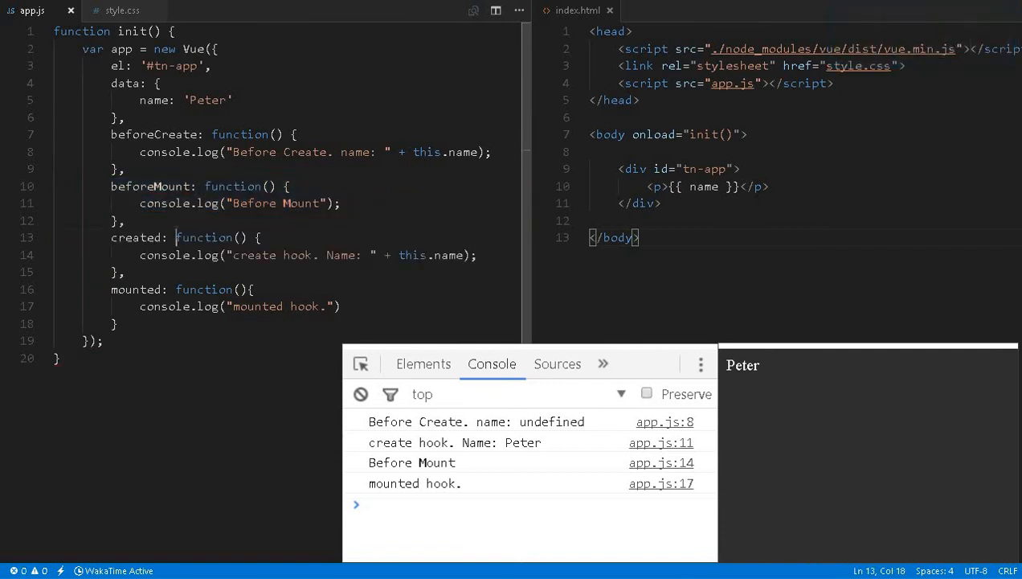
key(F5)
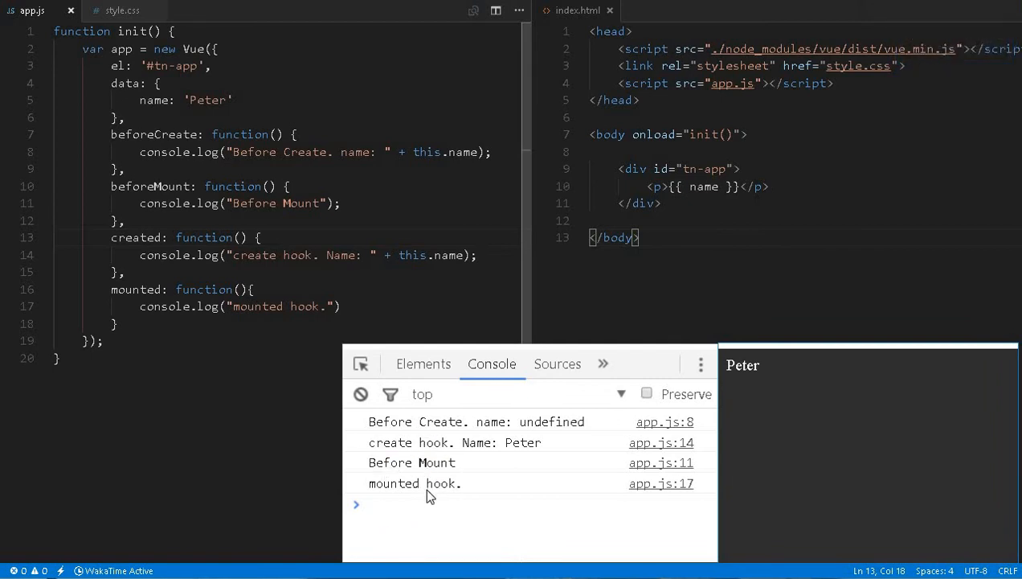
mouse_move(388, 457)
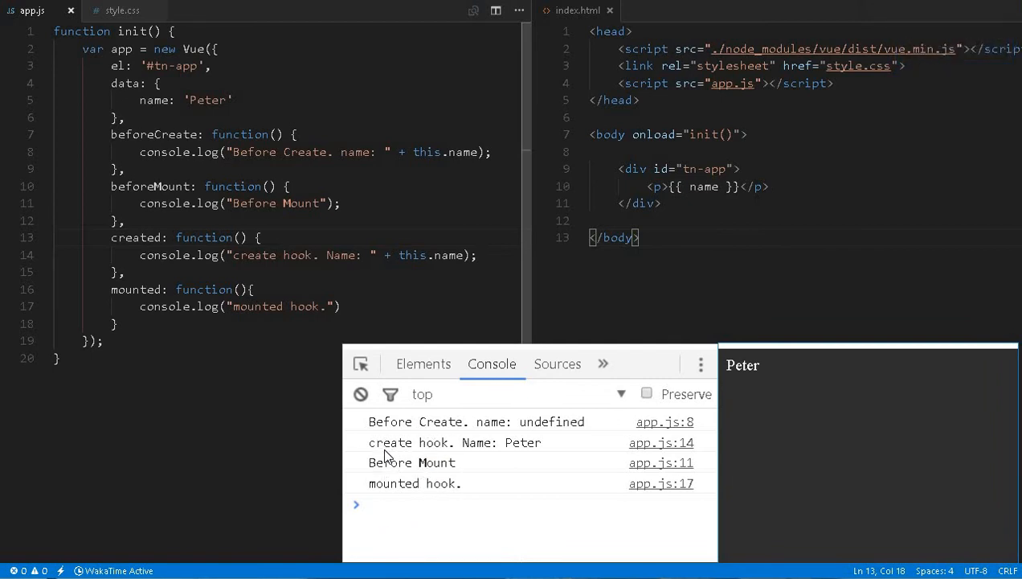
mouse_move(400, 499)
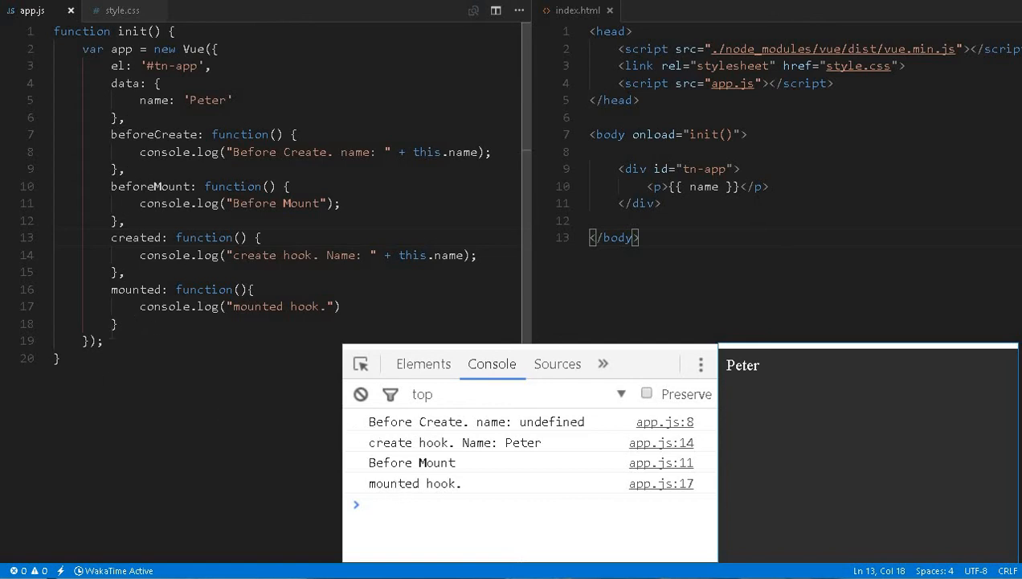
mouse_move(391, 425)
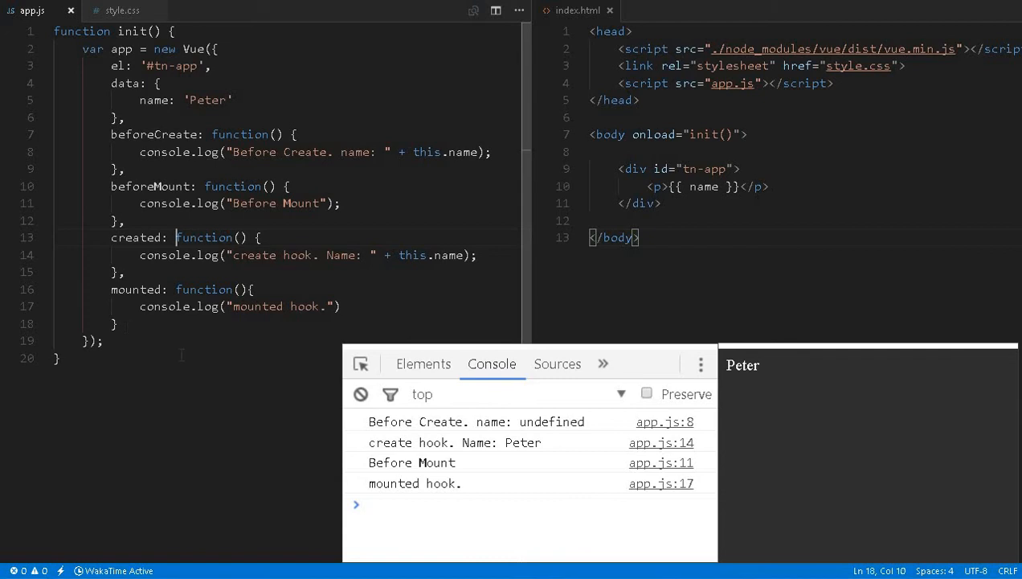
Add a beforeUpdate hook logging "before Update" after the mounted hook.
key(Enter)
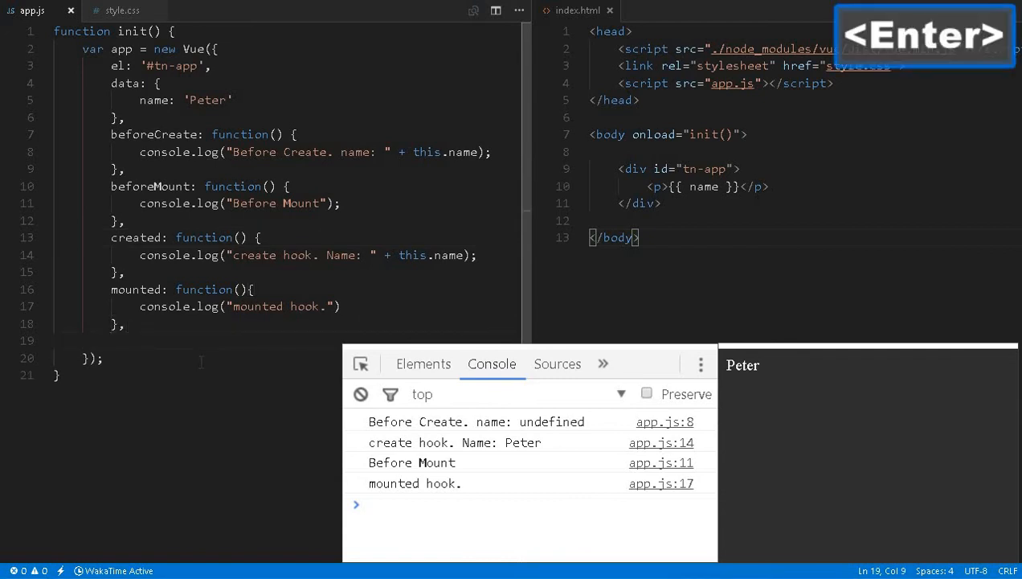
text(before)
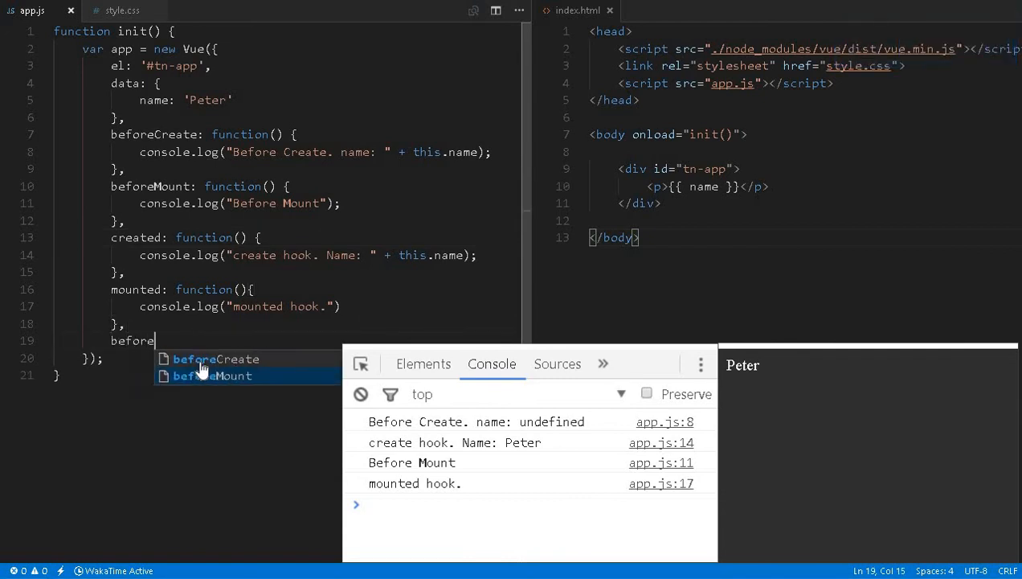
text(Upda)
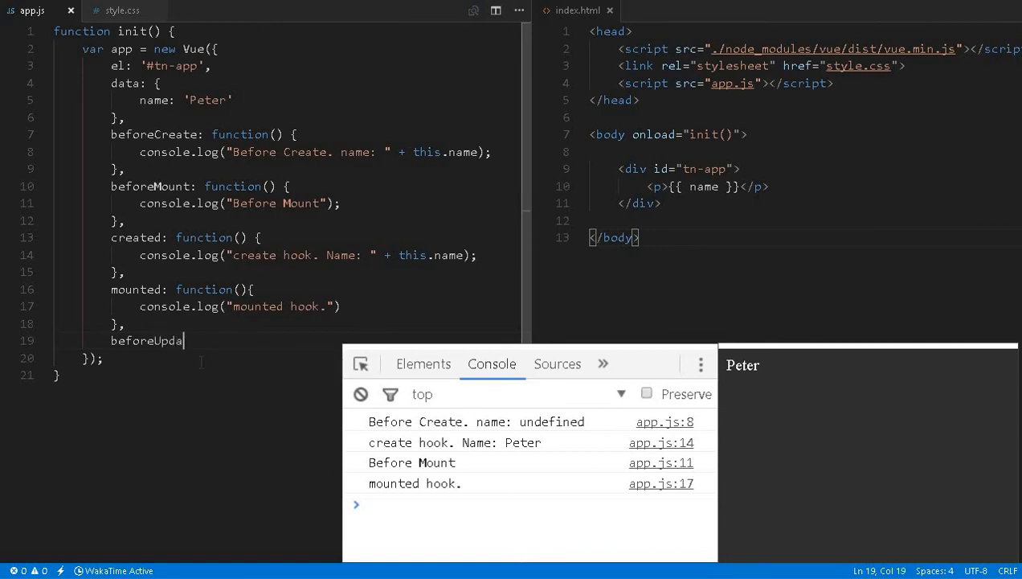
text(te: functi)
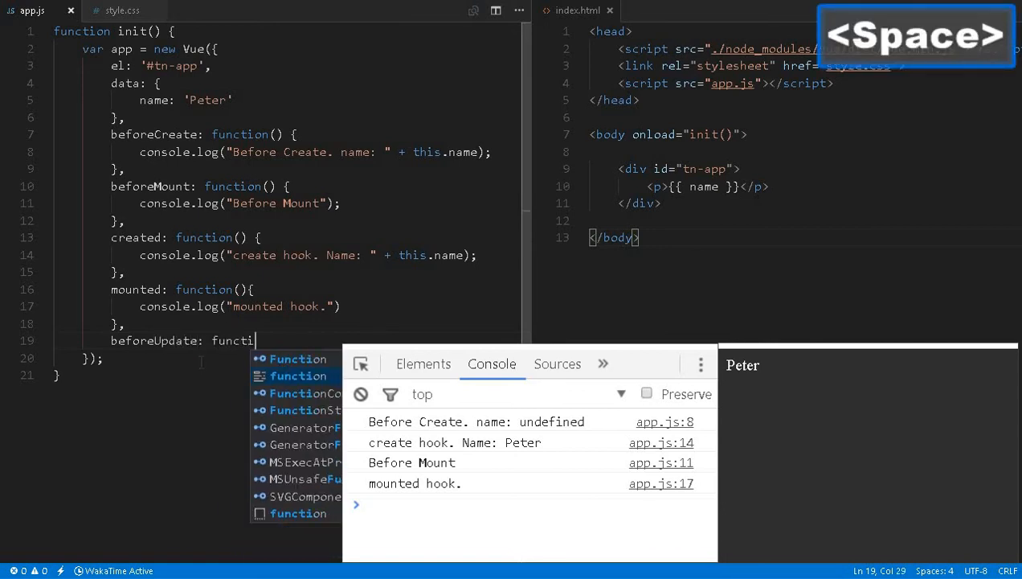
key(enter)
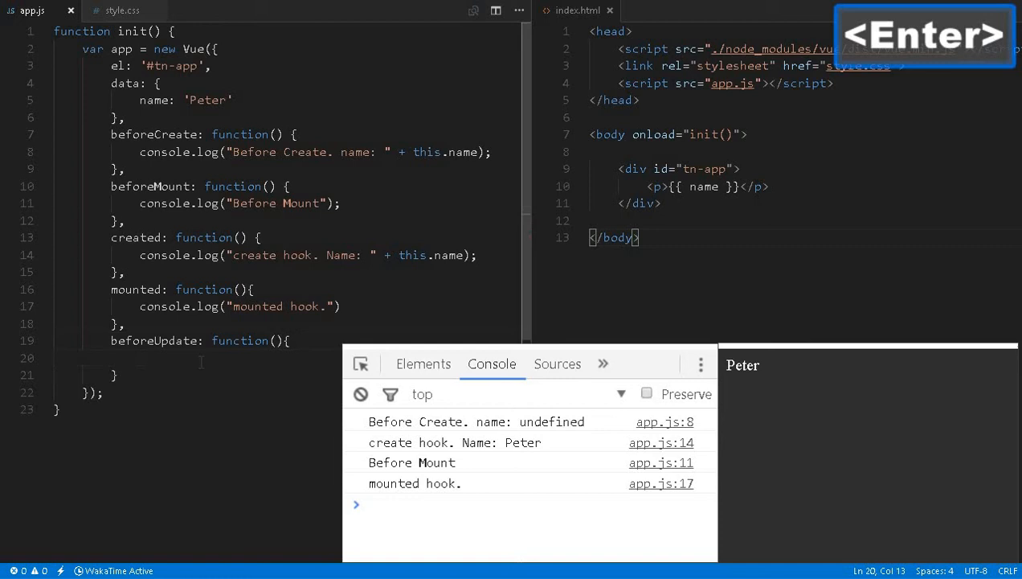
text(log("");)
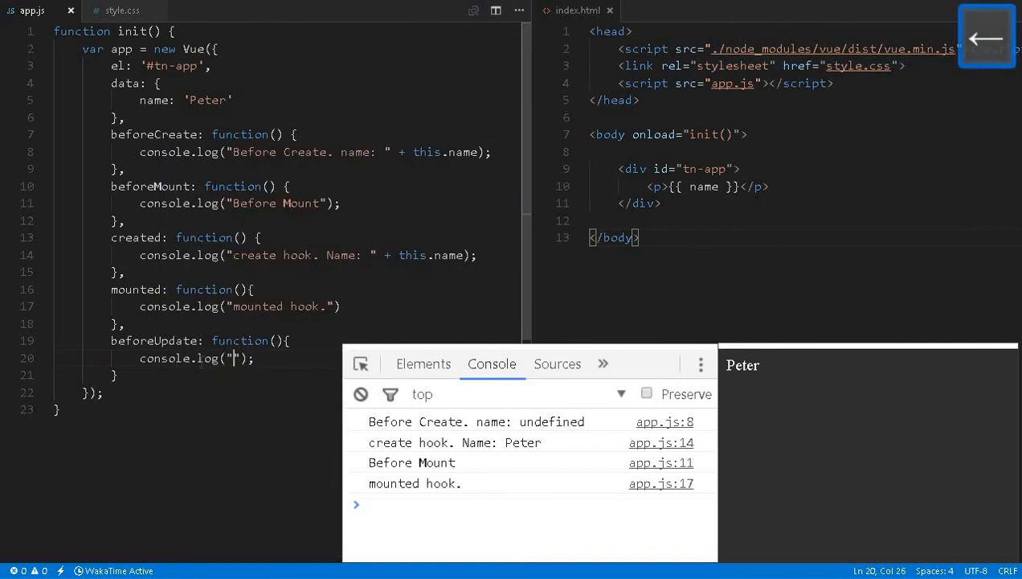
text(before Update)
click(286, 375)
text(,)
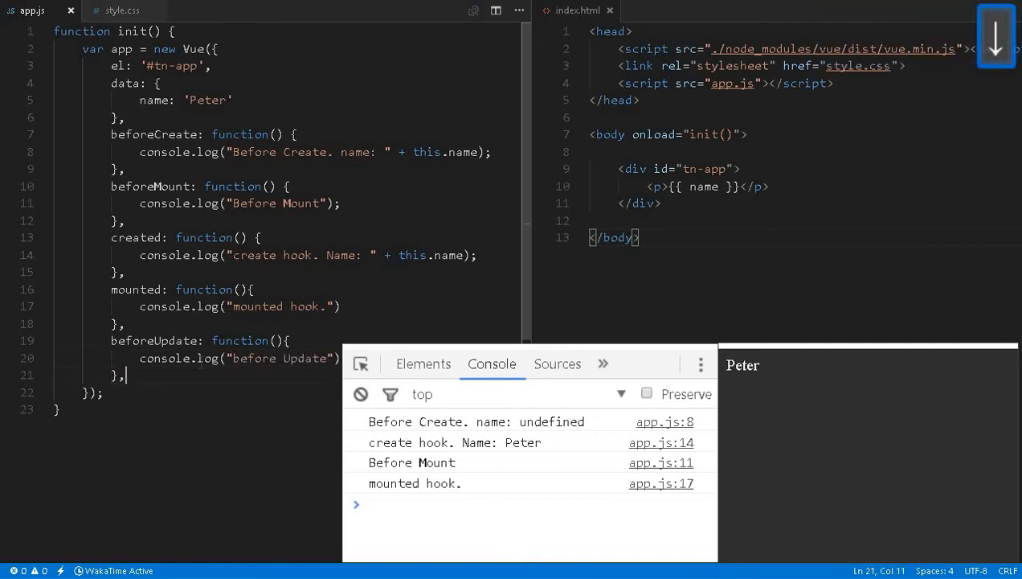
Add an updated: function() hook logging "updated", then save app.js.
text(updated)
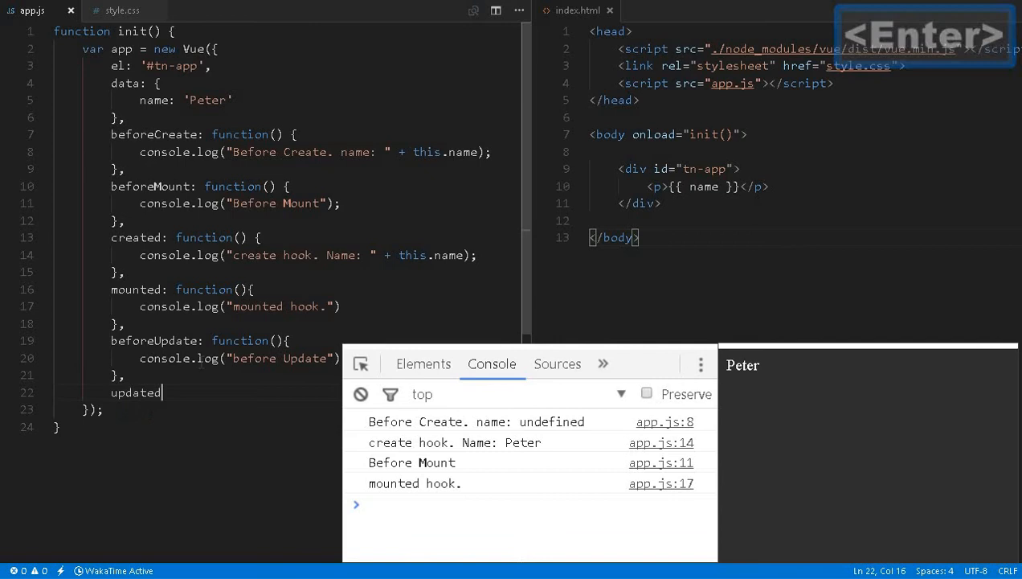
text(: function() {)
text(console.log()
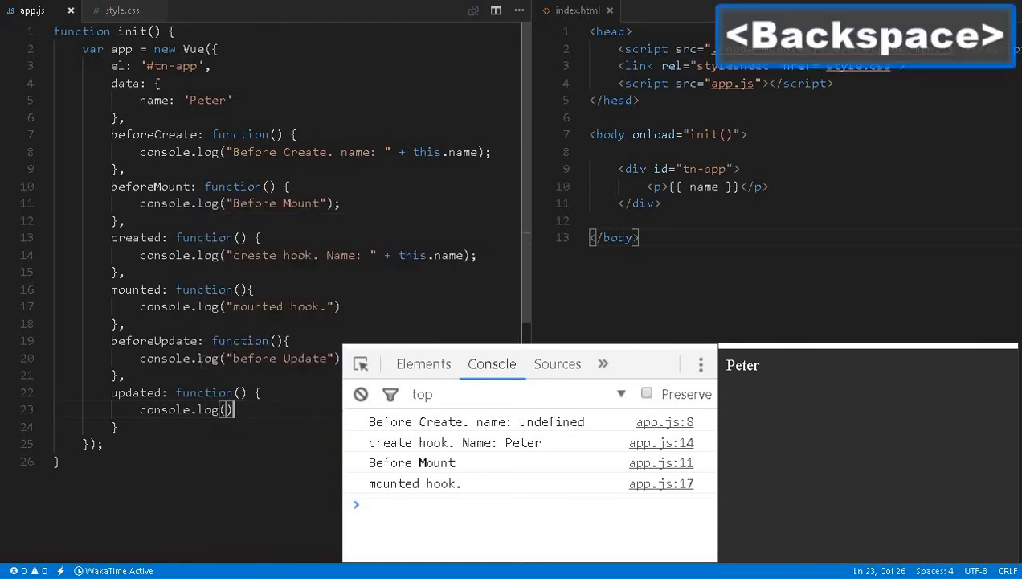
text(updated")
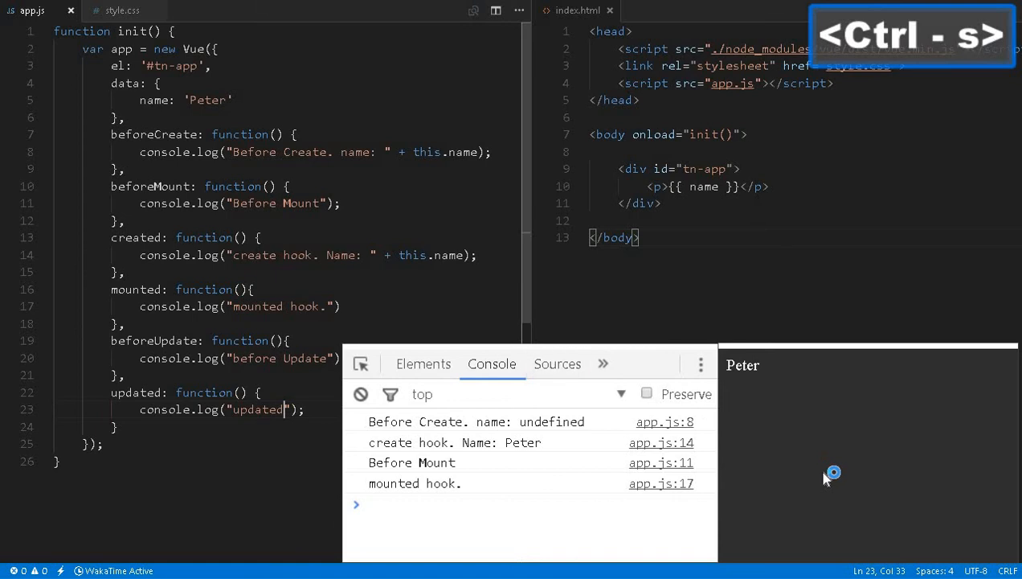
key(f5)
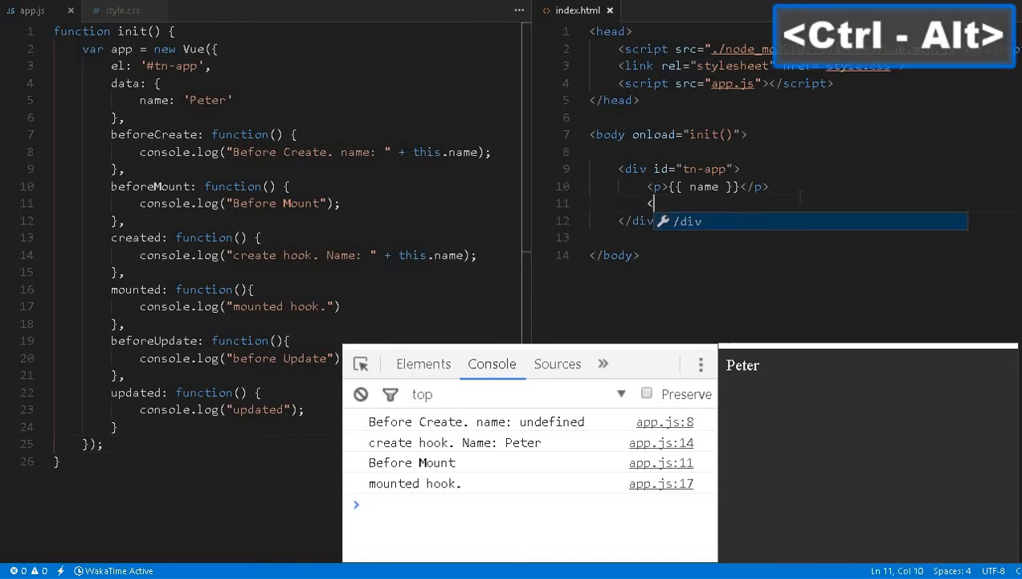
Add <input v-model="name"></input> to index.html and type 'a' into it.
text(<input>)
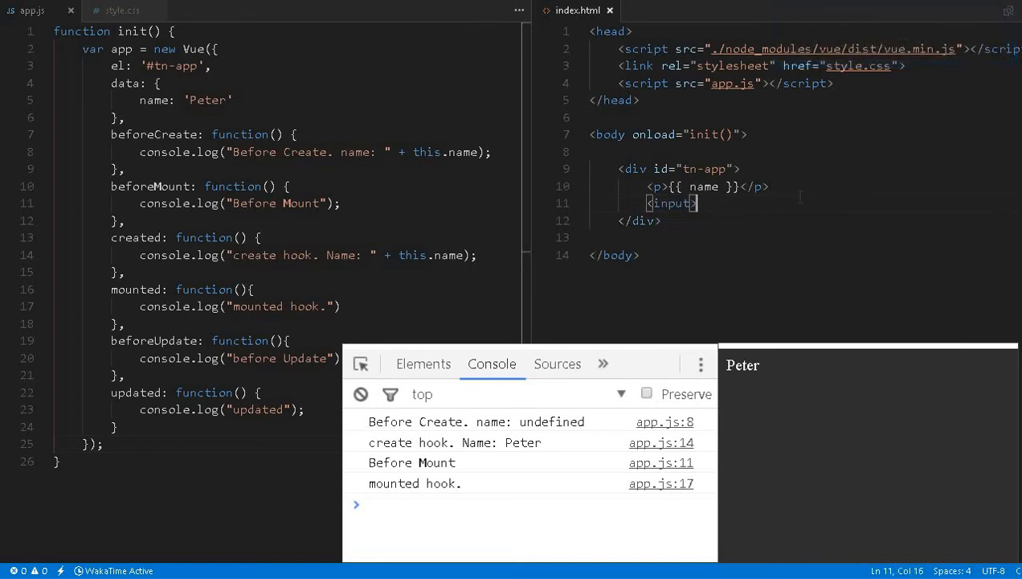
text(</input>)
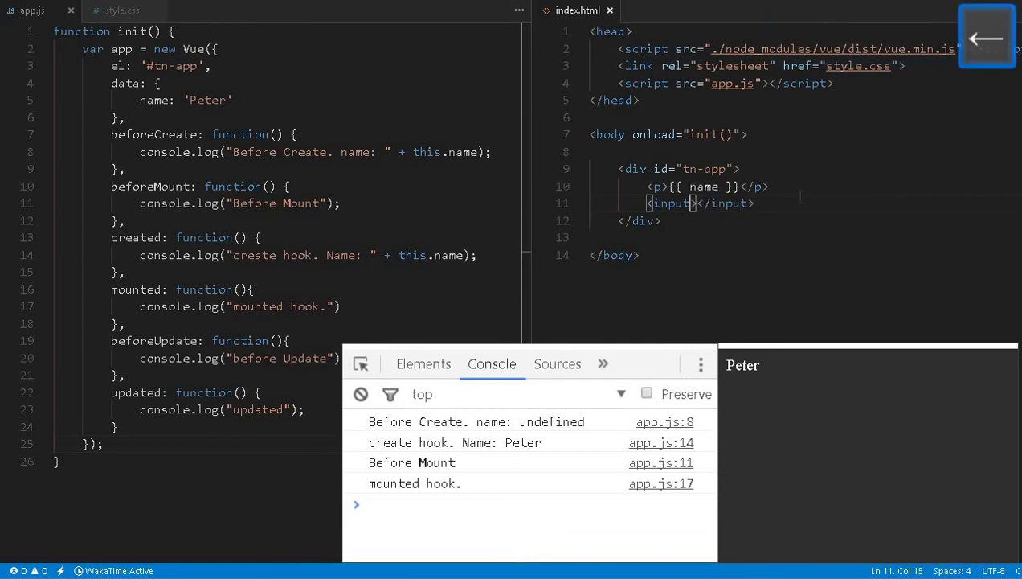
text(v-)
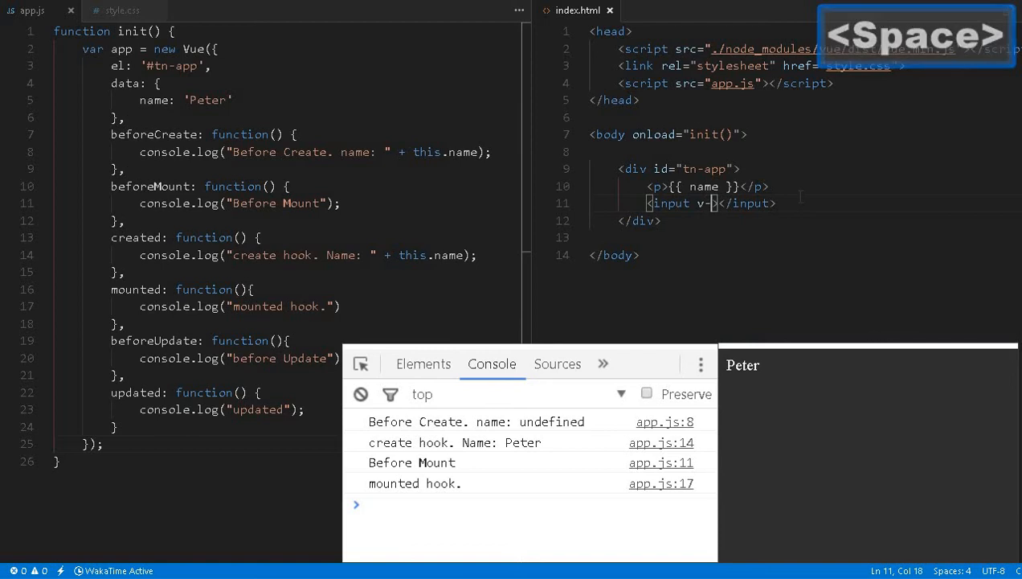
text(model)
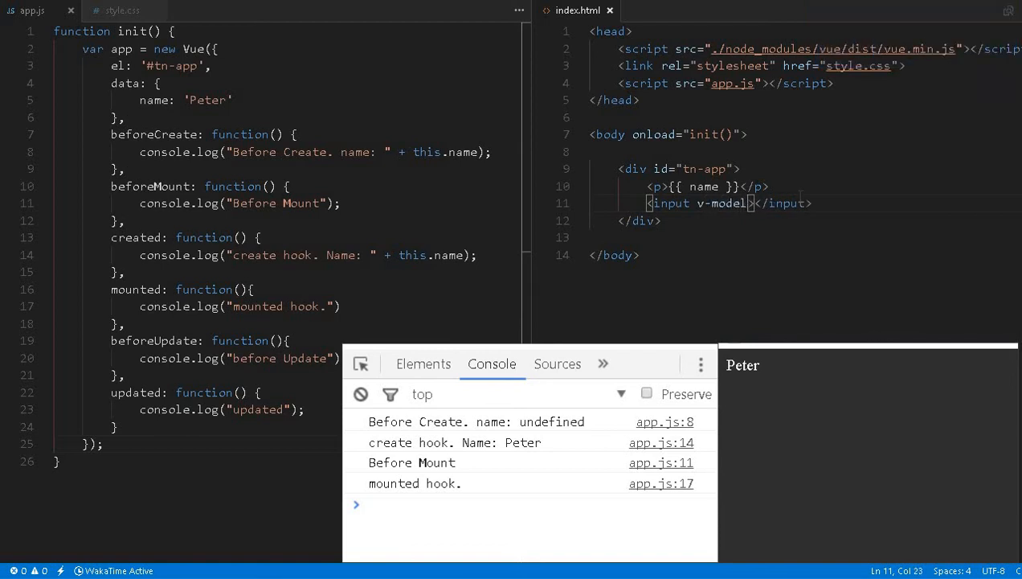
text("name)
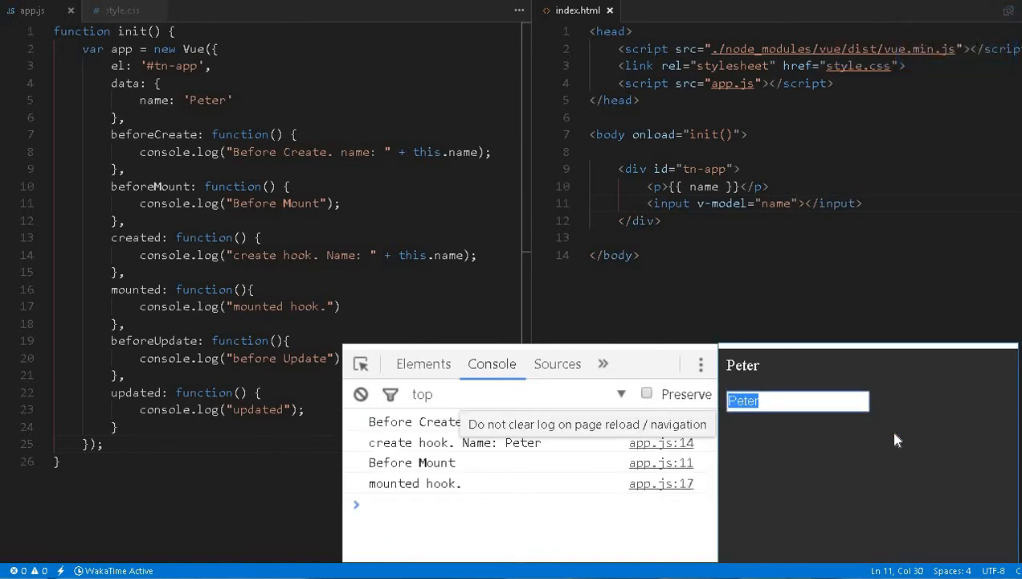
text(a)
click(286, 392)
text(a, b)
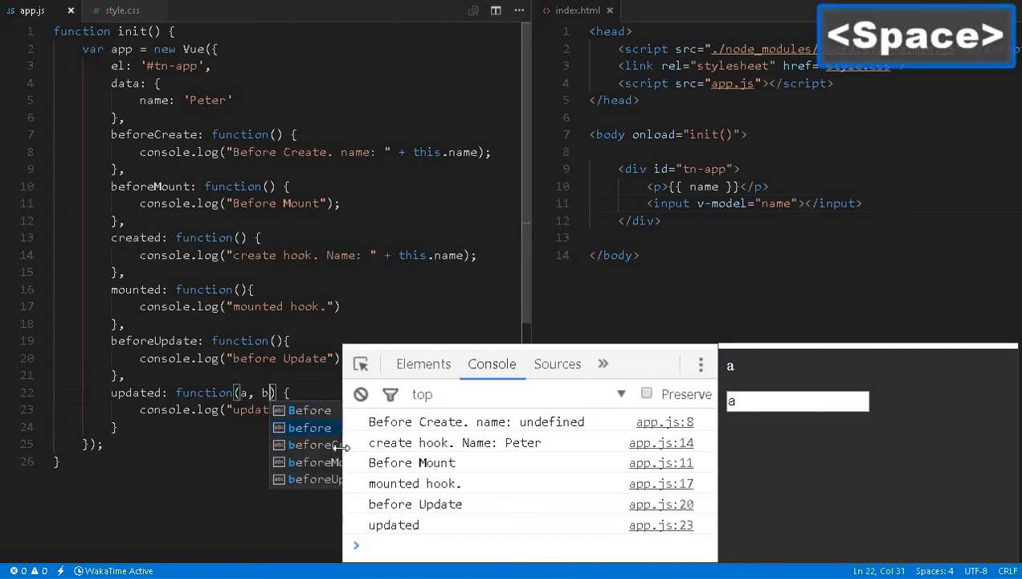
Give updated parameters a, b logged as "updated" + a + " ~~ " + b, then reload and edit the field.
key(Ctrl+s)
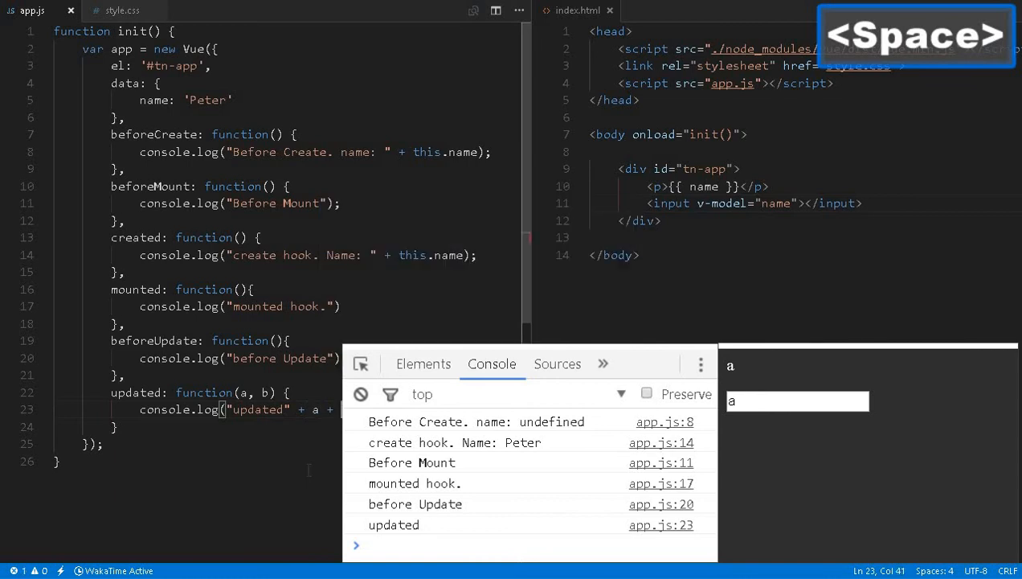
text(b)
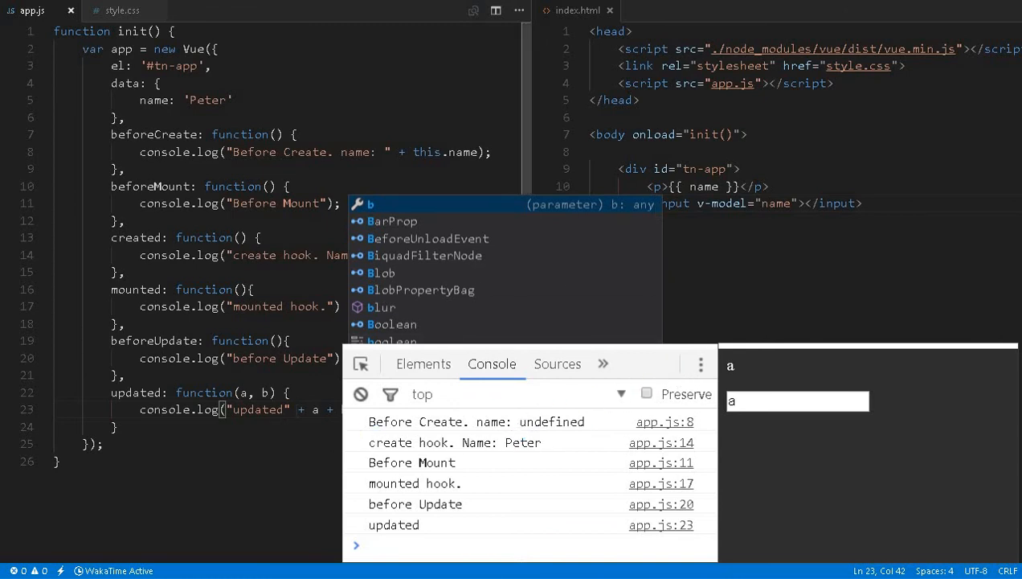
key(Enter)
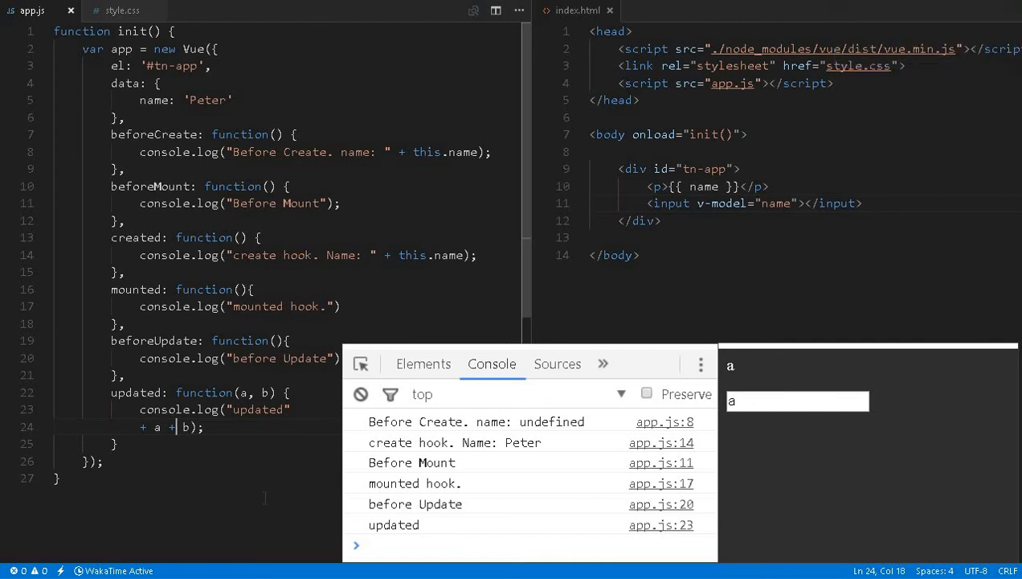
key(space)
text(" ~~ " + )
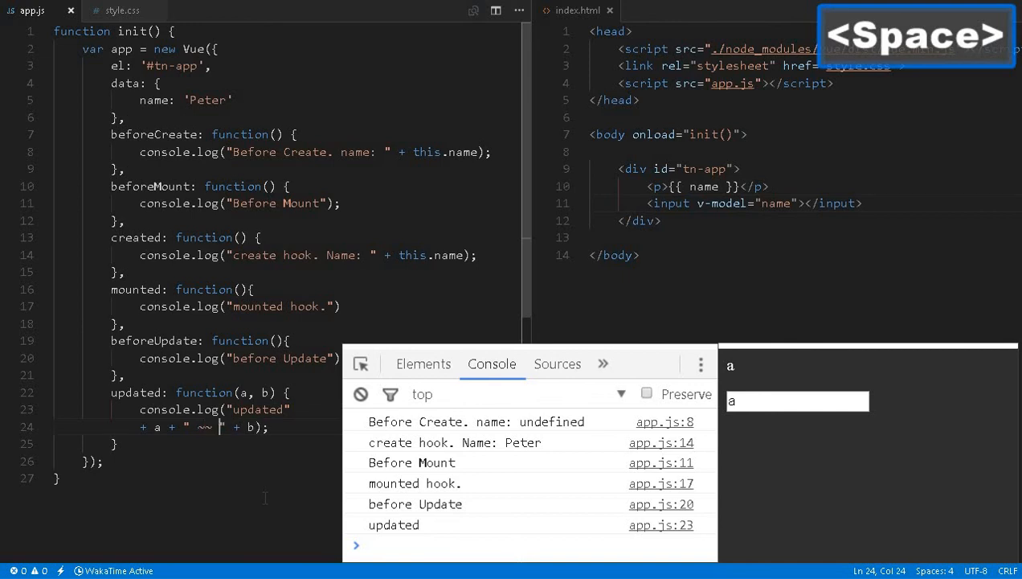
key(ctrl+s)
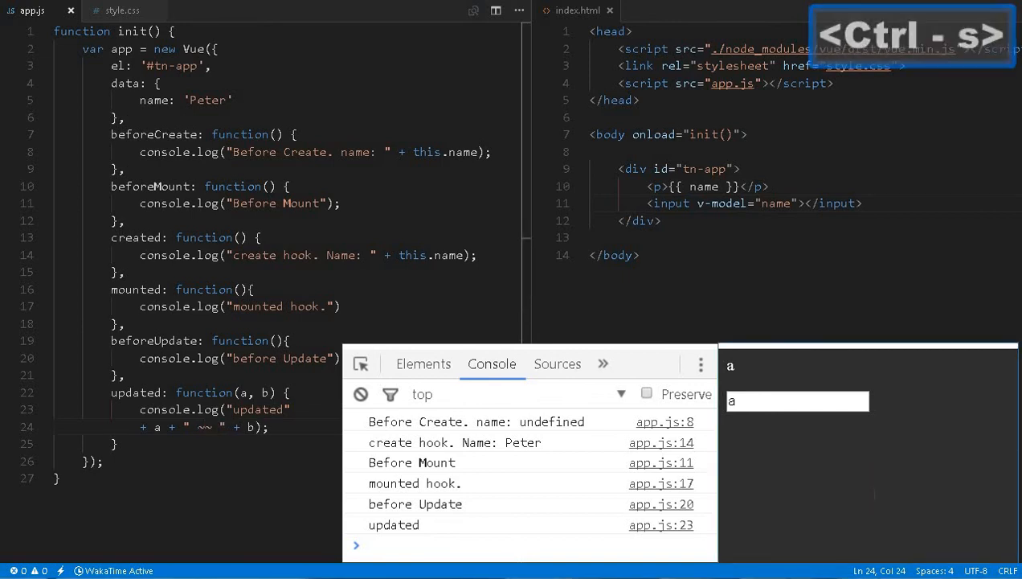
key(F5)
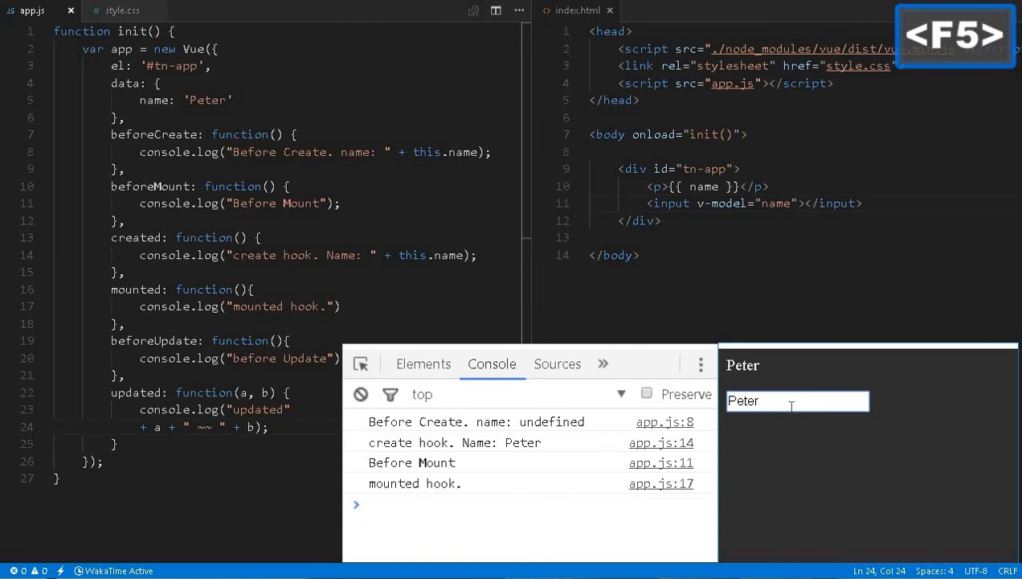
key(Backspace)
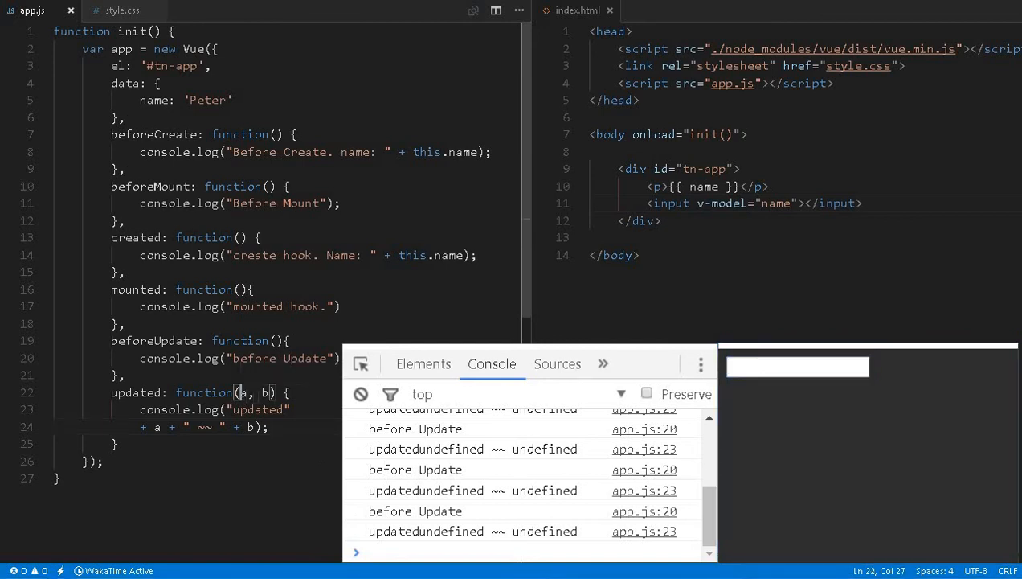
key(Backspace)
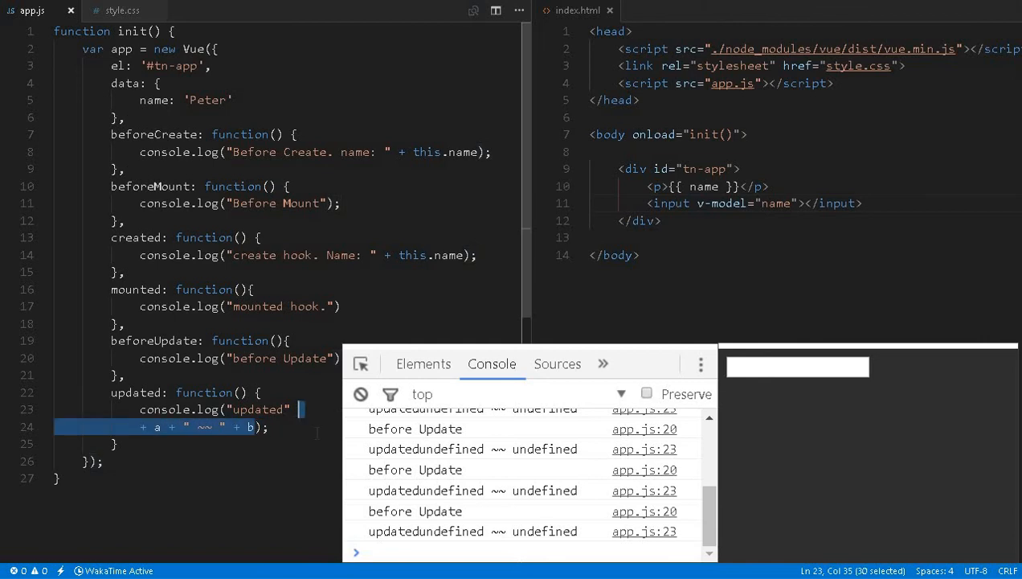
Replace the parameters with + this.name in updated's log, reload, and type 1 in the input.
key(Backspace)
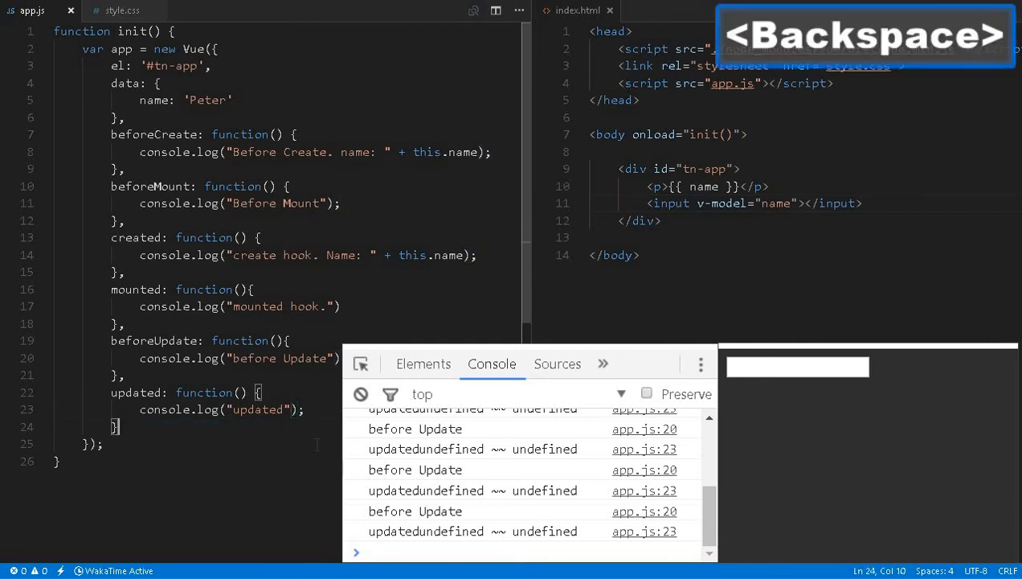
key(ctrl+s)
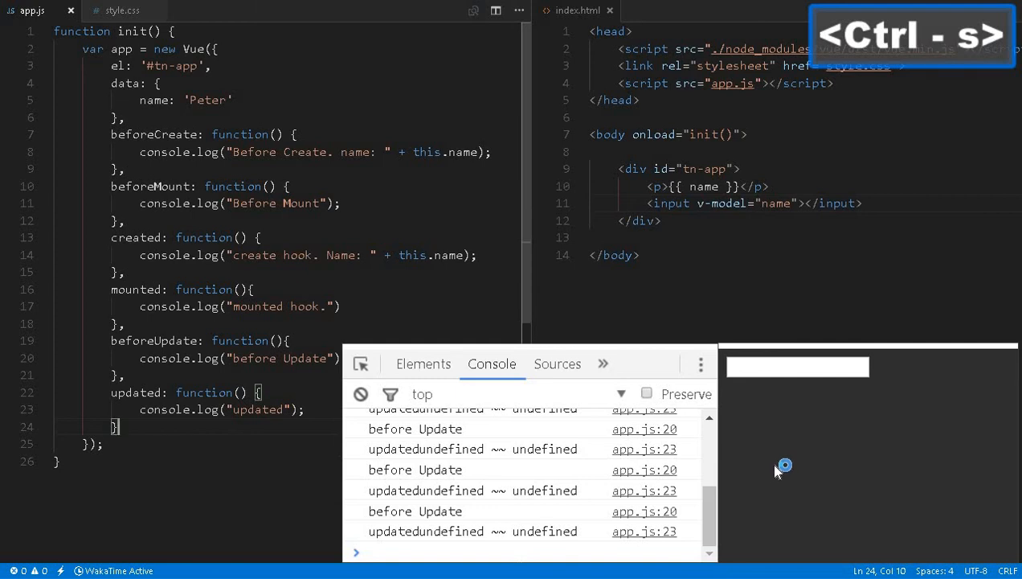
key(f5)
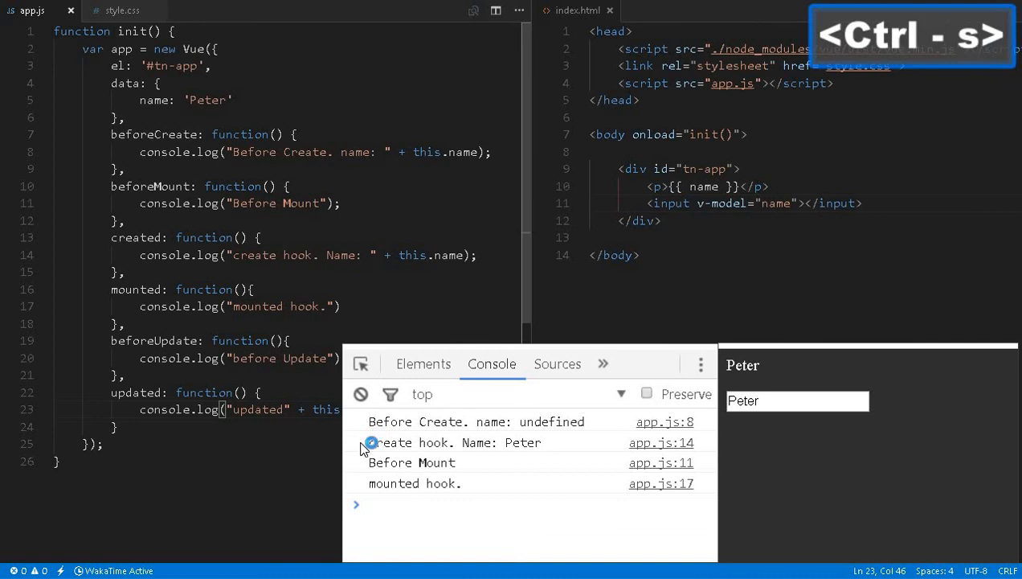
key(Enter)
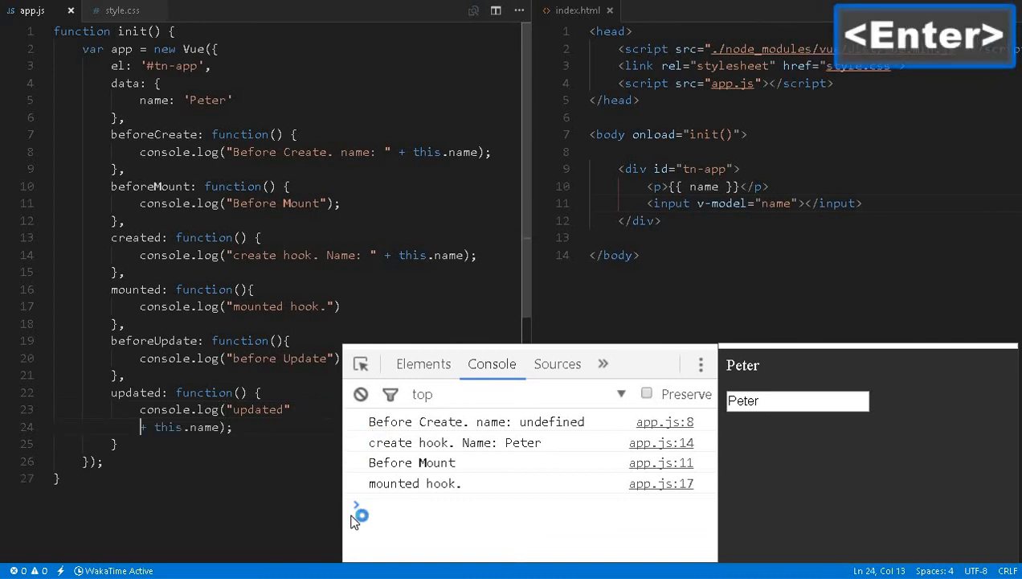
key(F5)
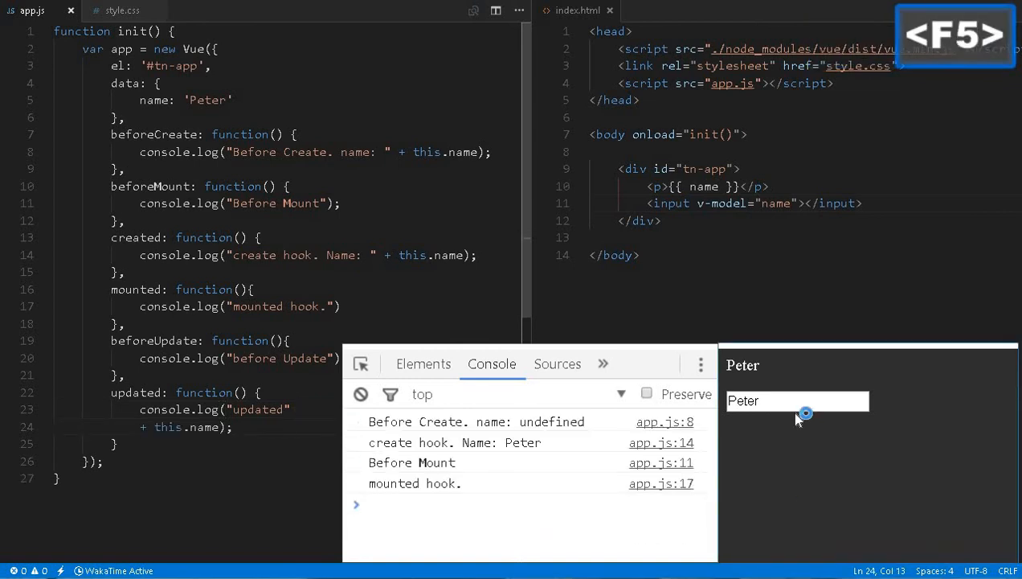
text(1)
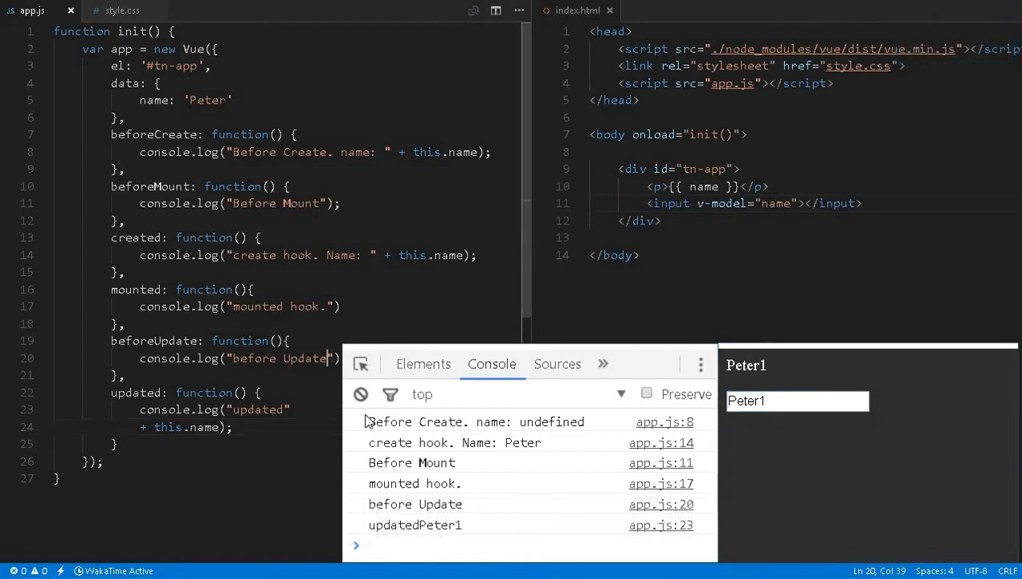
Add + this.name to beforeUpdate's log, reload, type 1, then select the tn-app div.
key(Enter)
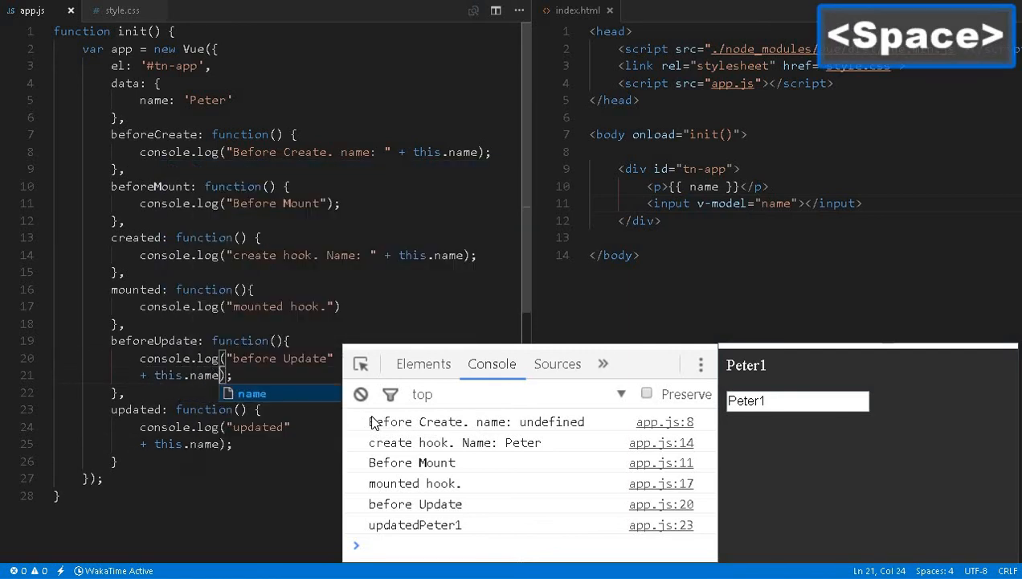
key(Ctrl+s)
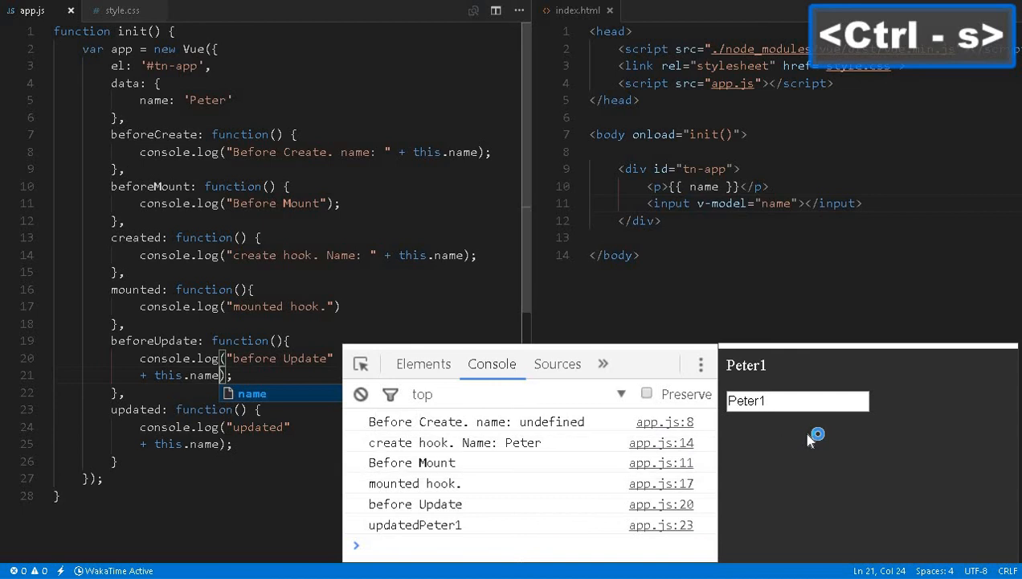
key(F5)
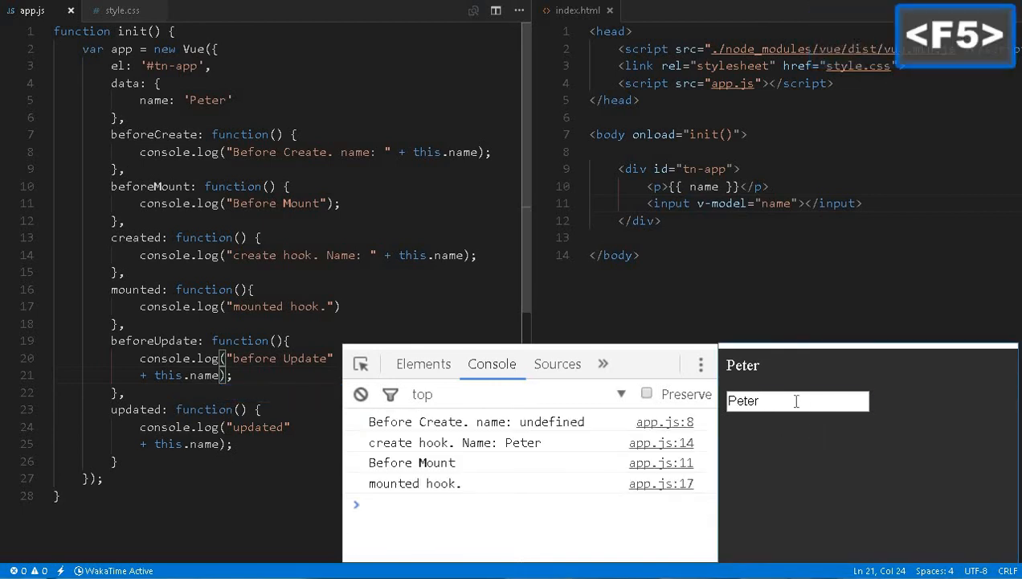
text(1)
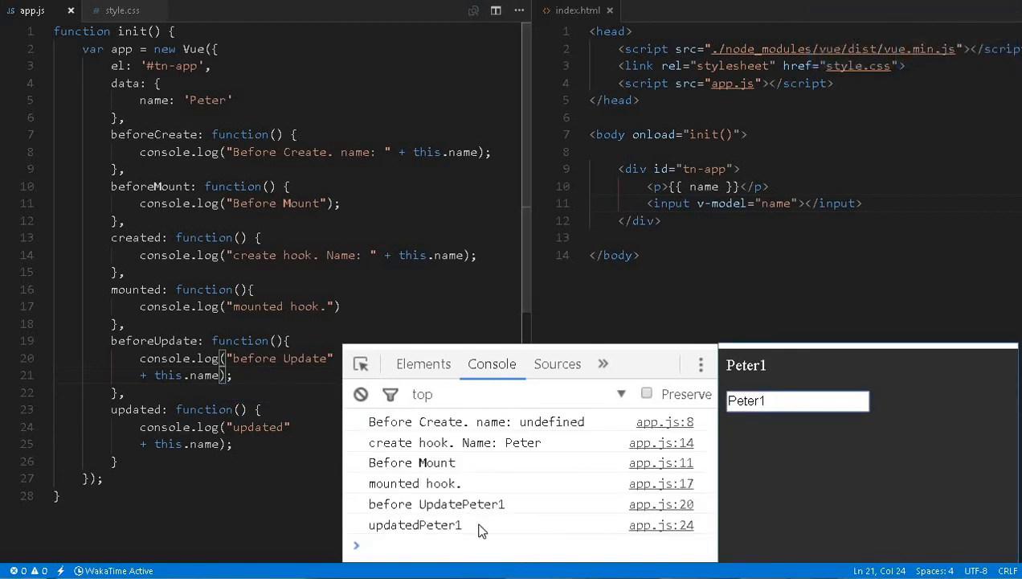
mouse_move(465, 515)
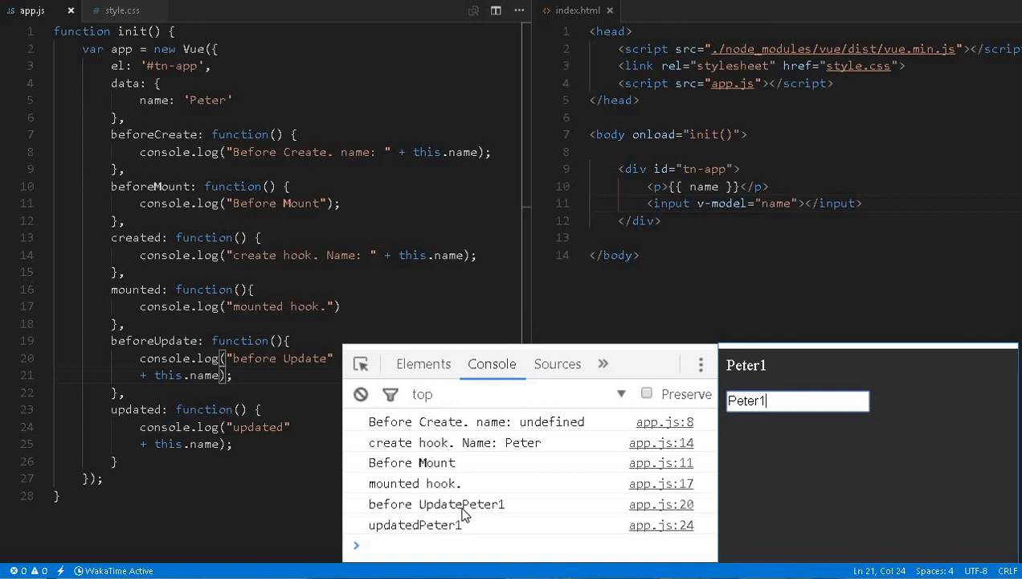
mouse_move(353, 415)
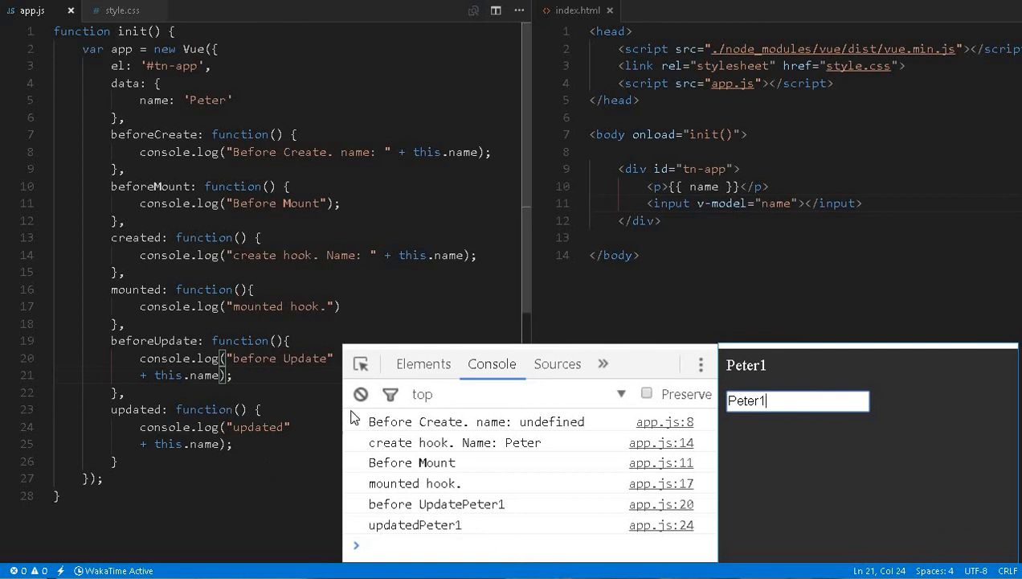
drag(617, 169, 662, 221)
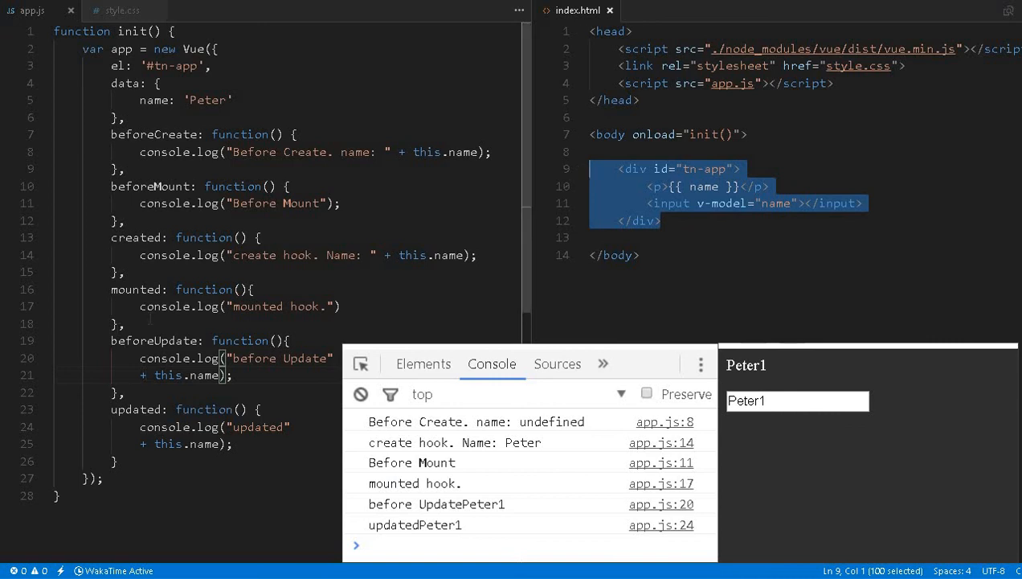
drag(111, 340, 124, 392)
text(,)
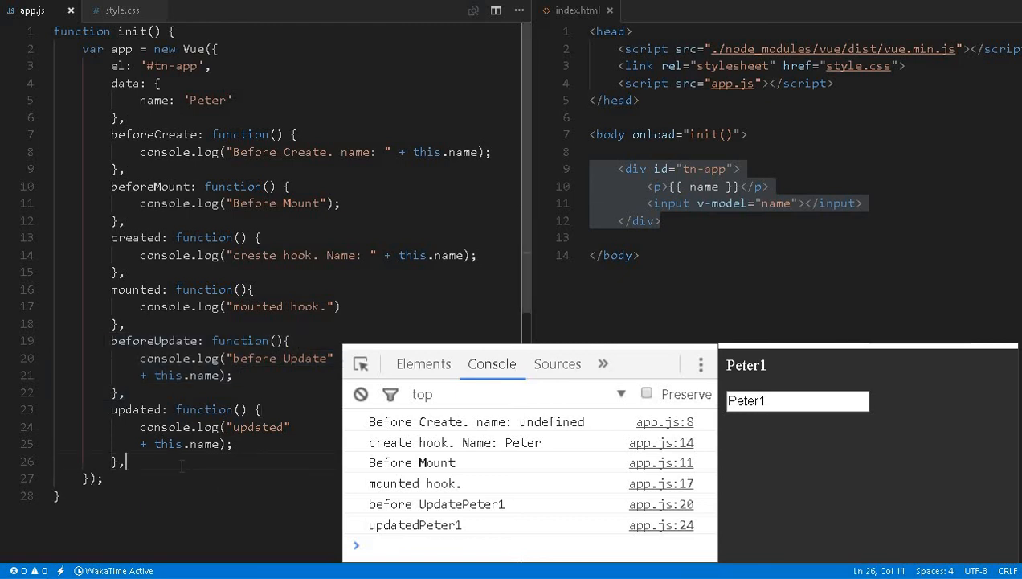
Add empty beforeDestroy and destroyed functions after updated, clear the Chrome console, and save app.js.
text(beforeDestroy: function(){)
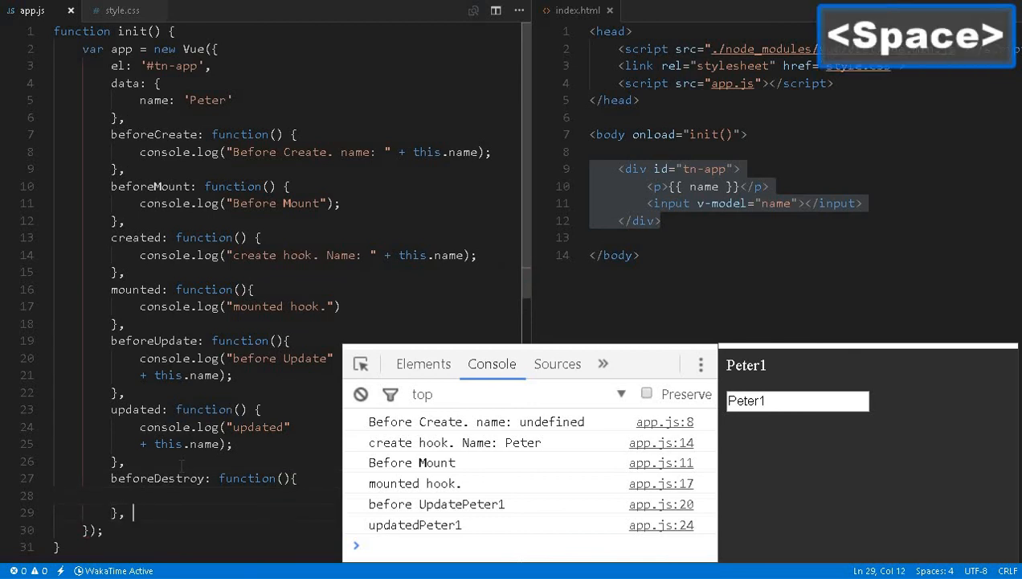
text(destroyed: function()
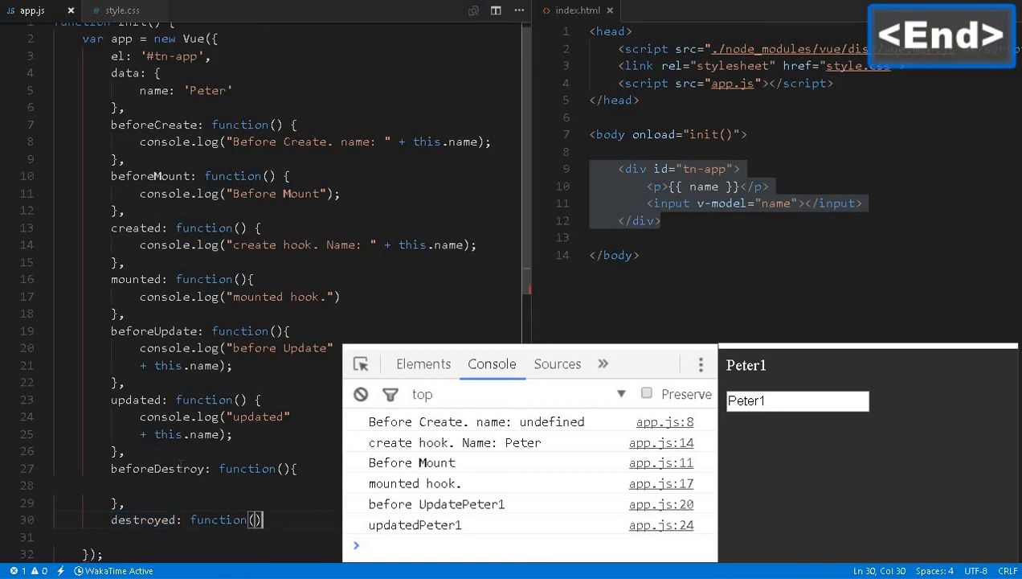
text( {)
key(Enter)
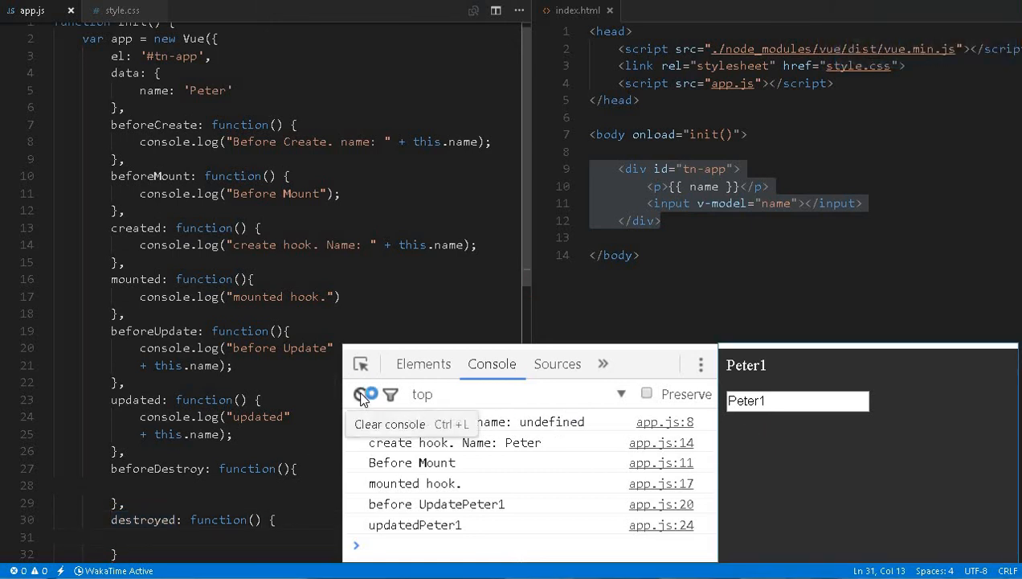
click(361, 394)
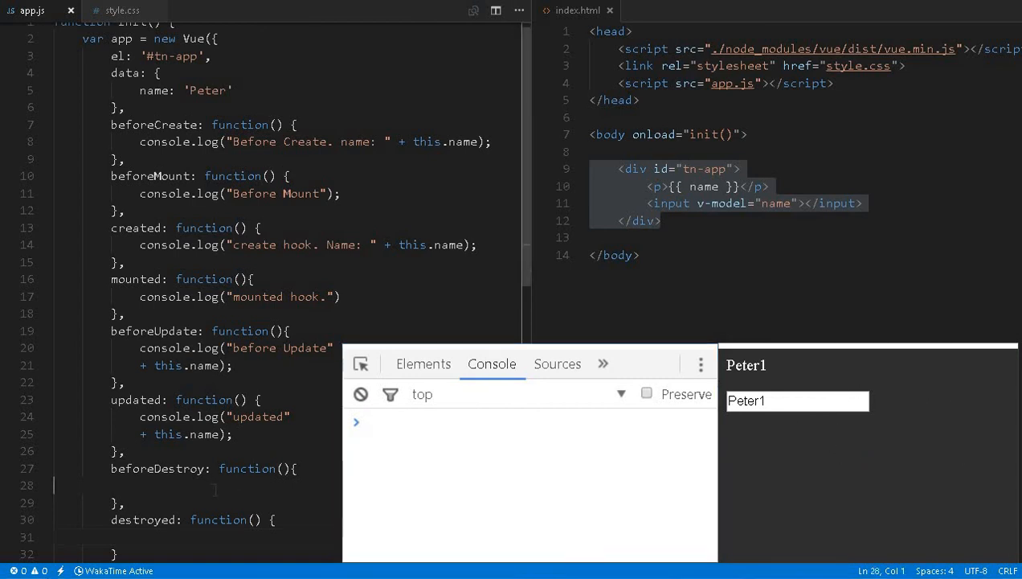
key(Ctrl+s)
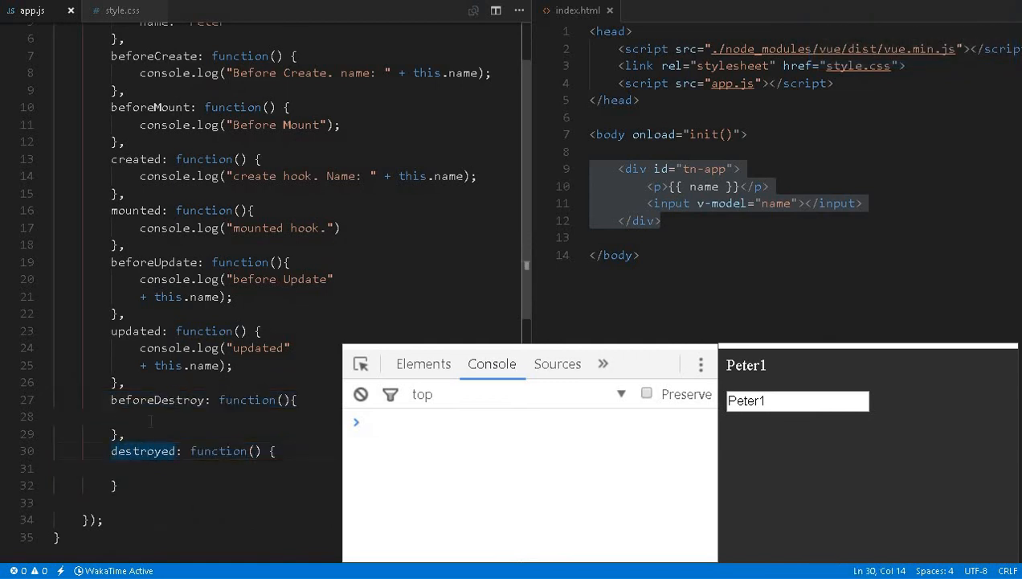
drag(111, 400, 115, 485)
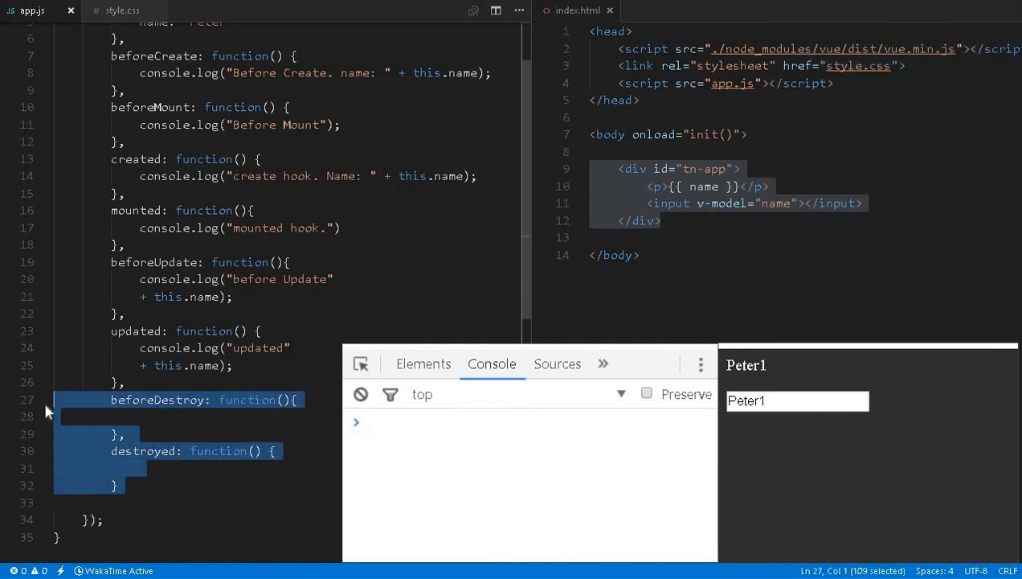
click(115, 484)
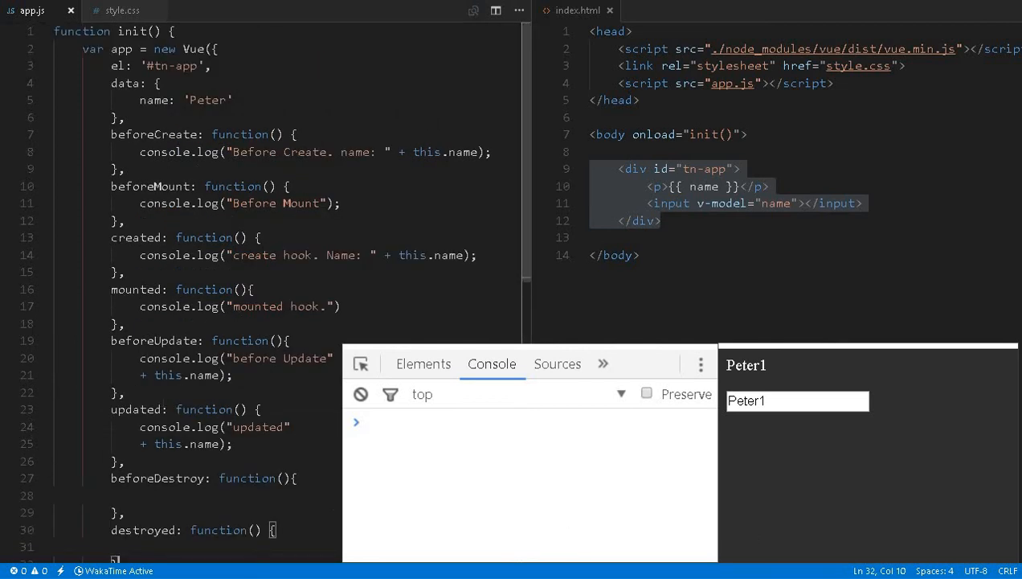
drag(111, 83, 124, 118)
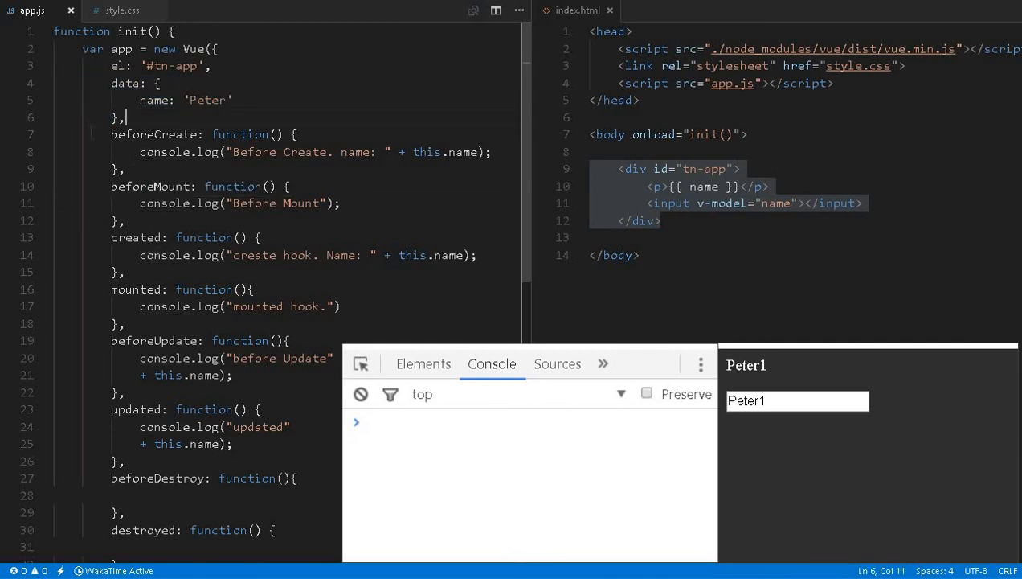
scroll(down, 3)
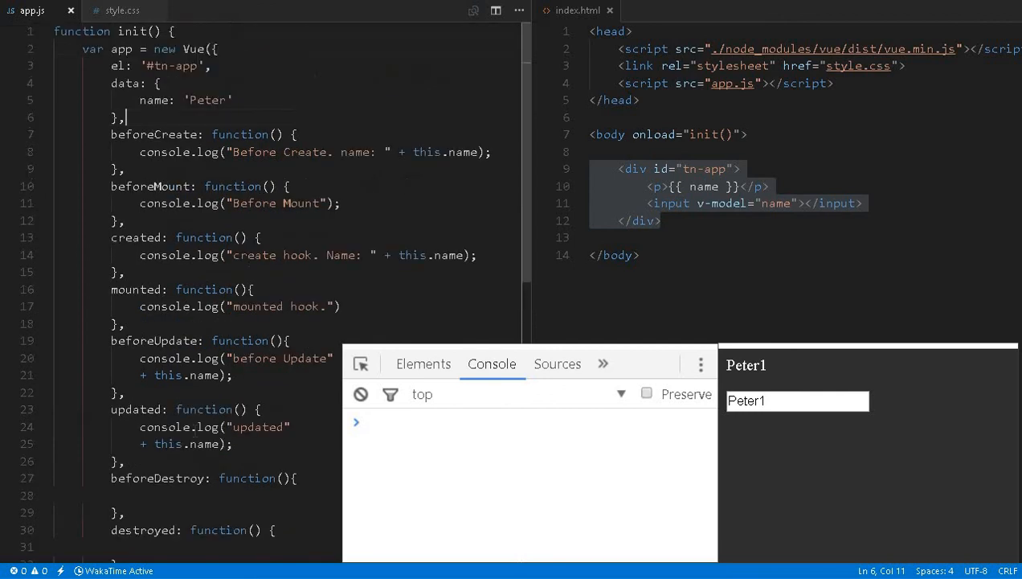
double_click(122, 49)
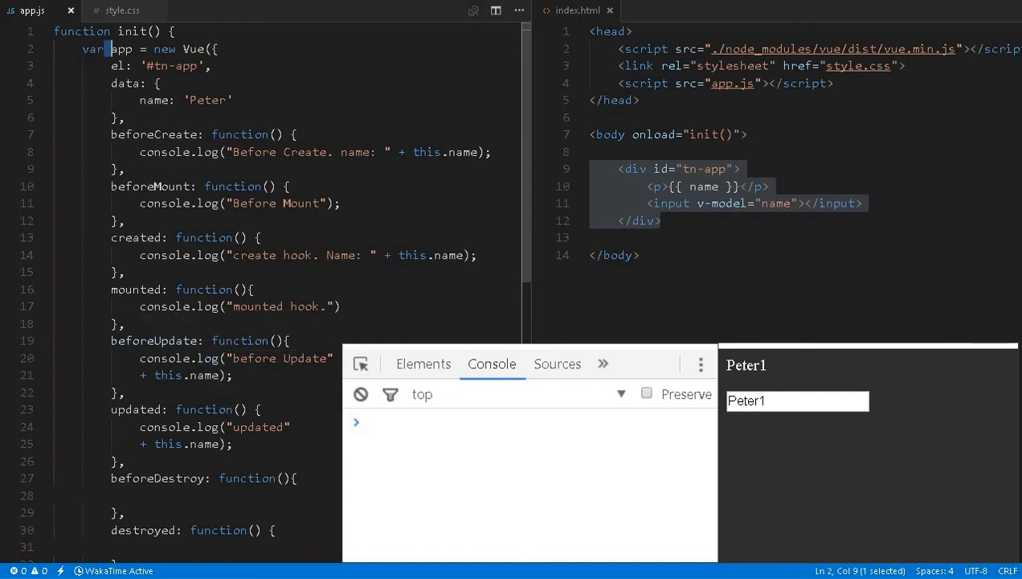
scroll(down, 3)
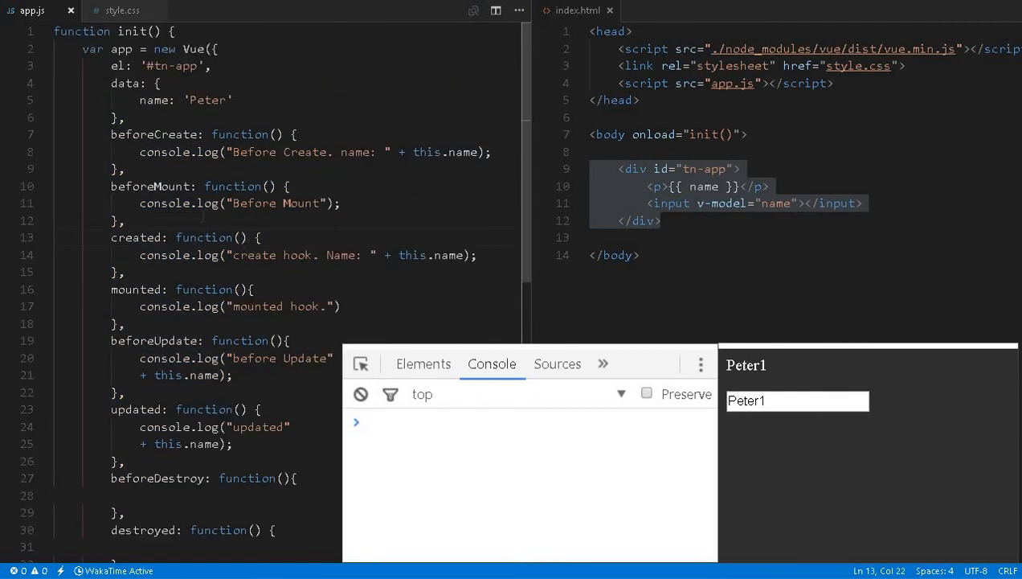
mouse_move(475, 537)
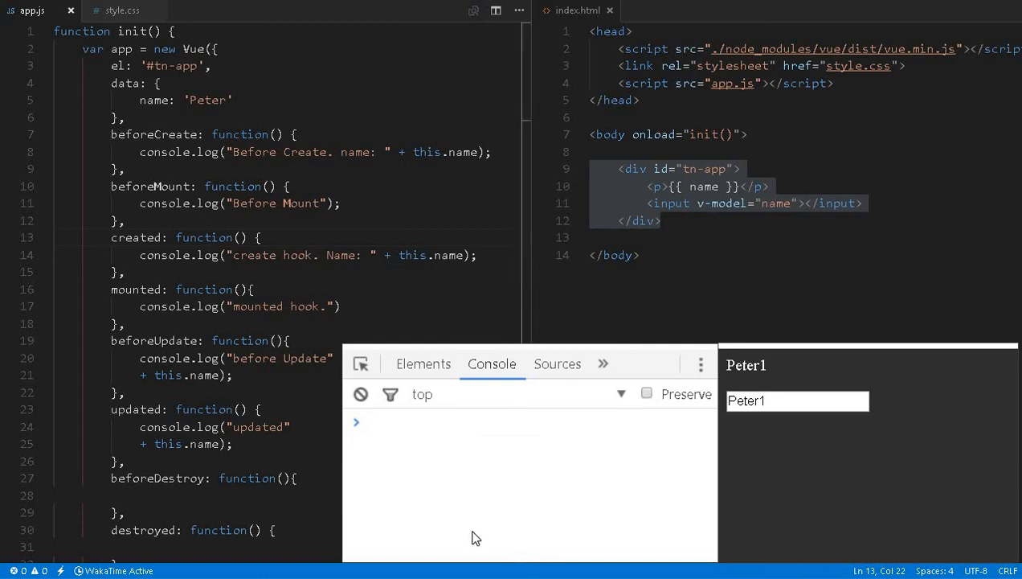